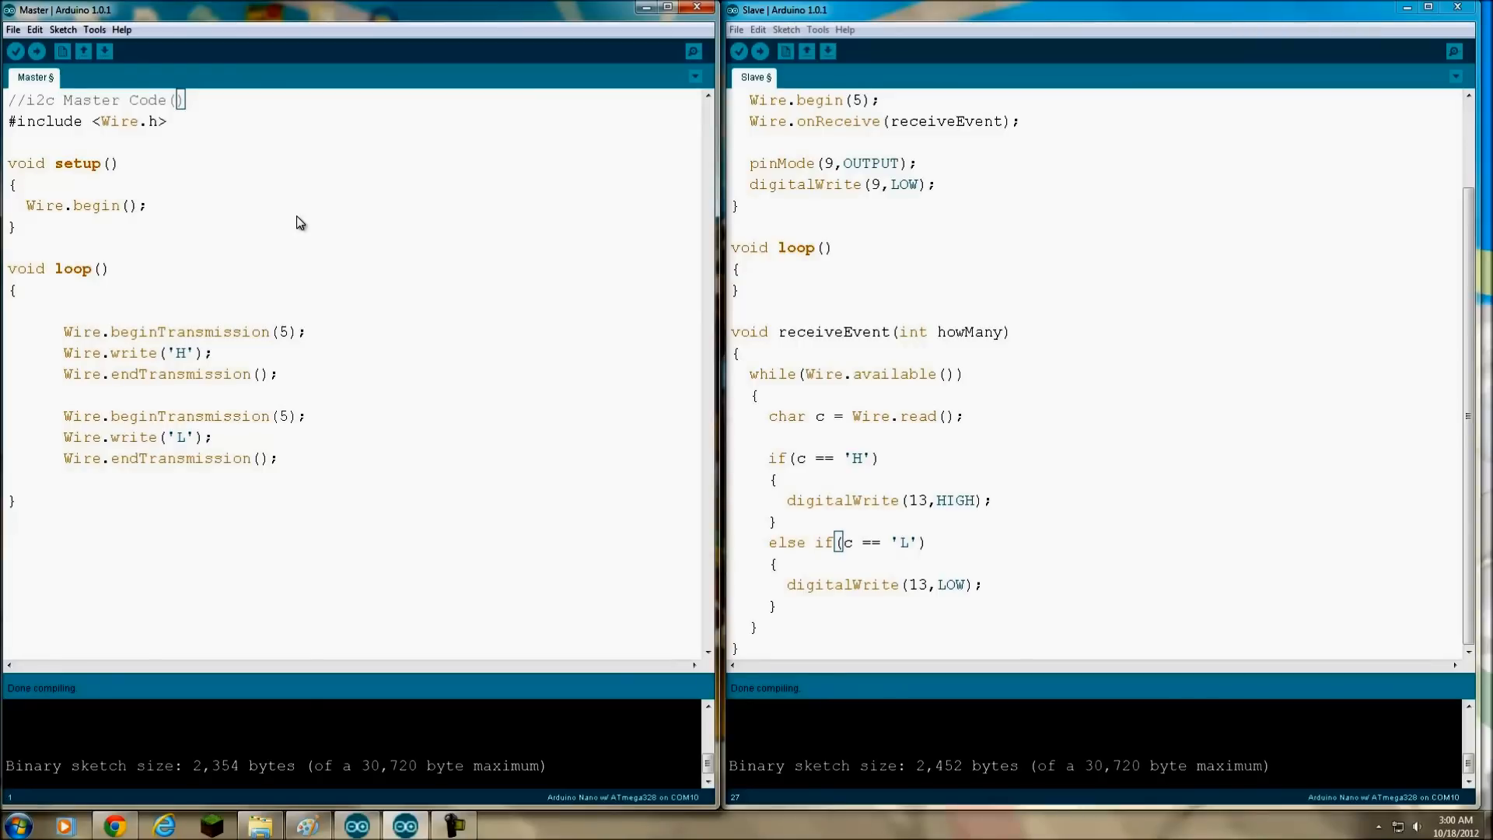
pyautogui.moveTo(208, 122)
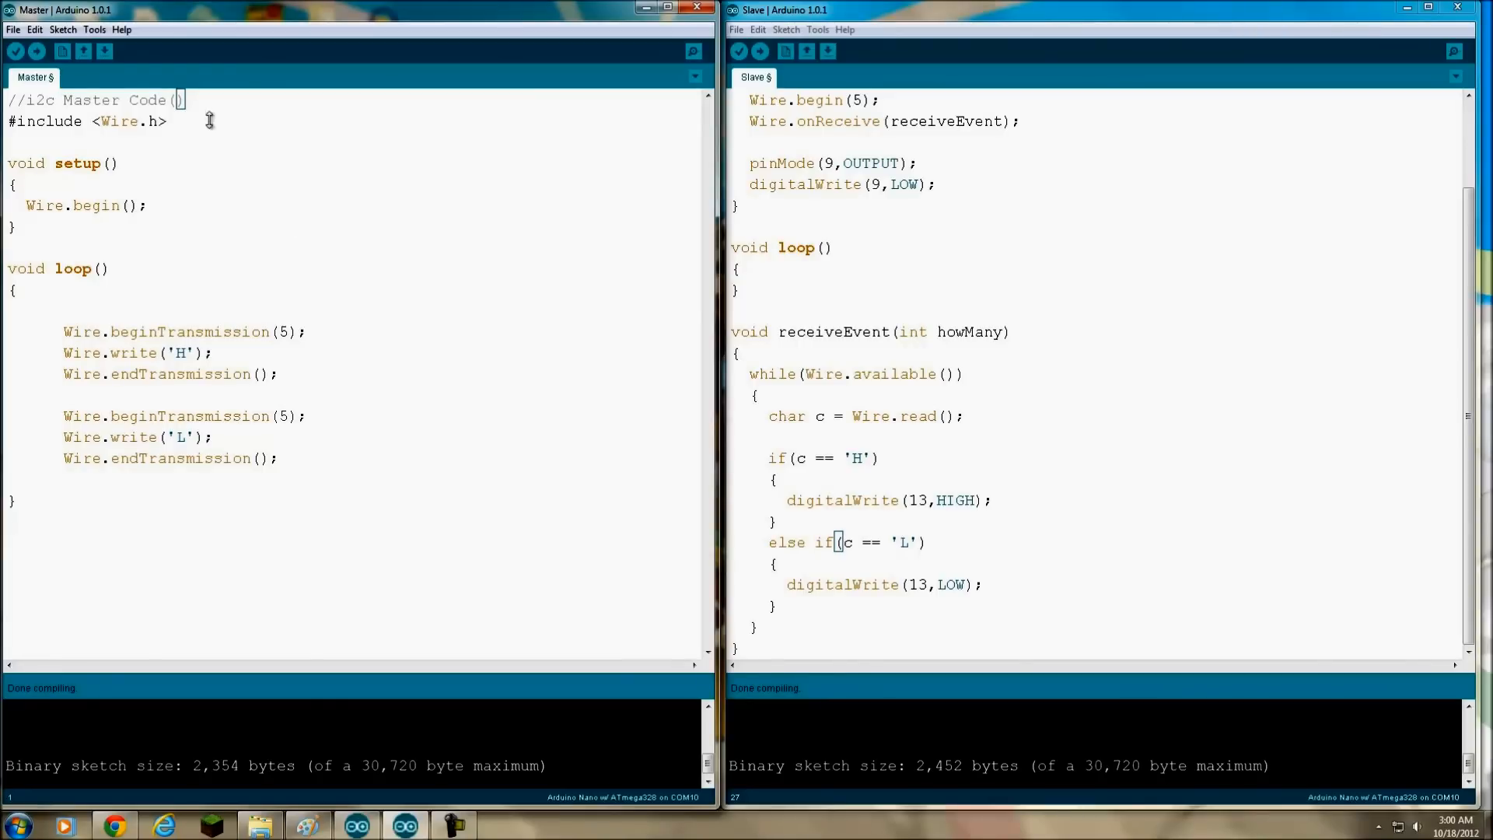
pyautogui.moveTo(246, 162)
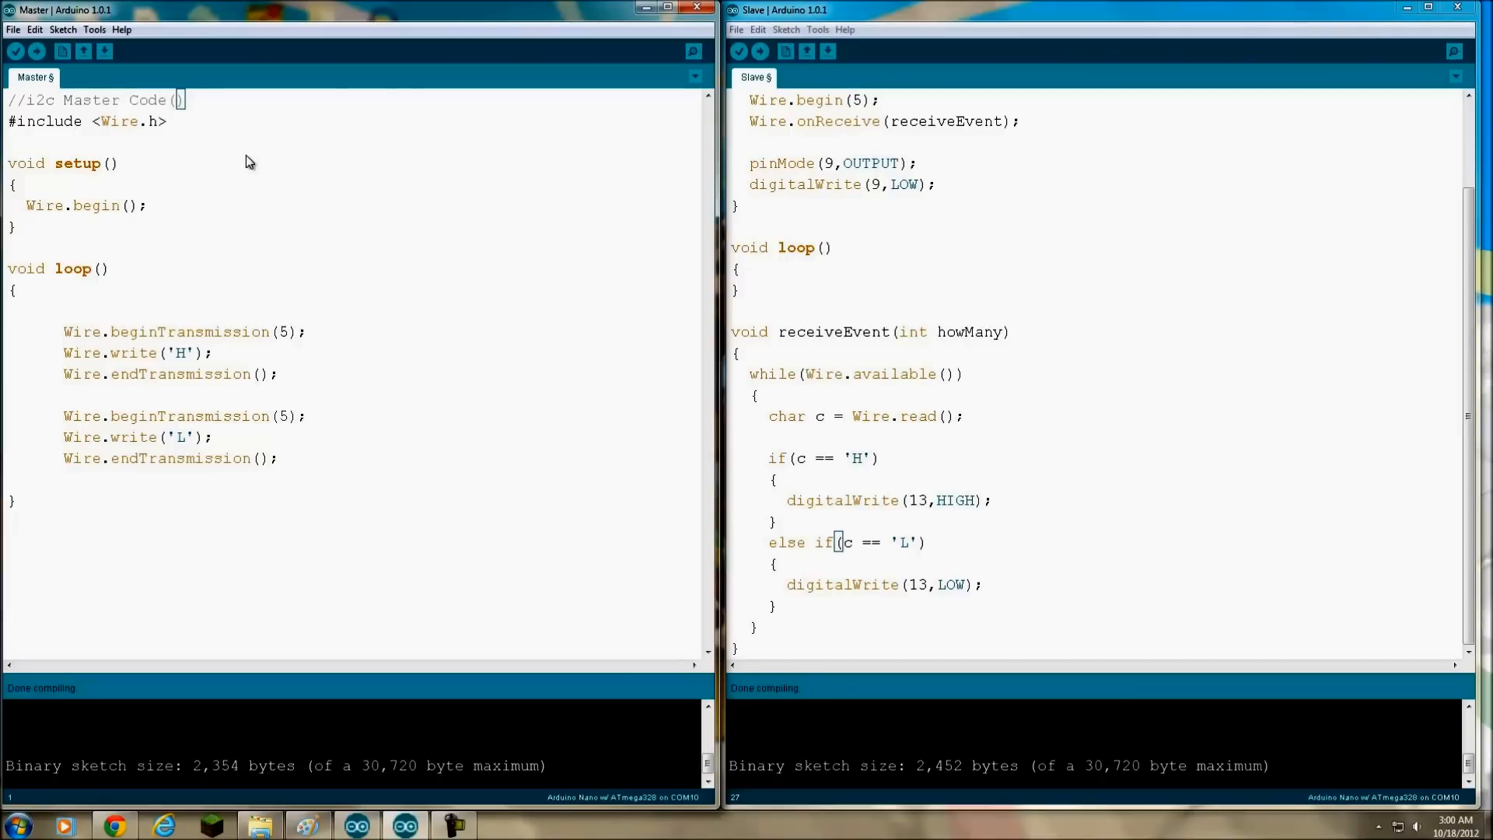
# Add MEGA to the master's header comment and replace Leonardo with UNO in the slave's
pyautogui.write('MEGA')
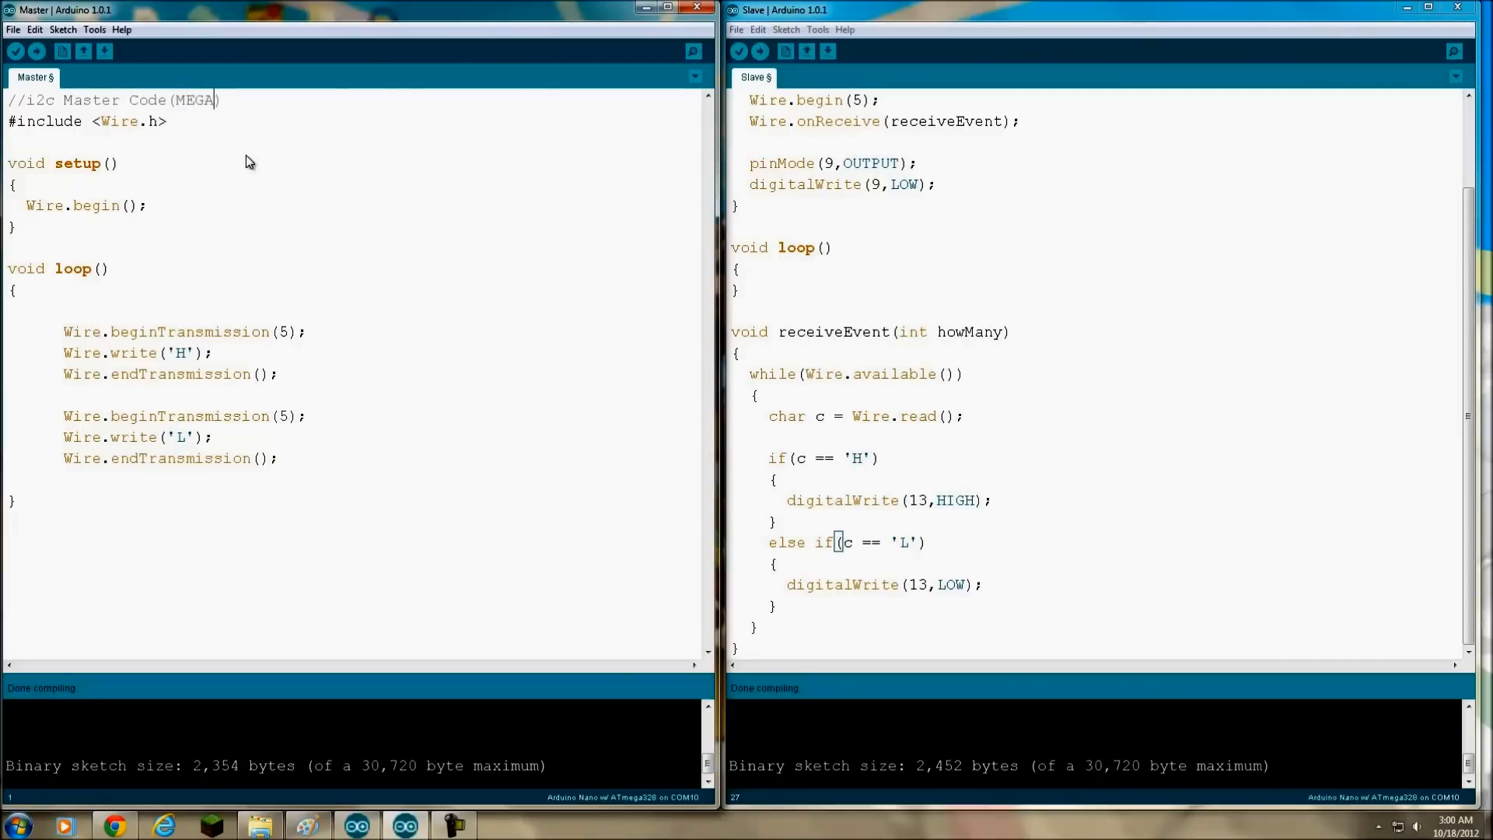
pyautogui.moveTo(315, 518)
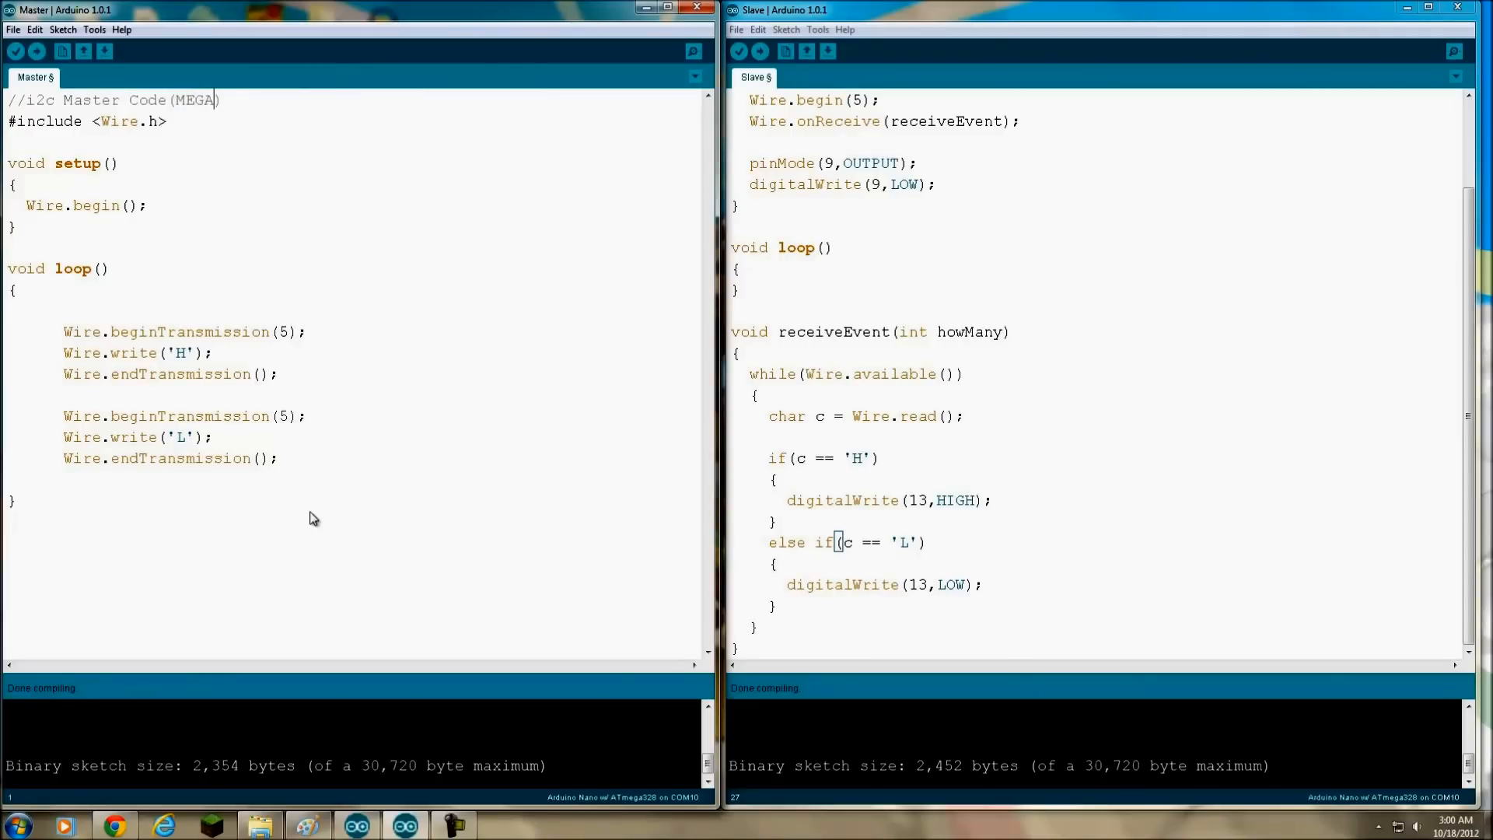
pyautogui.moveTo(266, 343)
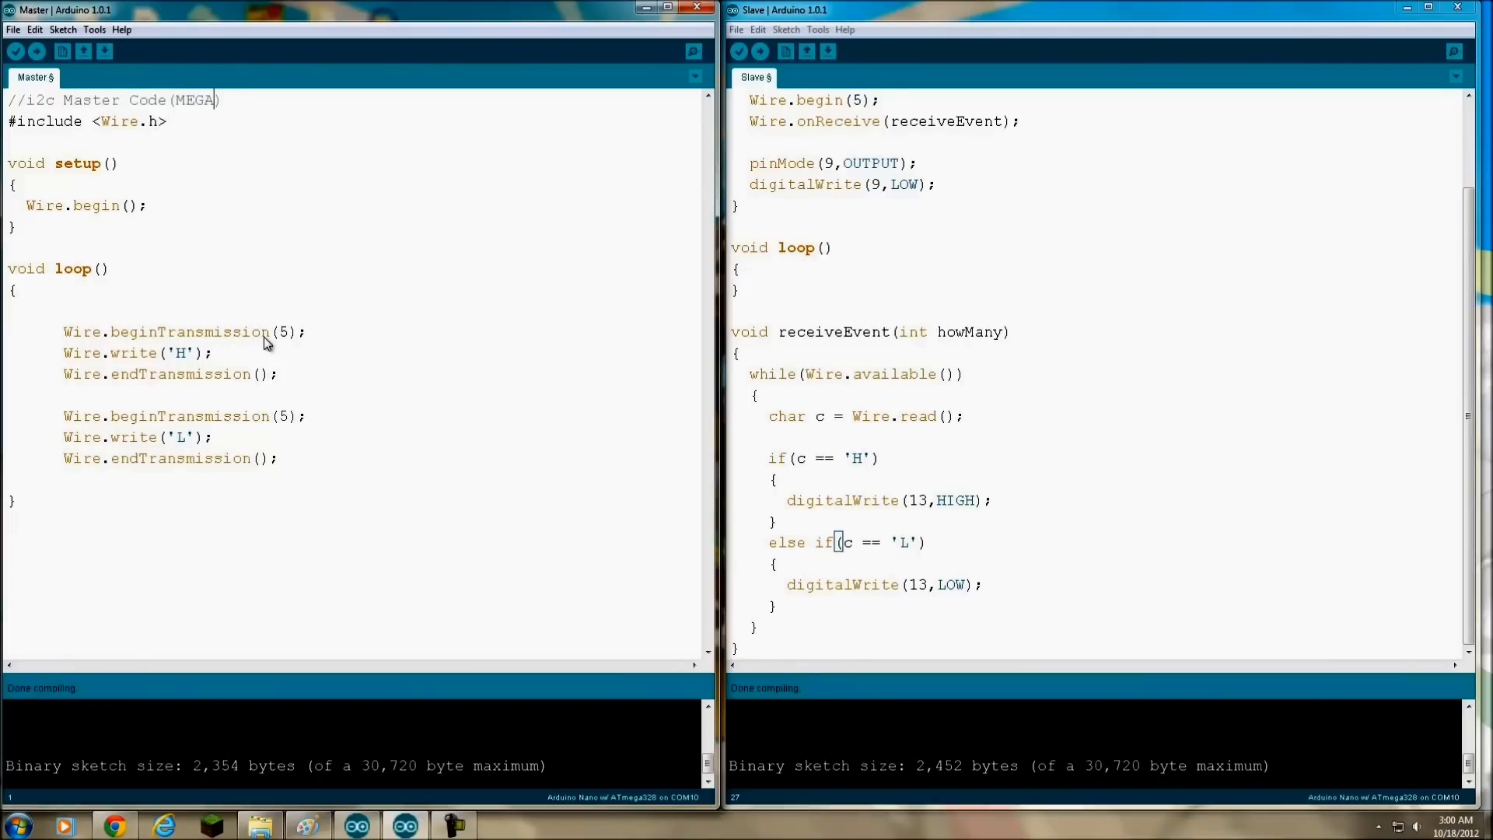
pyautogui.moveTo(241, 216)
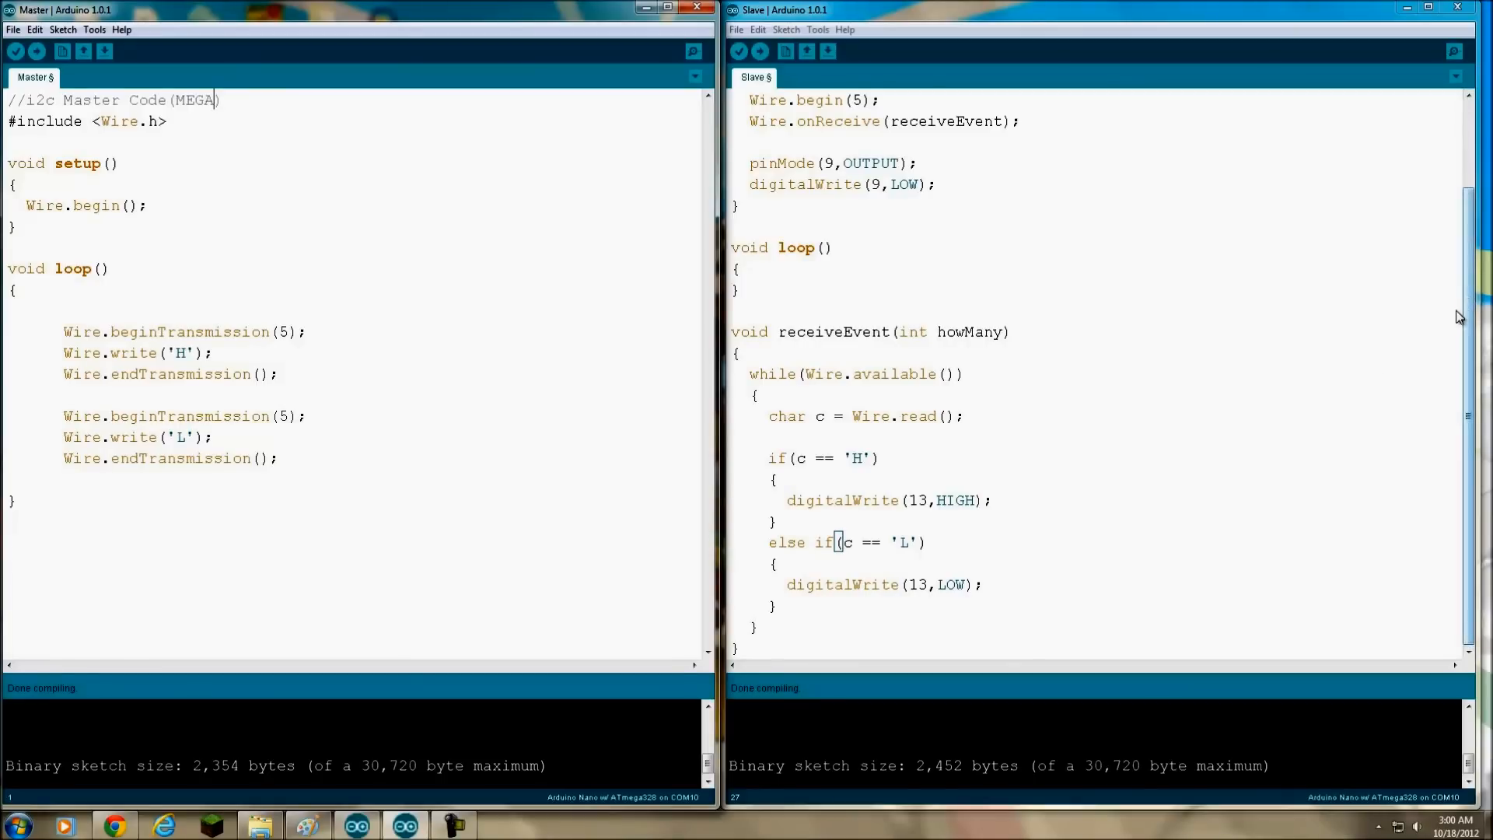
pyautogui.scroll(3)
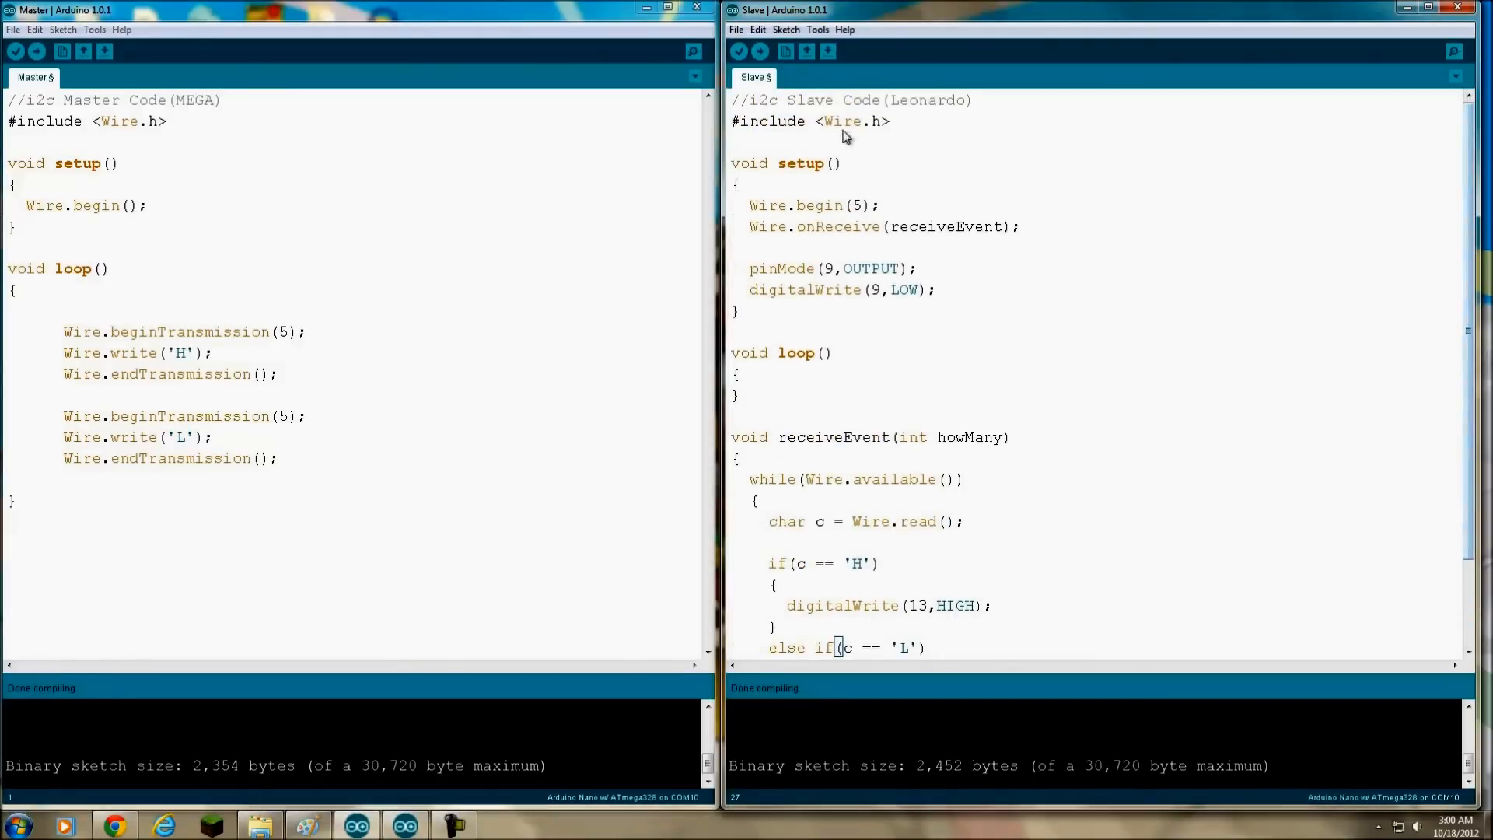
pyautogui.moveTo(970, 112)
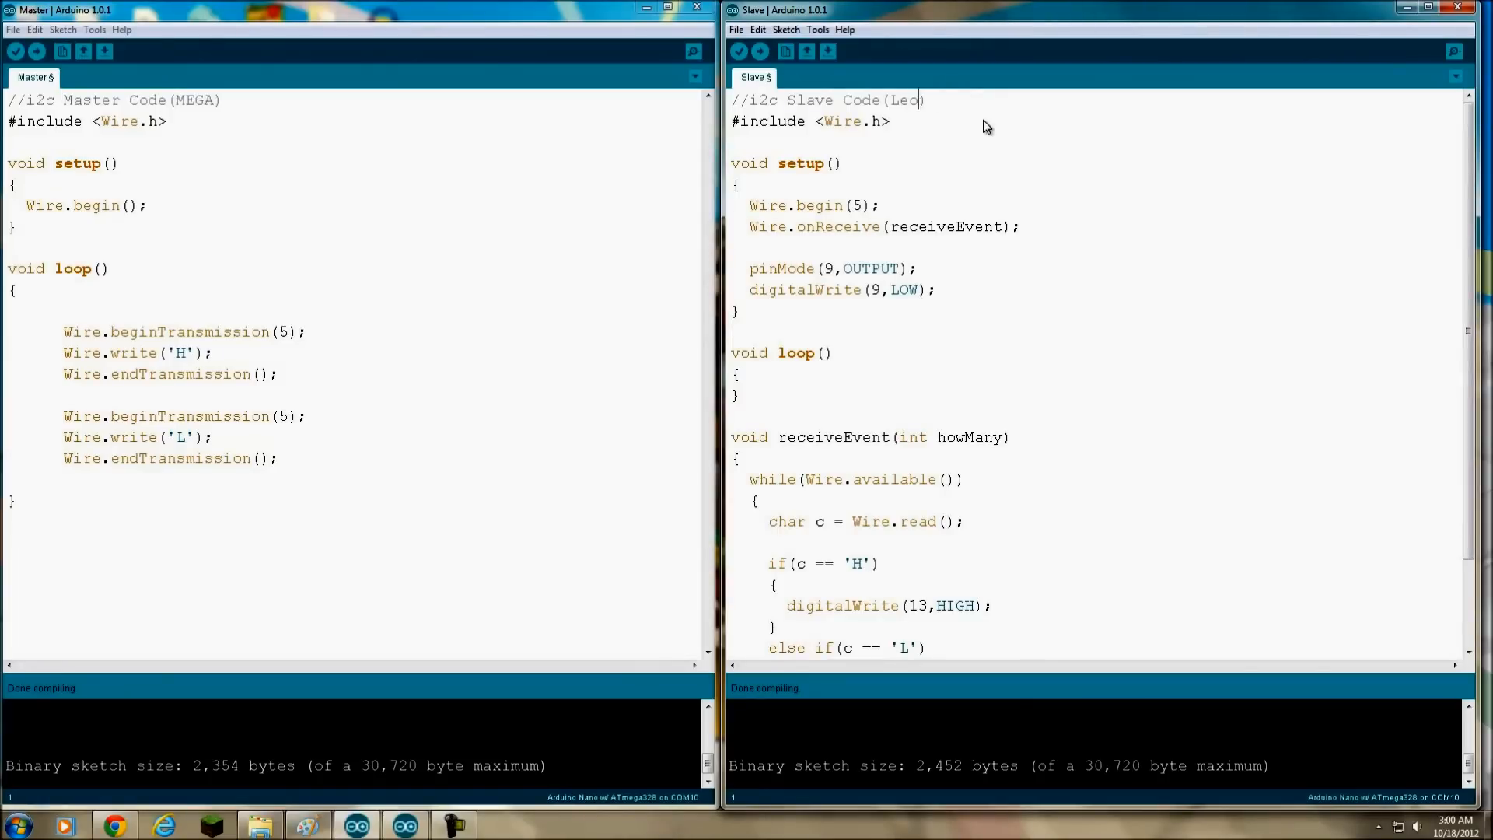
pyautogui.press('Backspace')
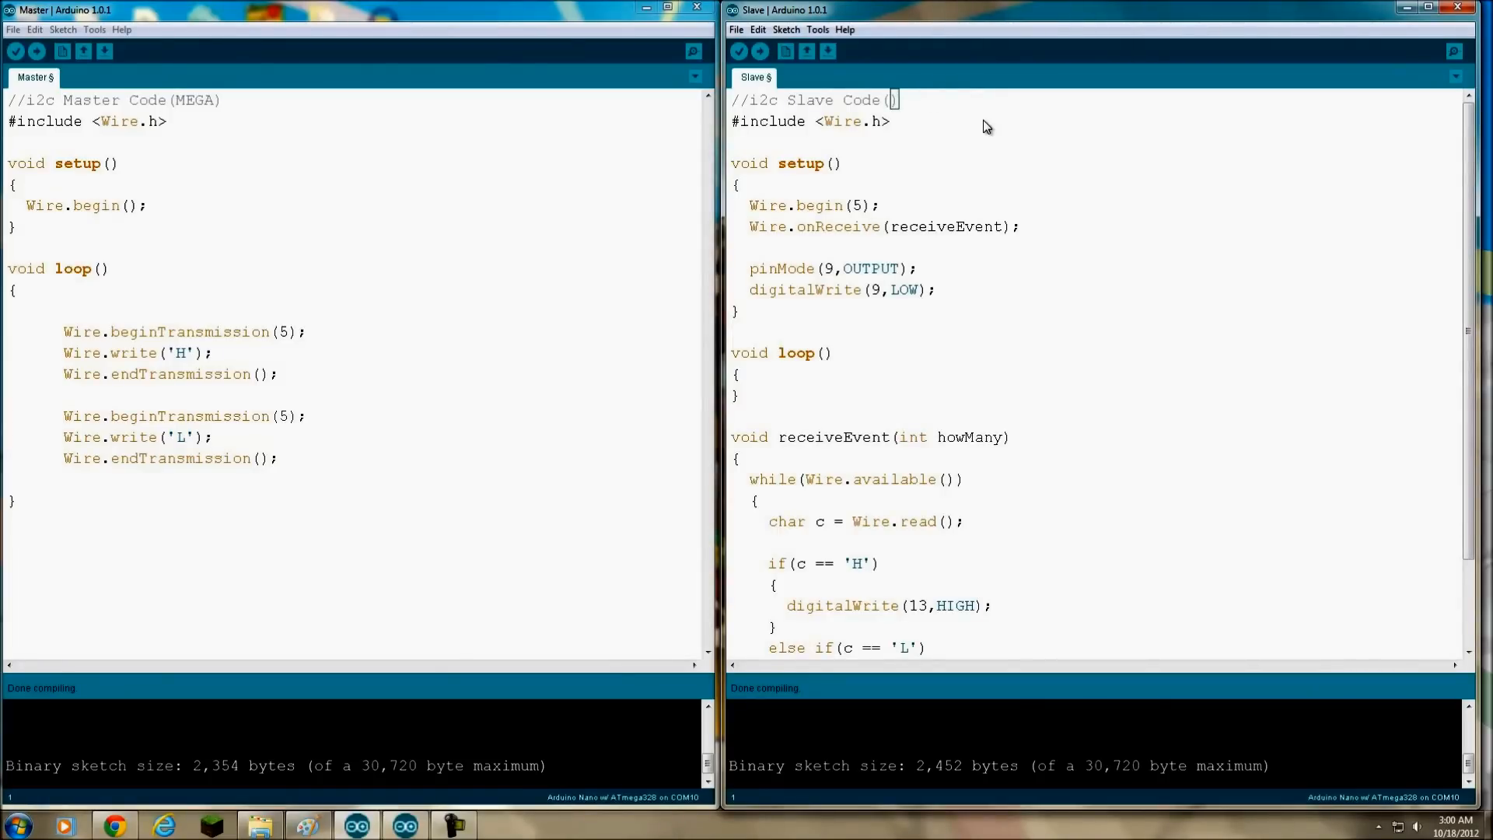
pyautogui.write('UNO')
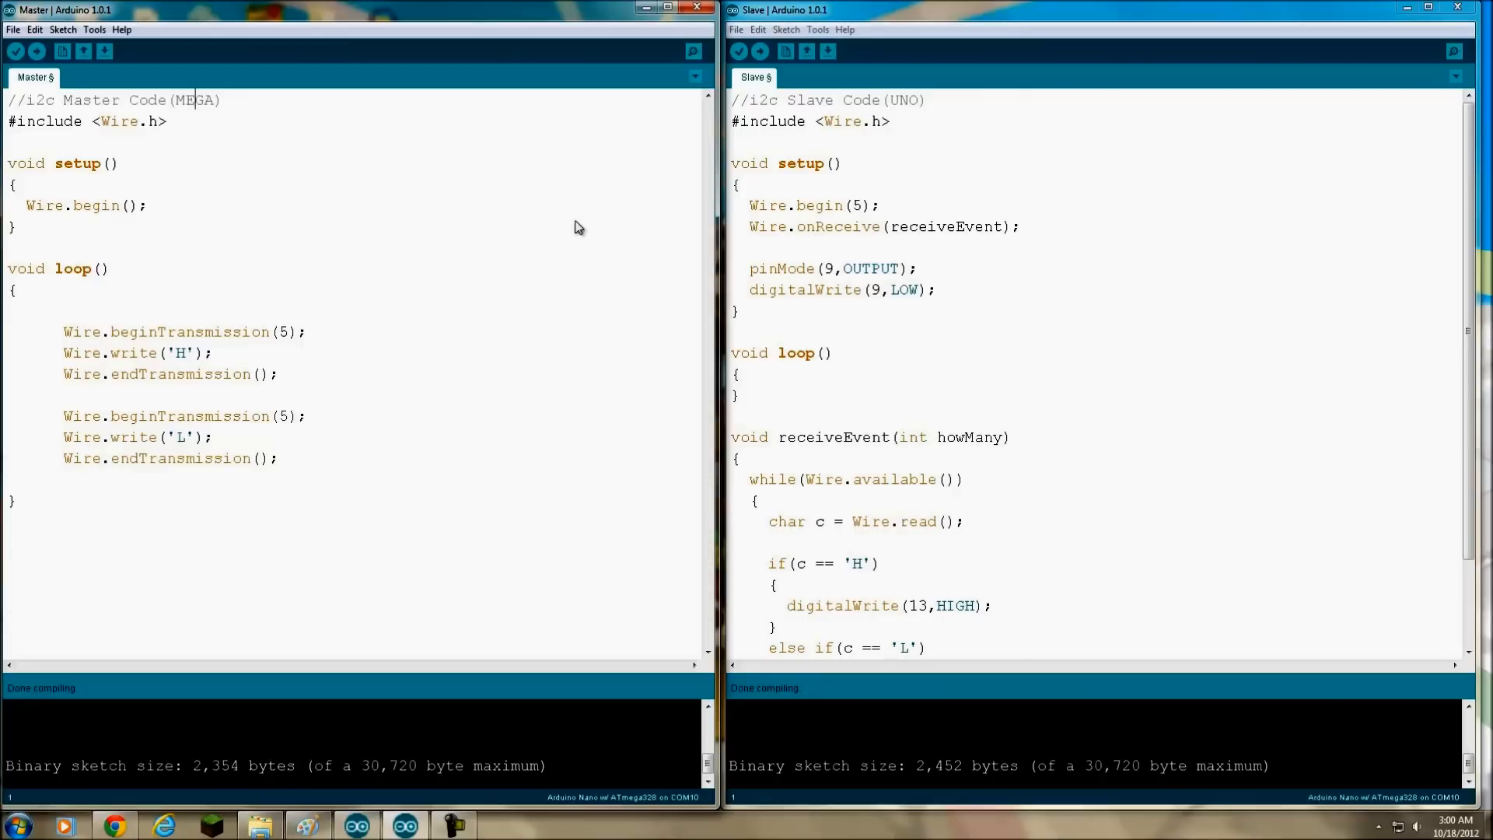
pyautogui.moveTo(632, 381)
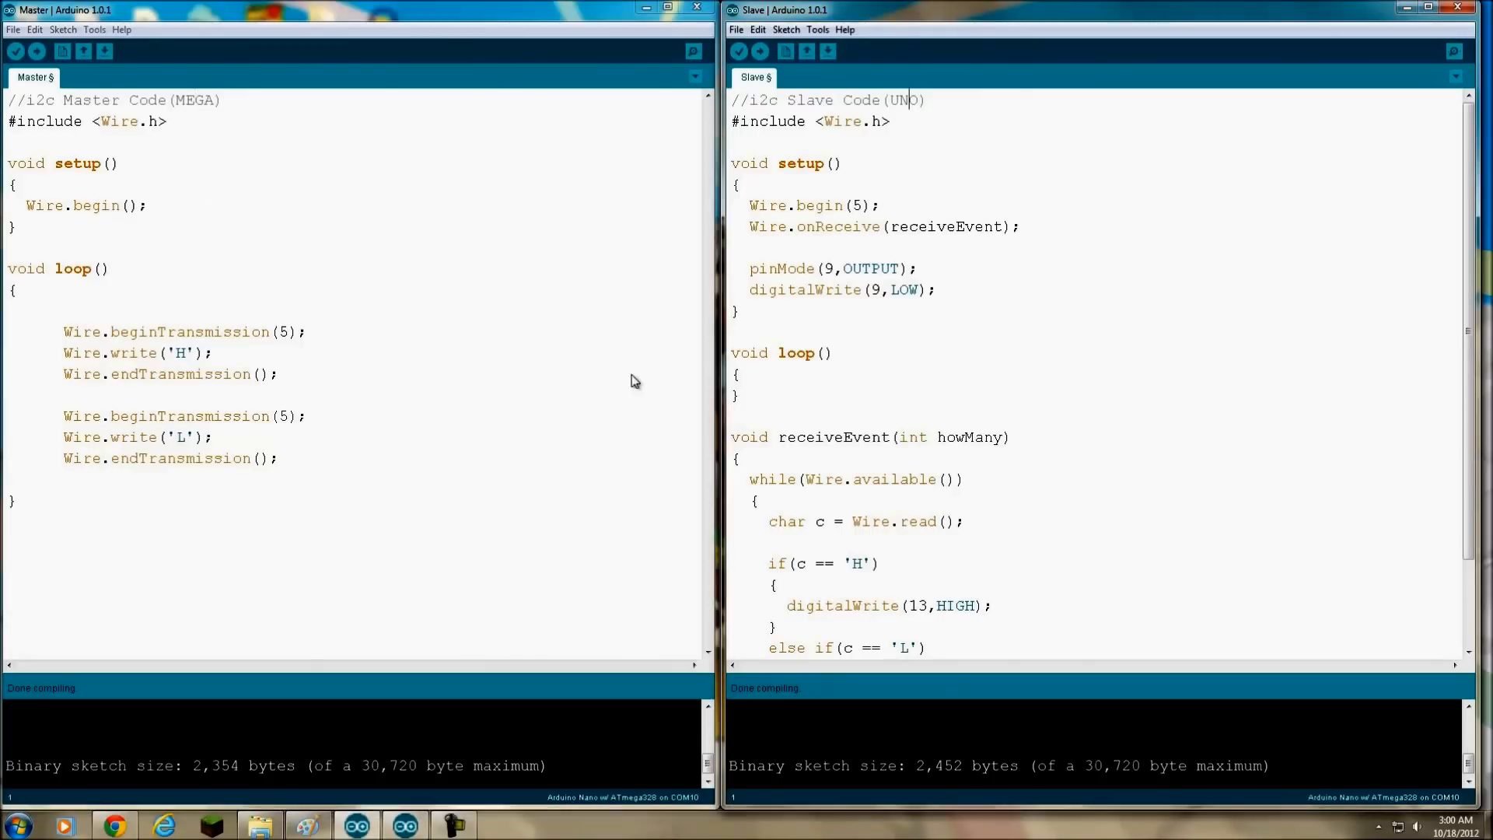
pyautogui.click(138, 109)
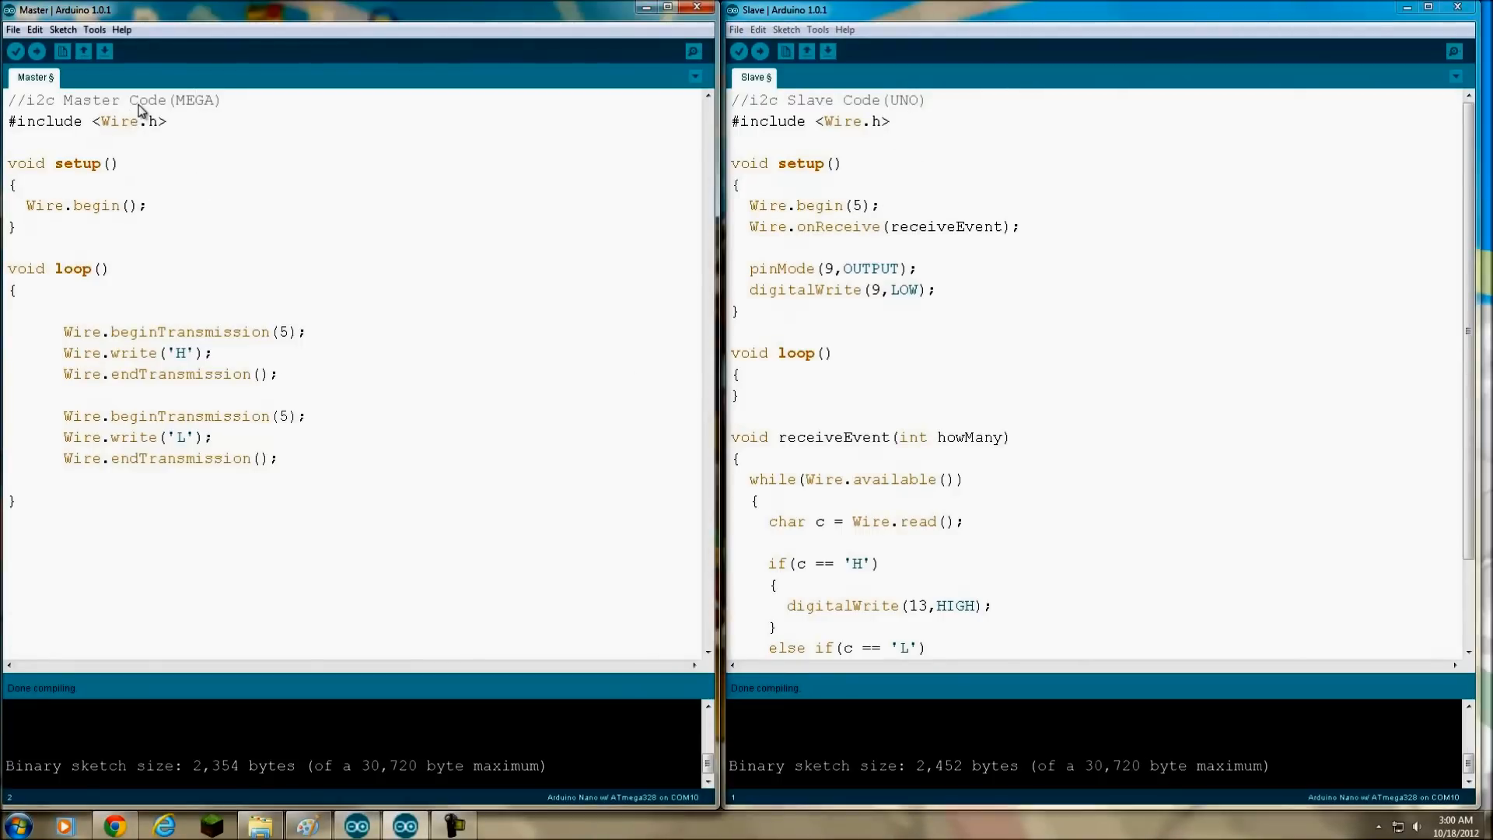
pyautogui.moveTo(102, 81)
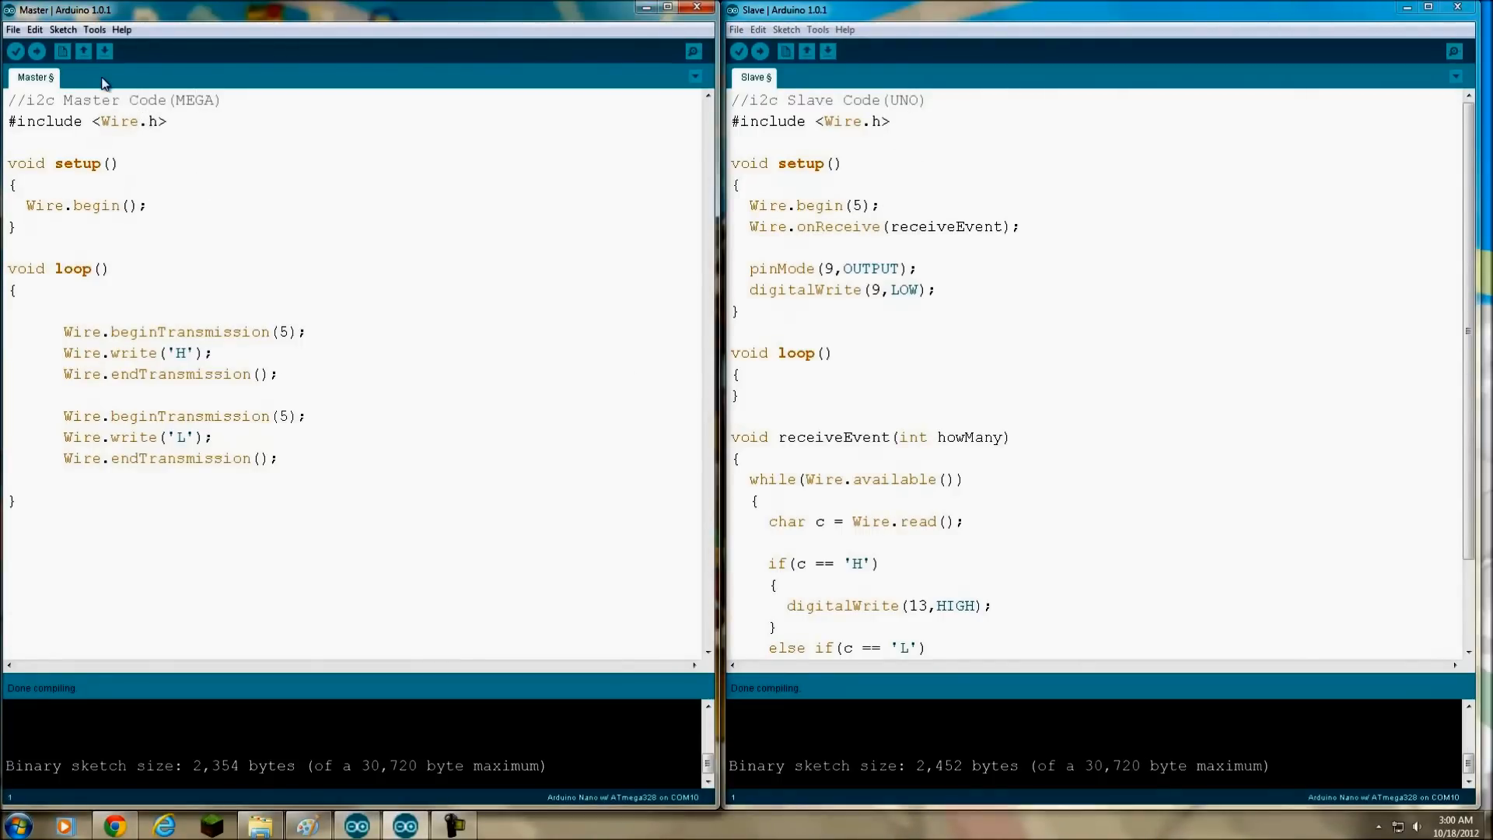
pyautogui.moveTo(86, 136)
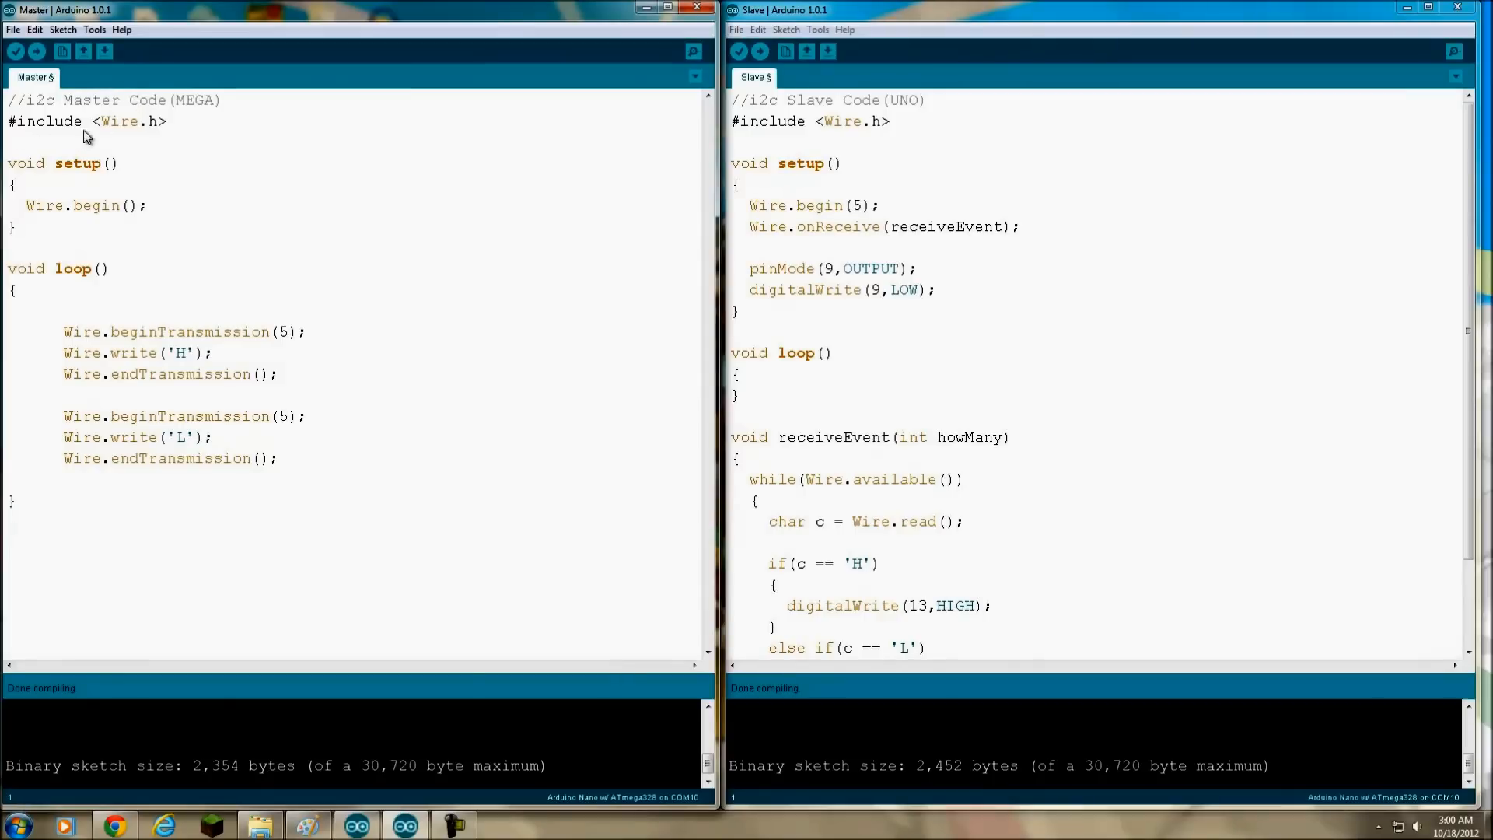
pyautogui.moveTo(162, 133)
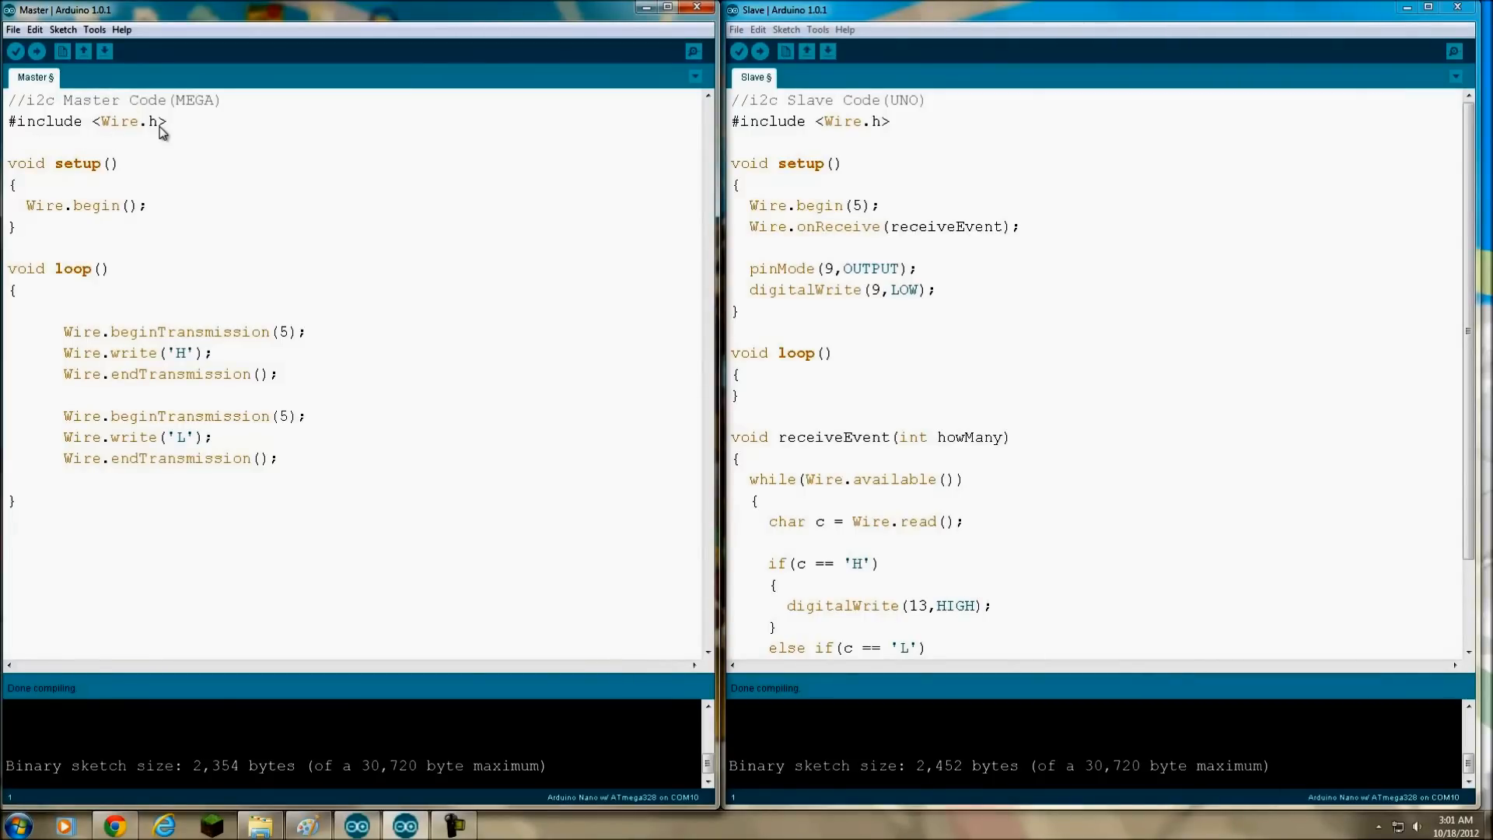
pyautogui.moveTo(9, 186)
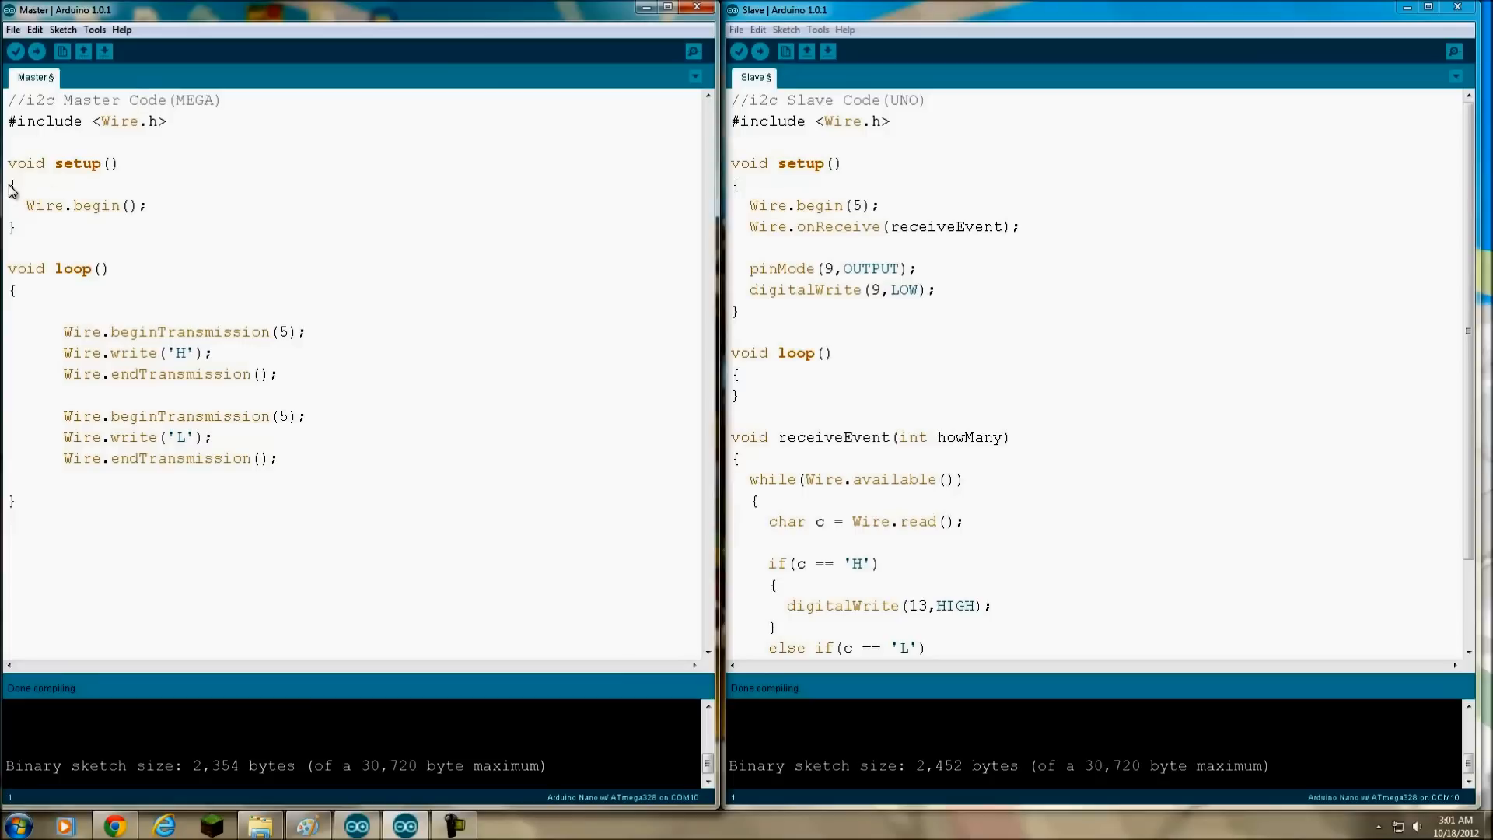
pyautogui.moveTo(40, 224)
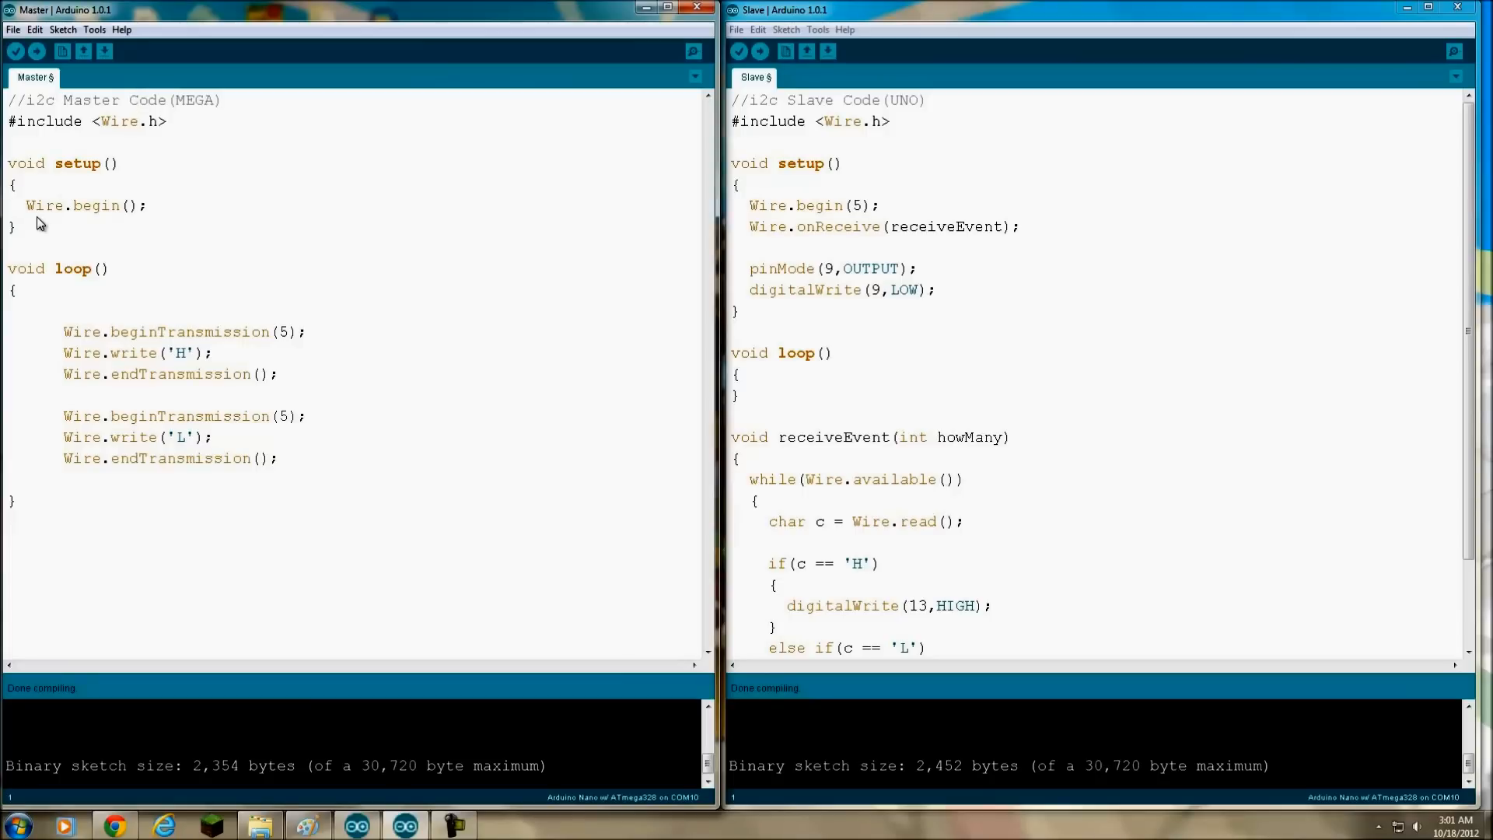
pyautogui.moveTo(133, 219)
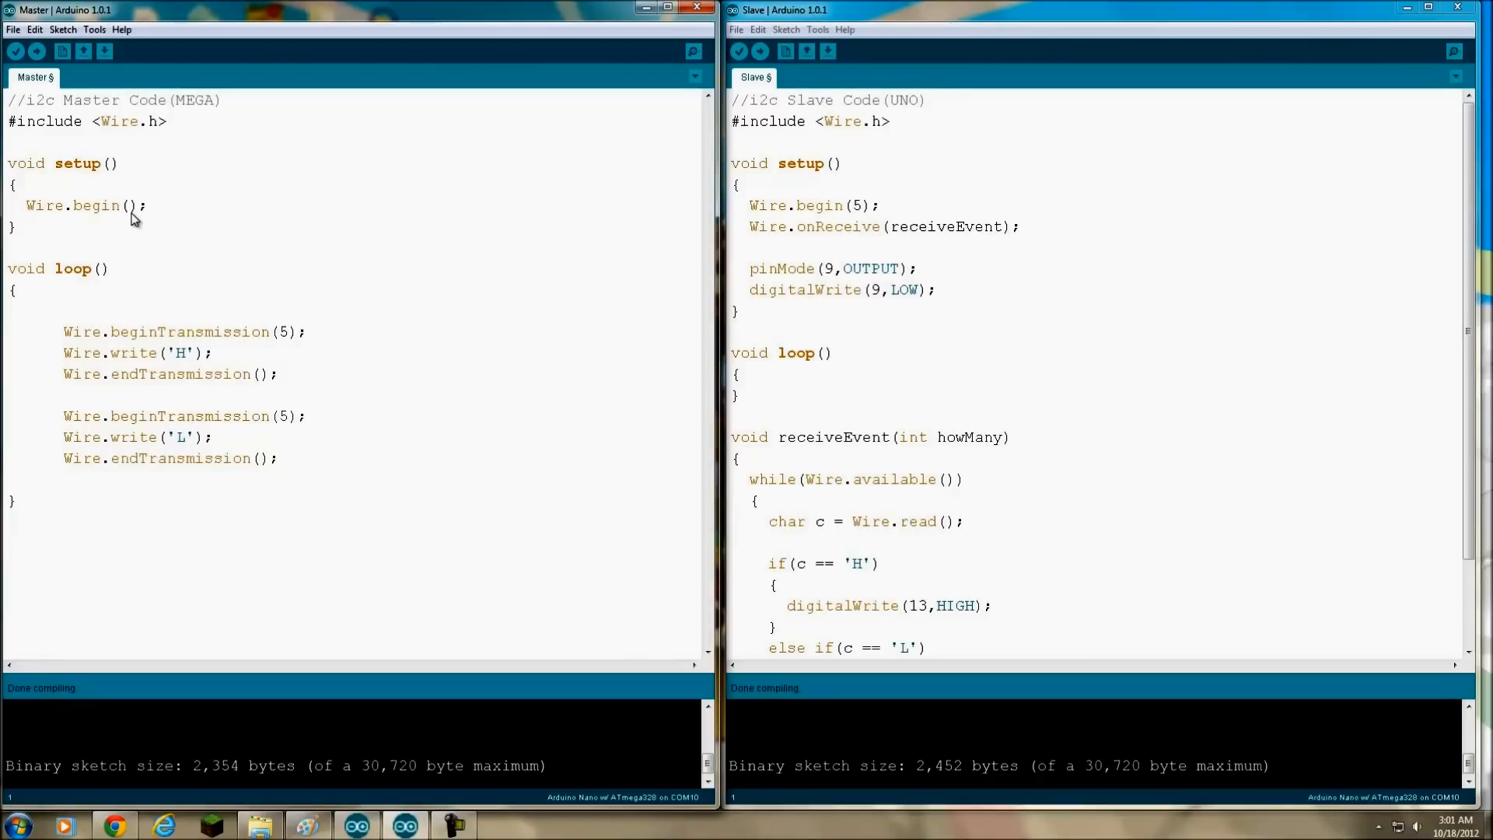
pyautogui.moveTo(115, 241)
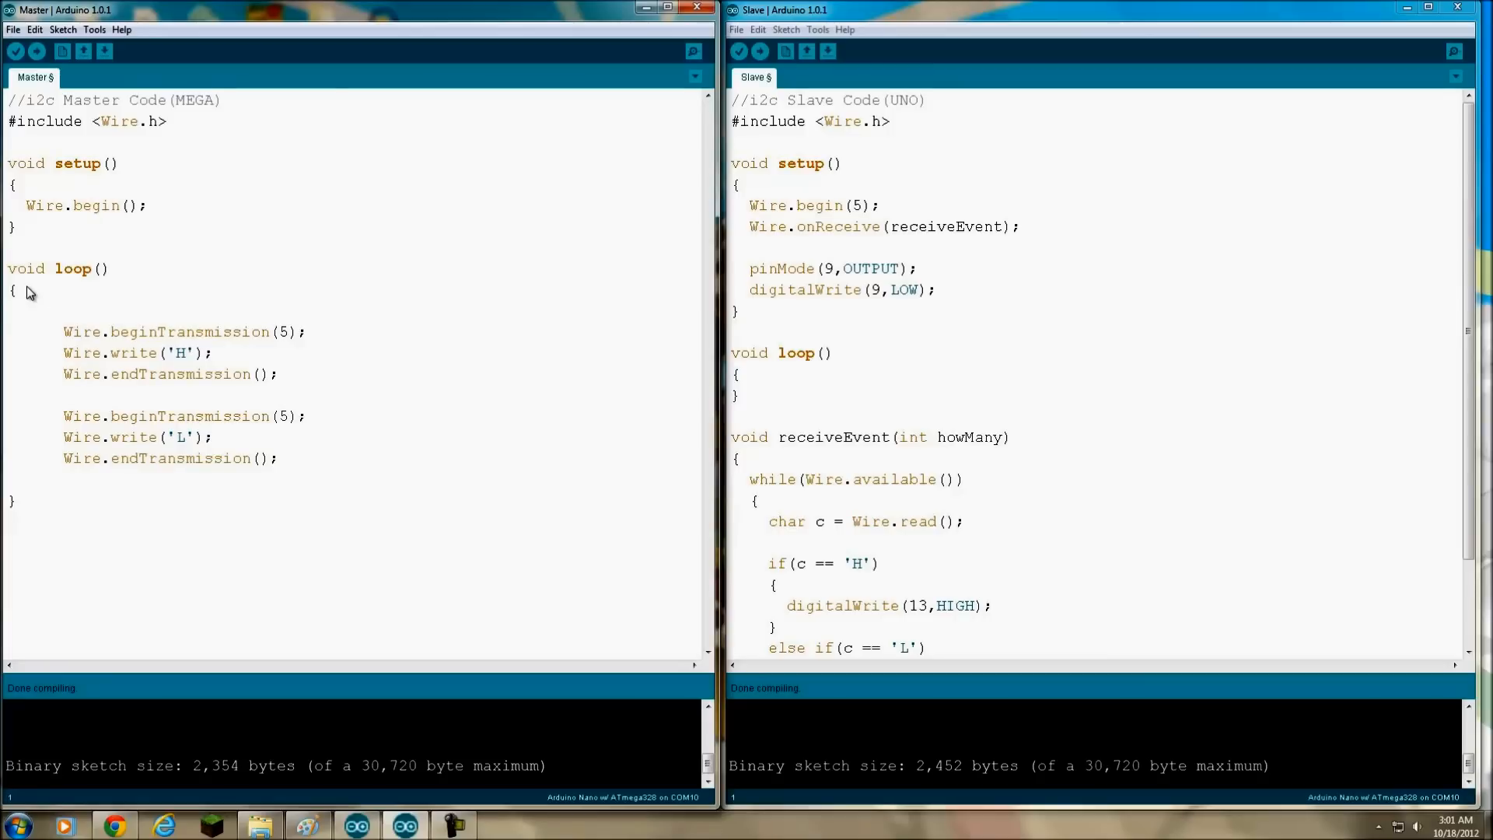
pyautogui.moveTo(128, 346)
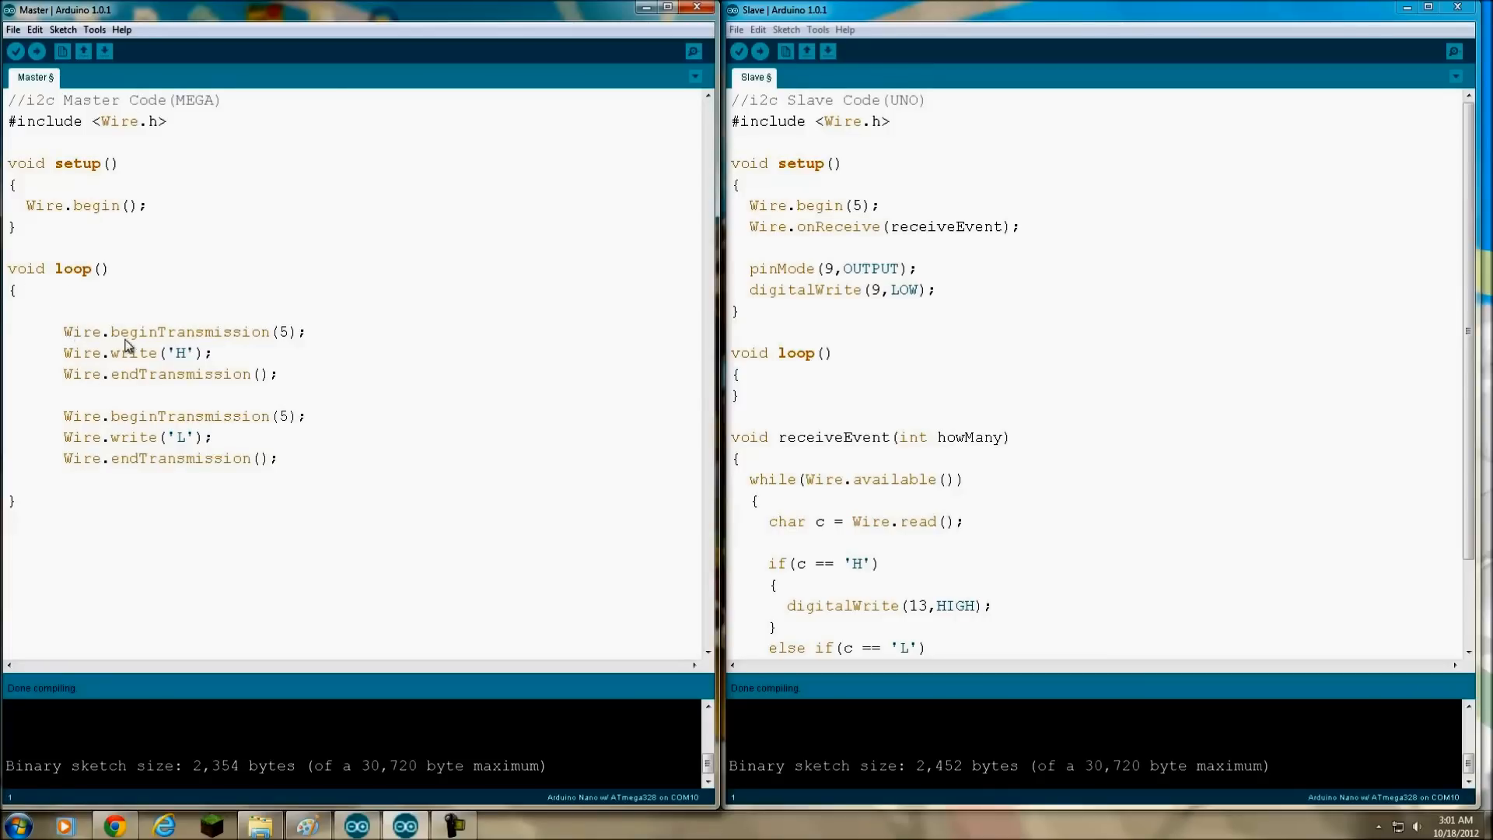
pyautogui.moveTo(148, 347)
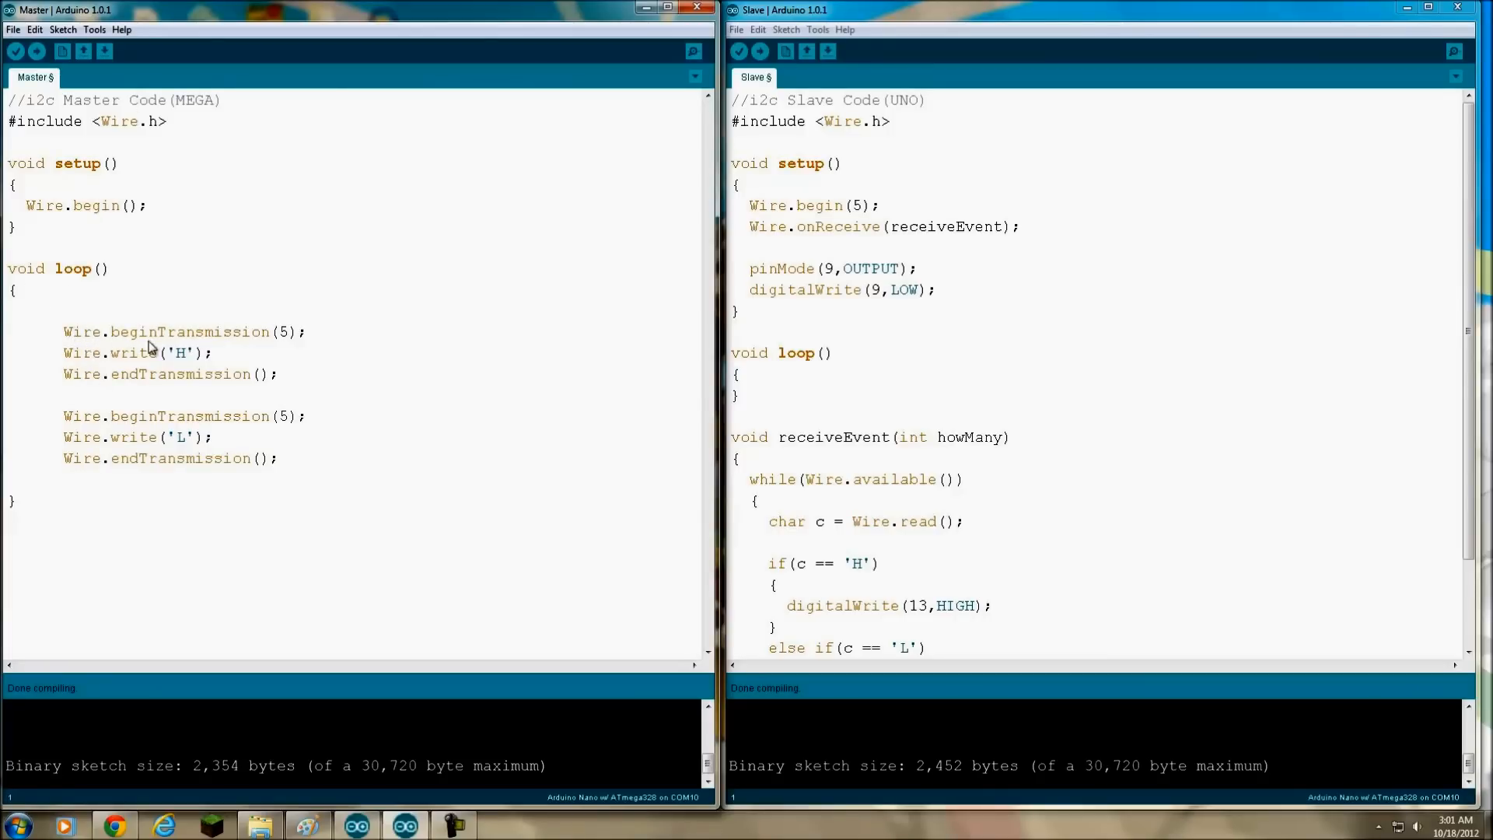
pyautogui.moveTo(276, 343)
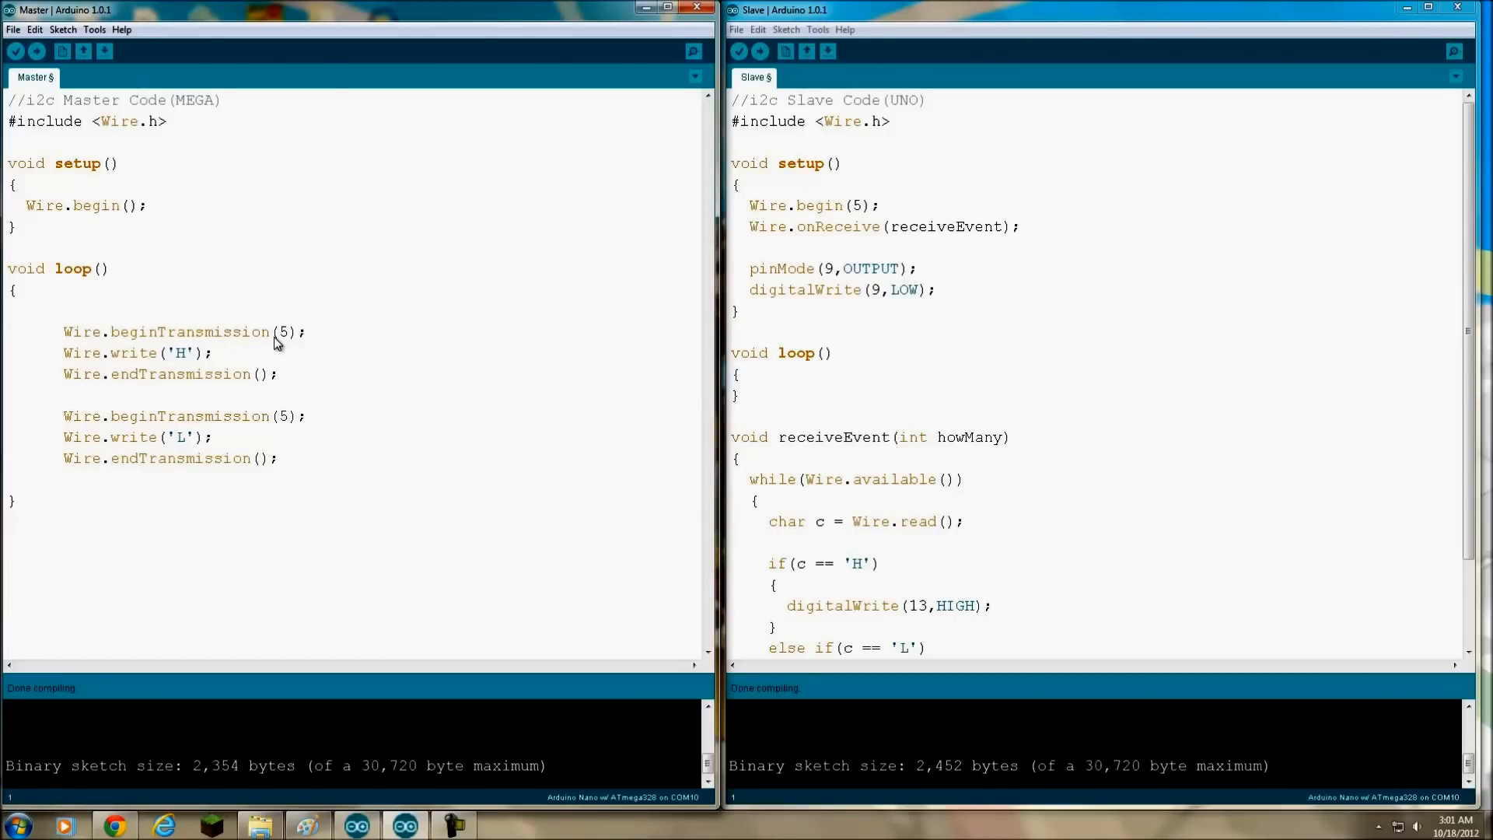
pyautogui.moveTo(288, 351)
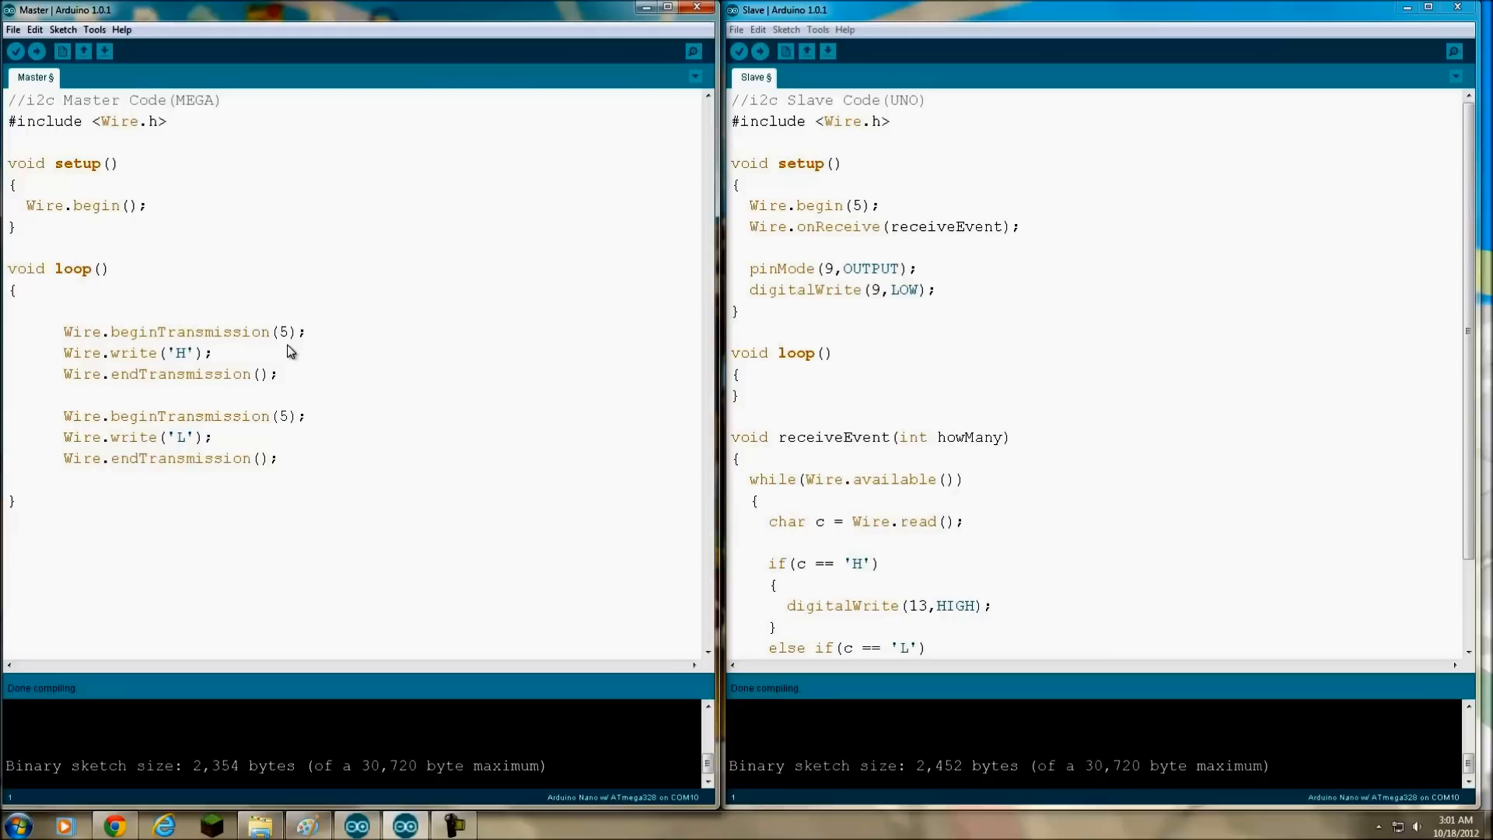
pyautogui.moveTo(64, 369)
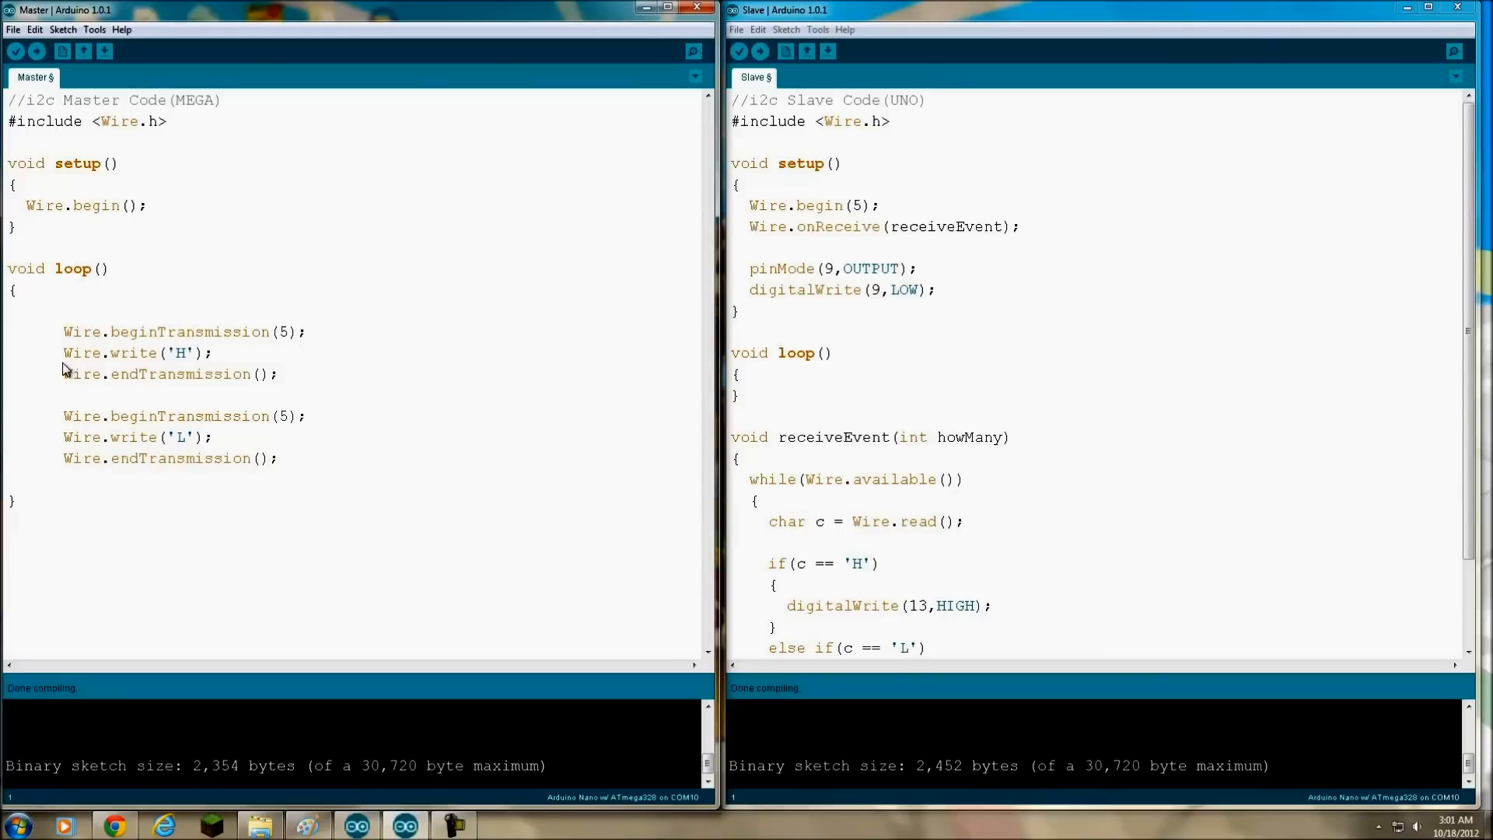
pyautogui.moveTo(189, 366)
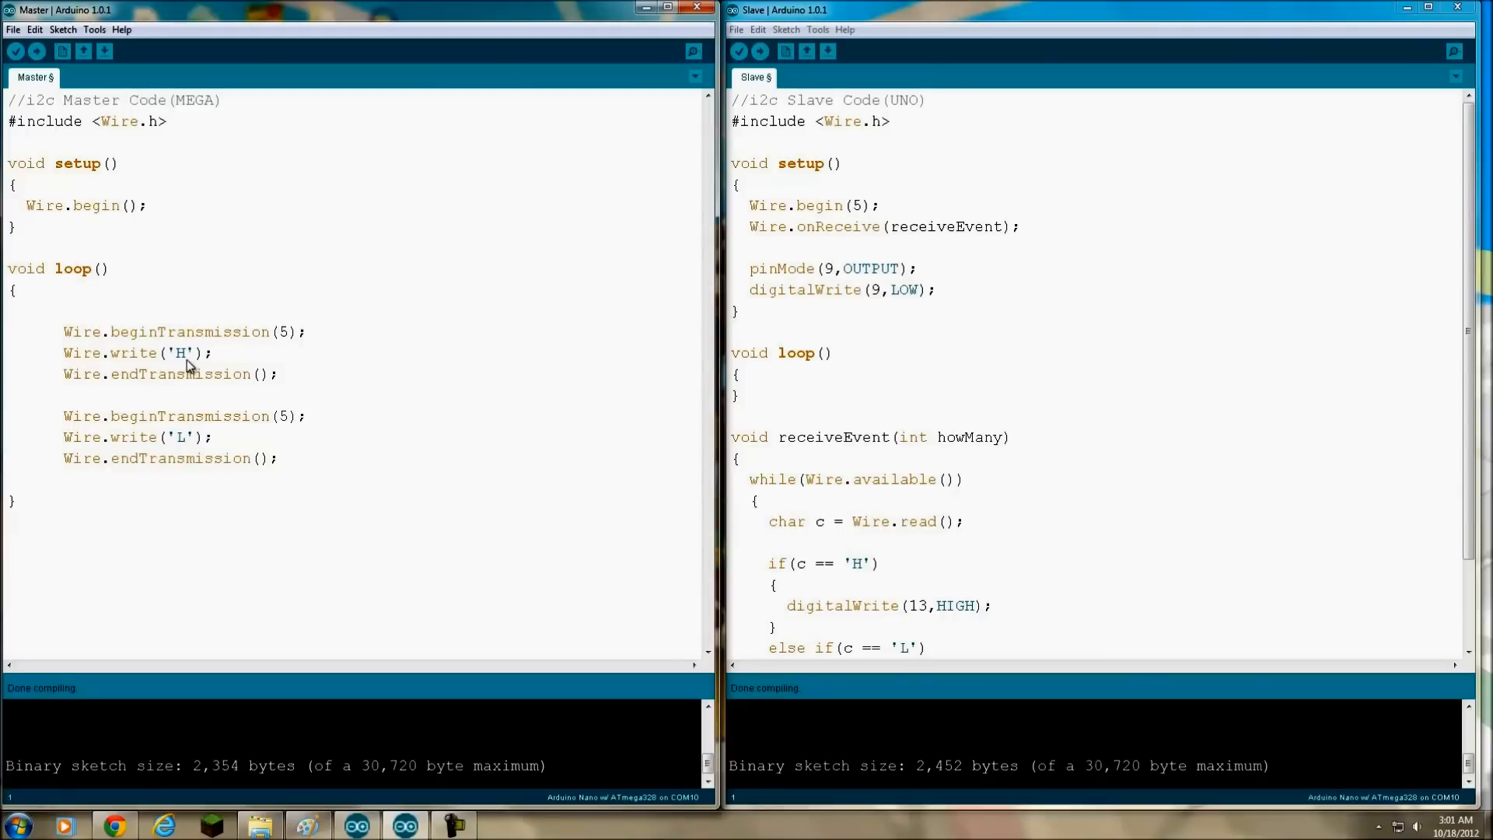
pyautogui.moveTo(318, 390)
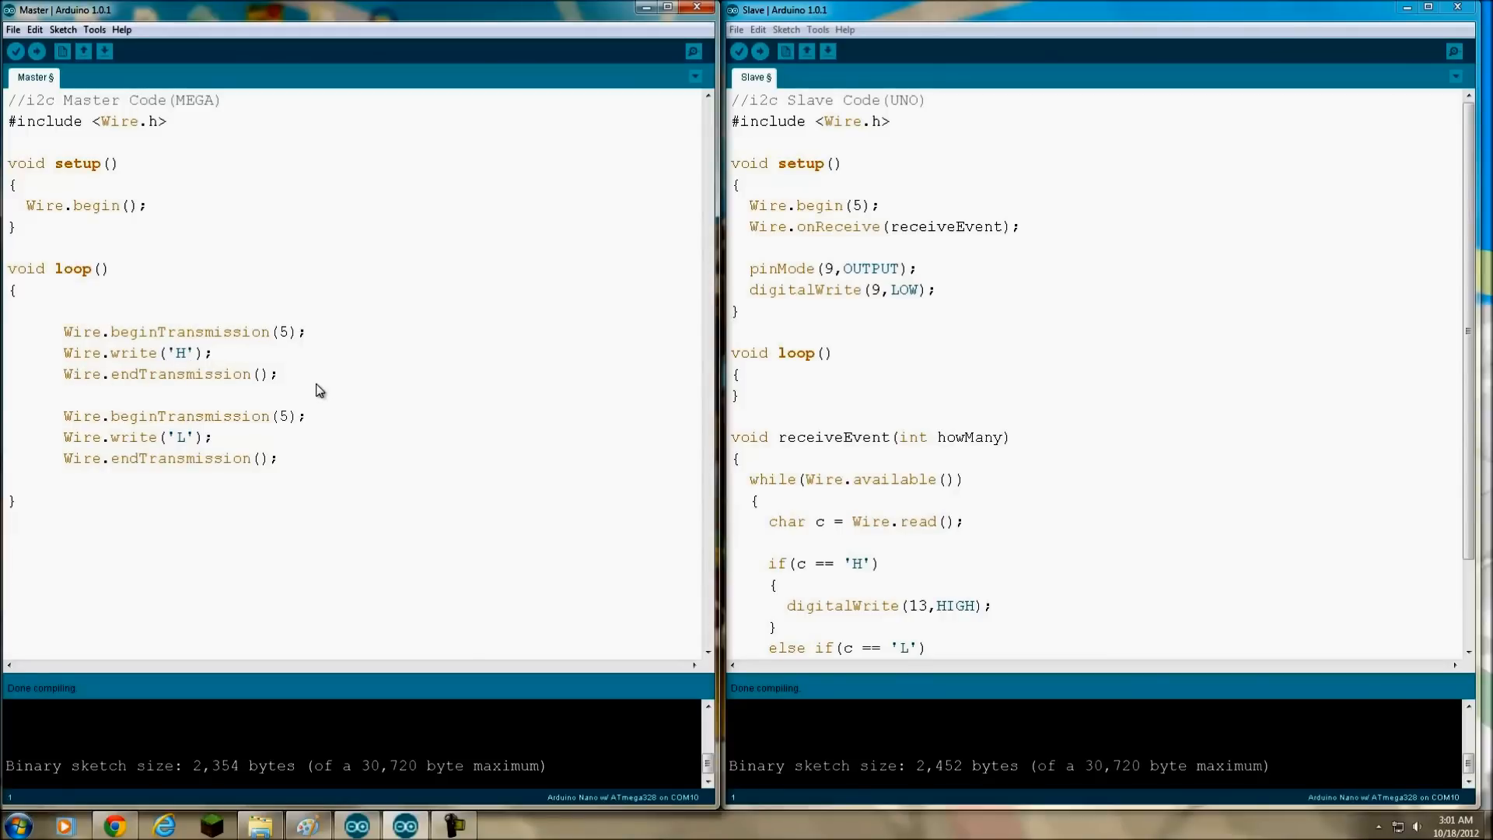
pyautogui.moveTo(143, 448)
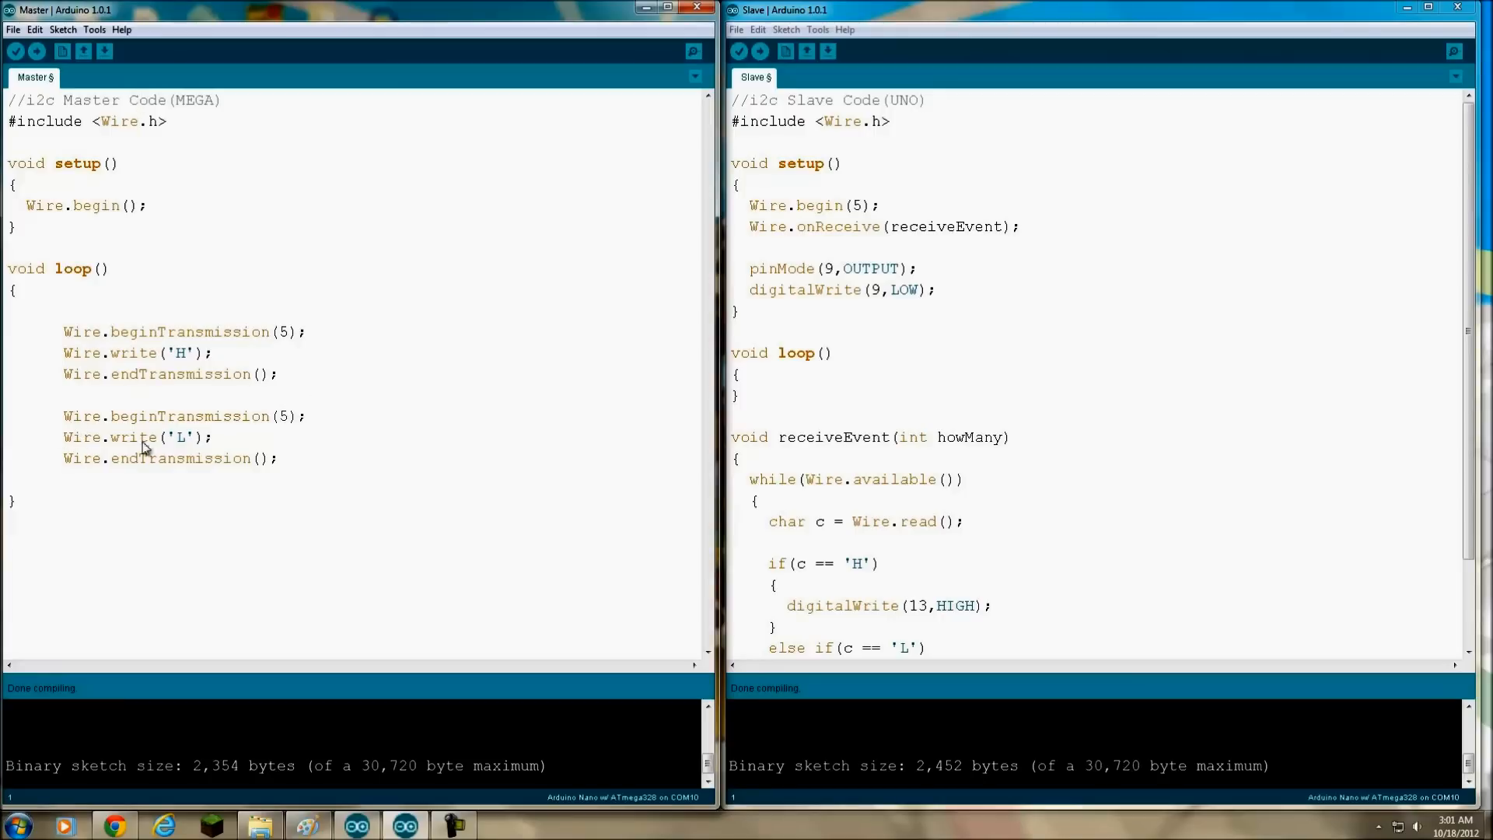
pyautogui.moveTo(187, 434)
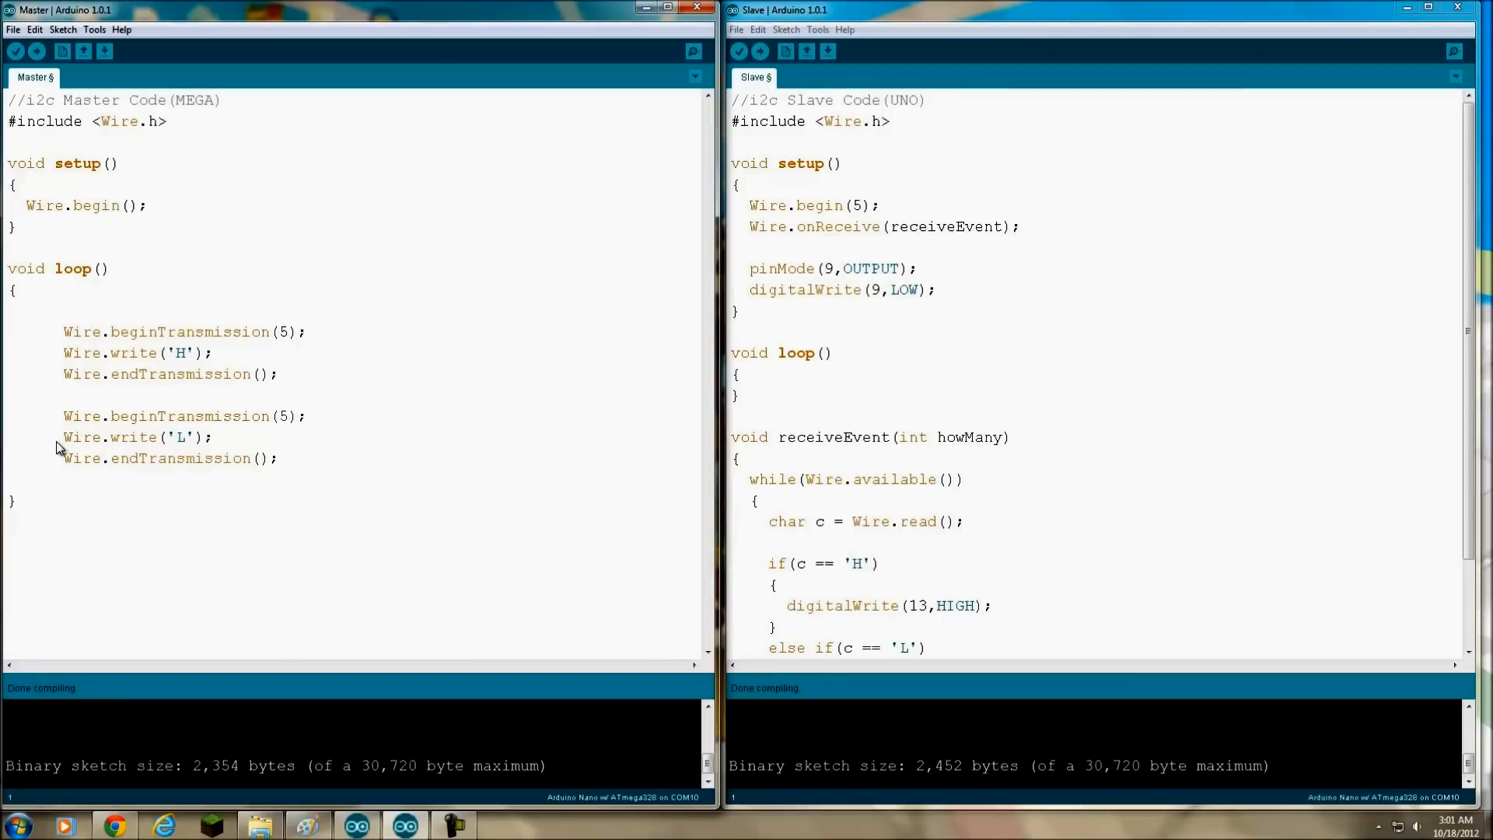
pyautogui.moveTo(187, 449)
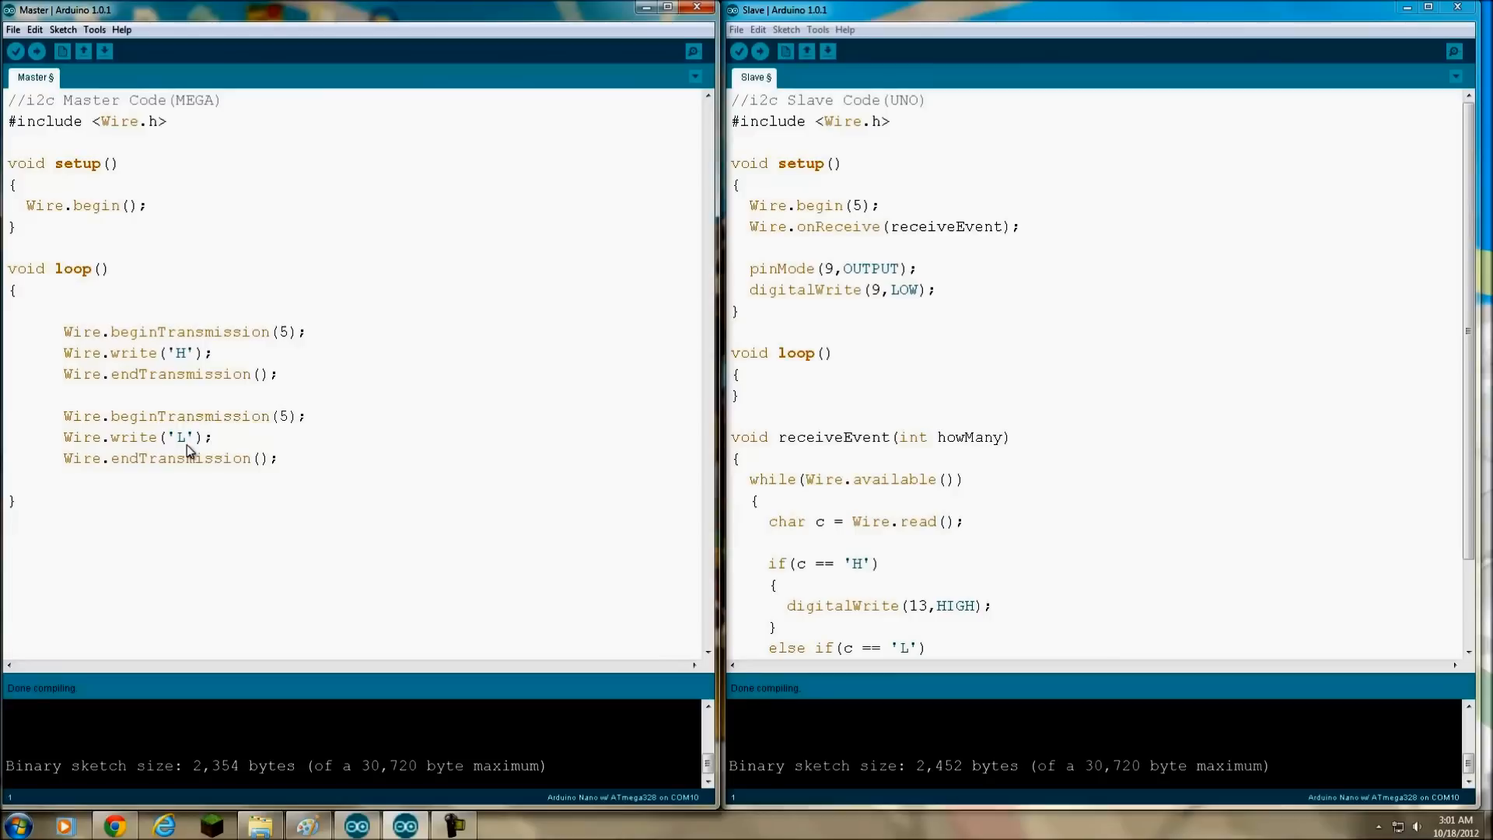
pyautogui.moveTo(106, 448)
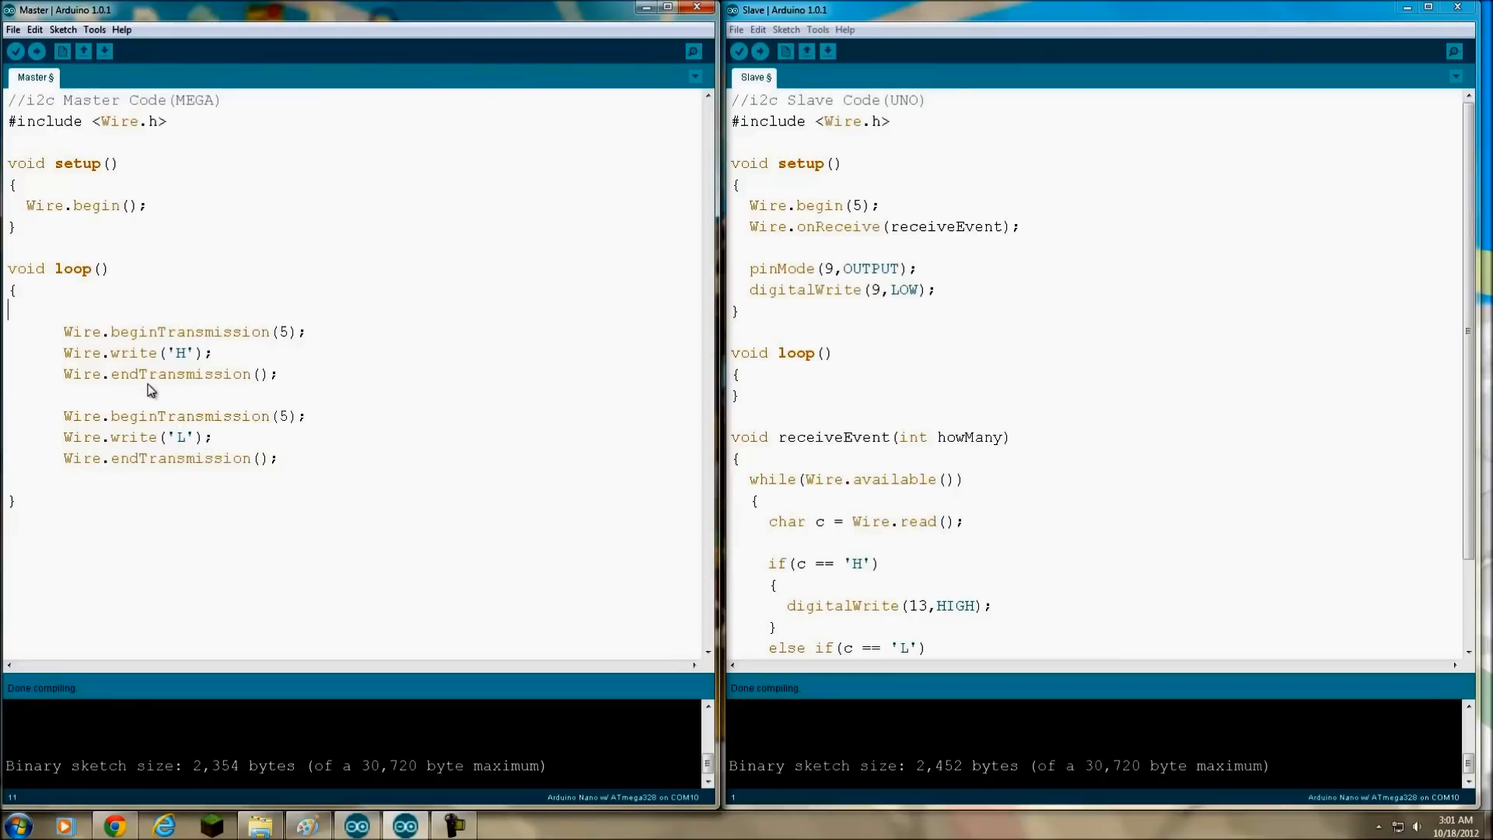
pyautogui.moveTo(81, 335)
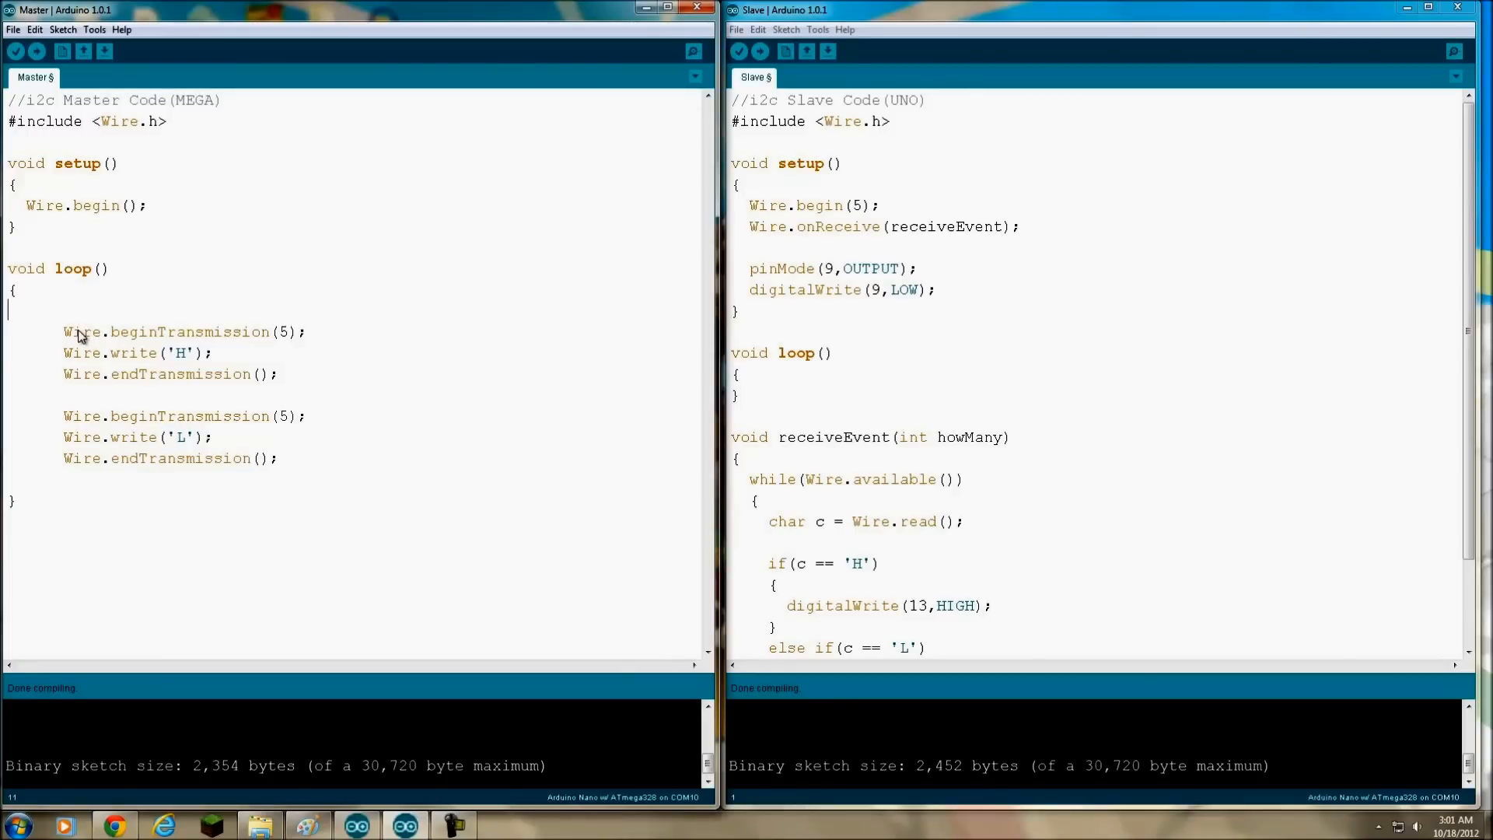
# Add delay(2000) after Wire.begin() in the master's setup
pyautogui.click(148, 205)
pyautogui.write('delay')
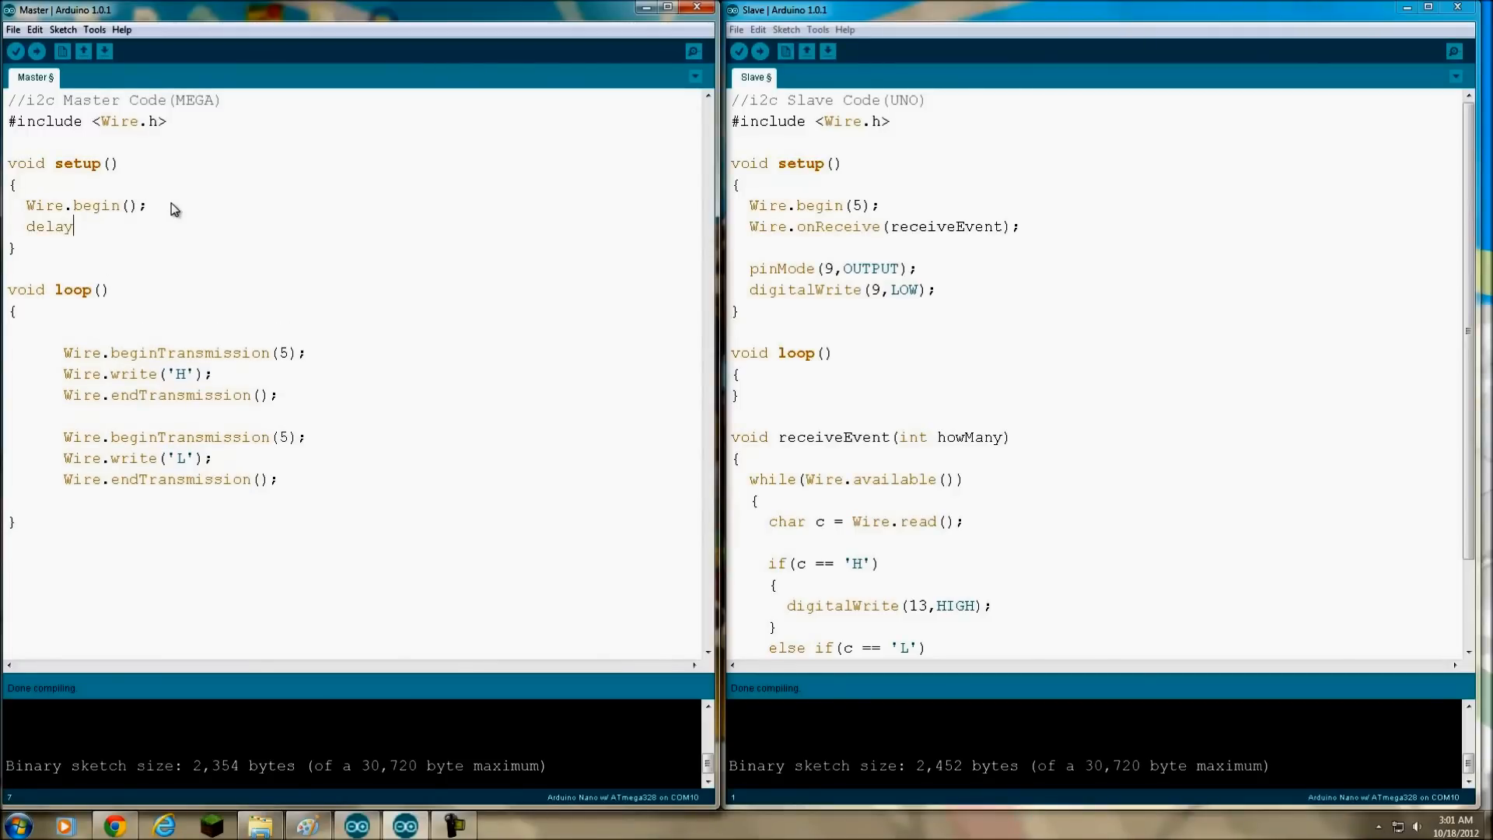
pyautogui.write('(')
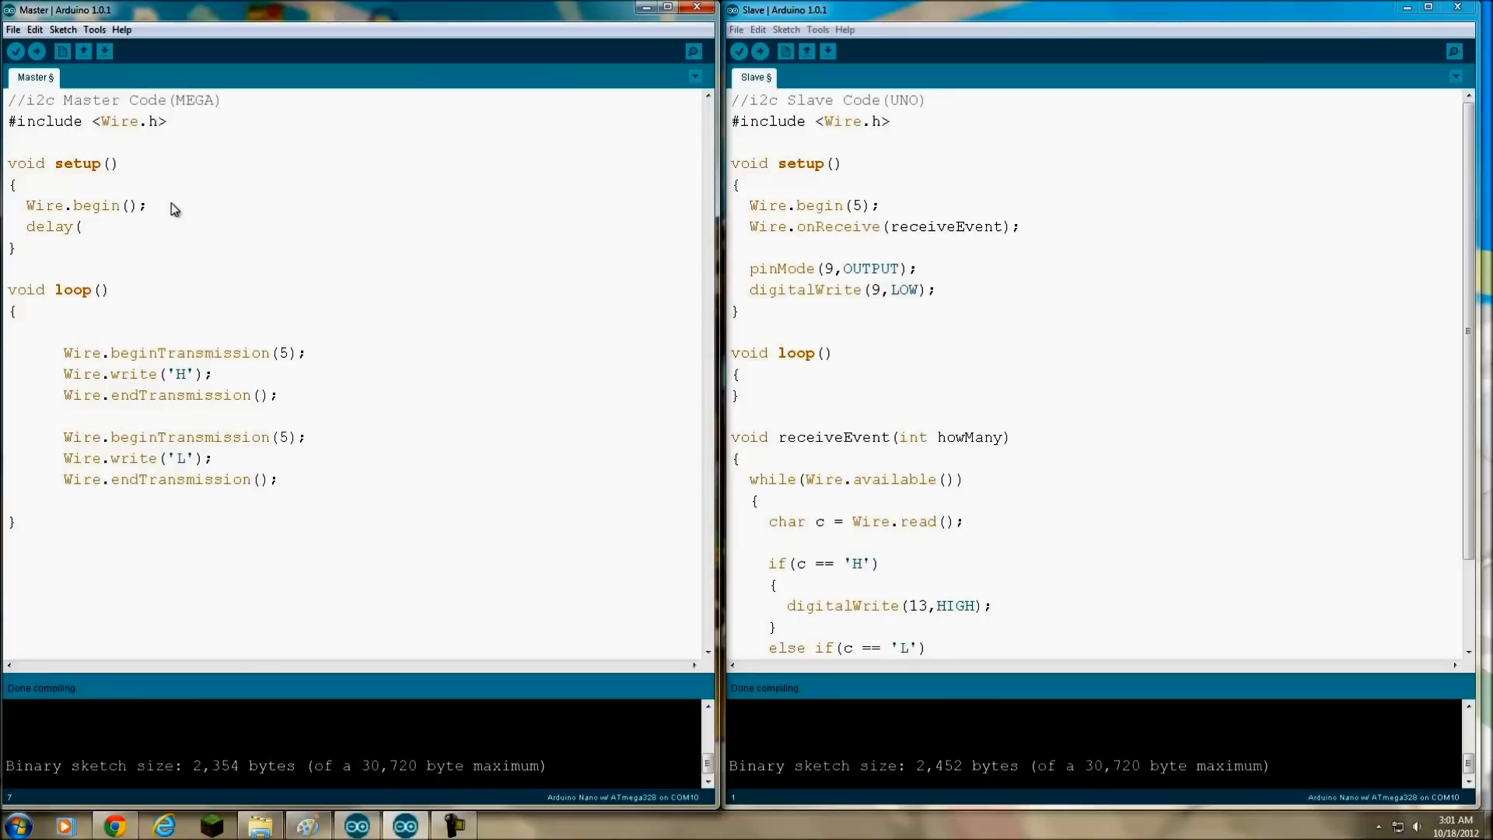
pyautogui.write('(2000);')
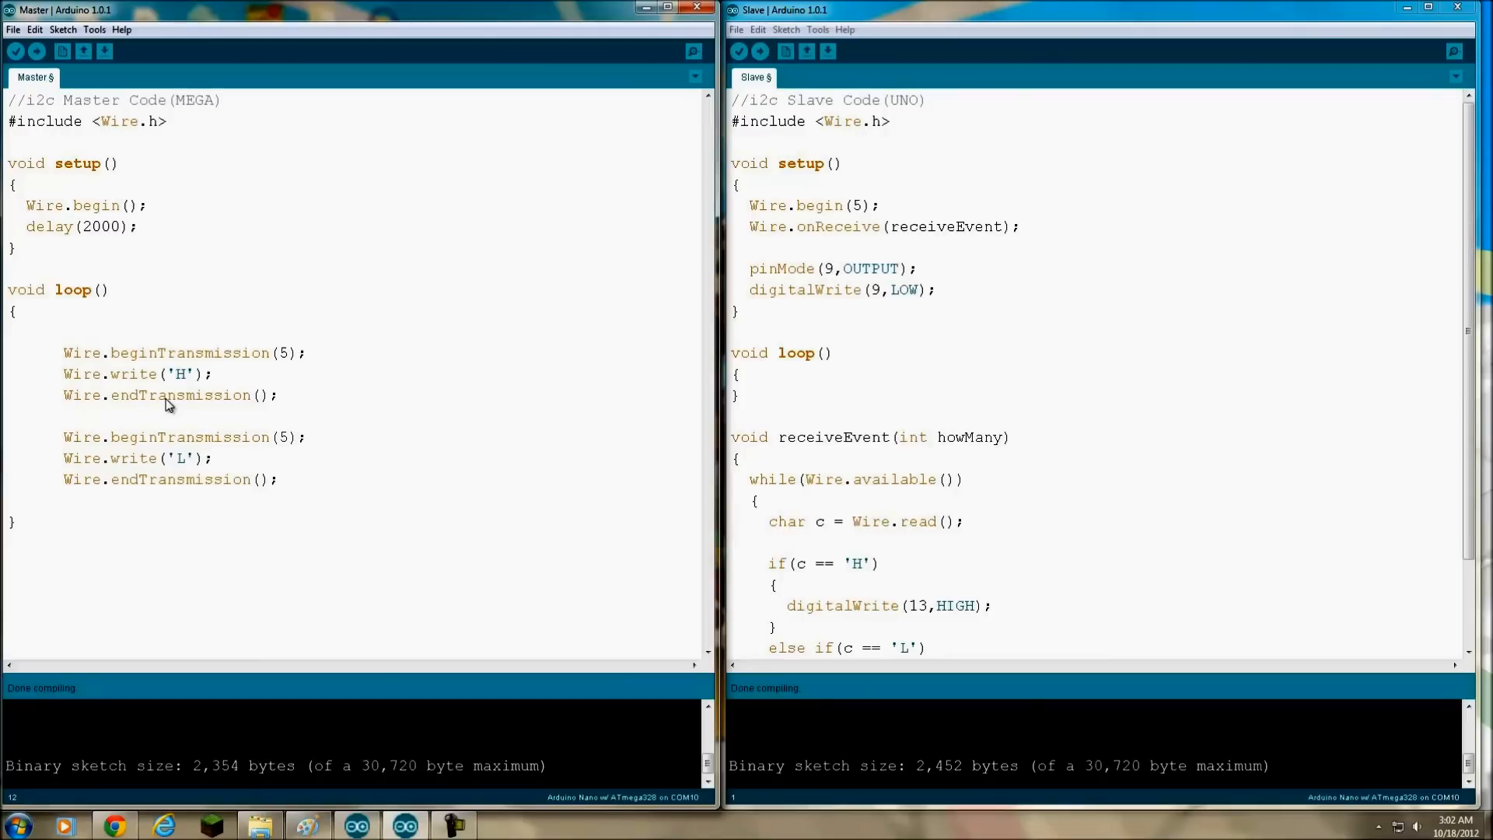
pyautogui.moveTo(303, 396)
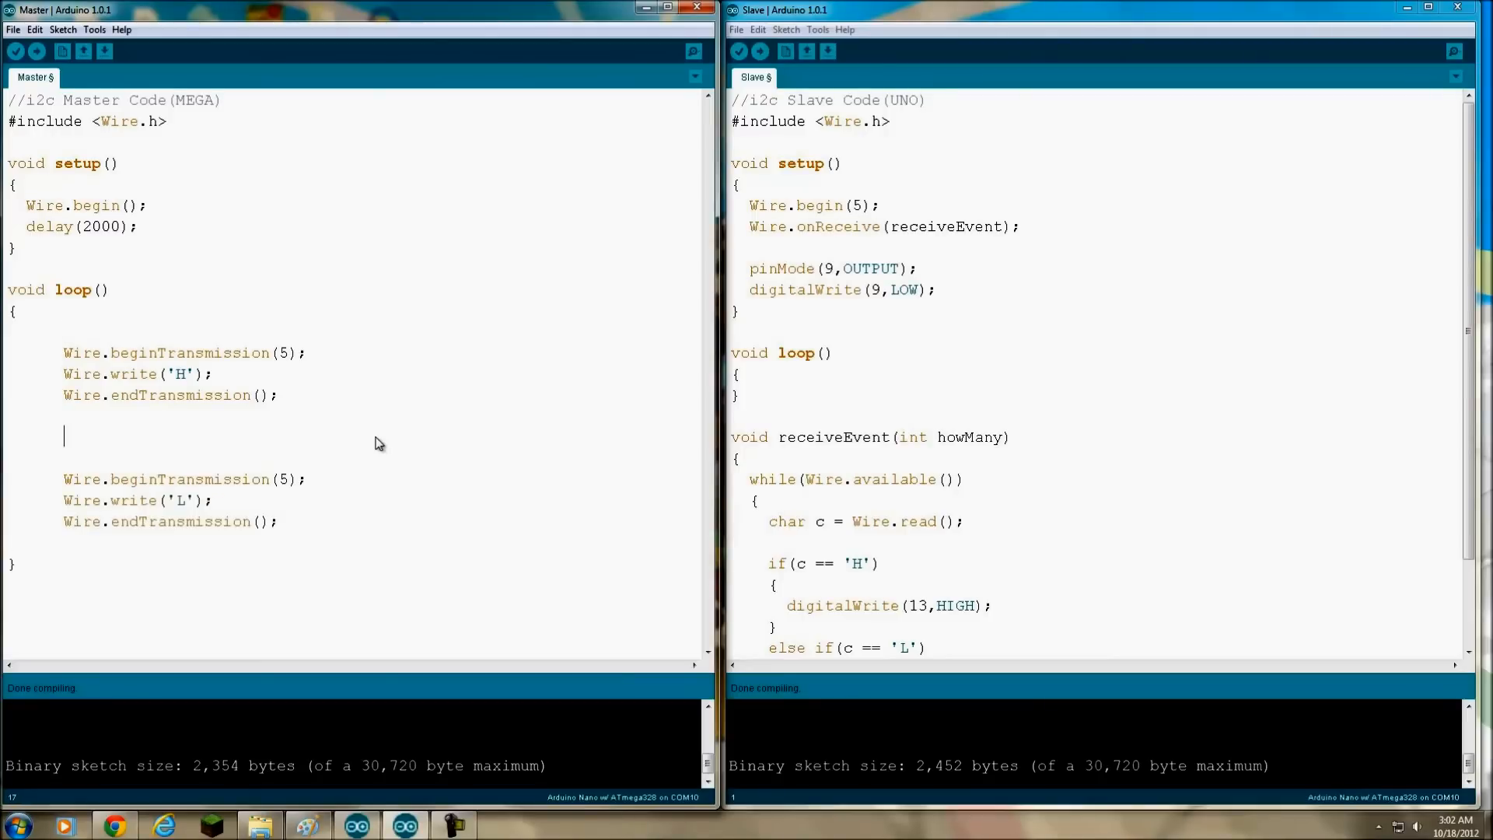
# Add delay(3000) after both the H and L endTransmission calls in loop
pyautogui.write('delay(')
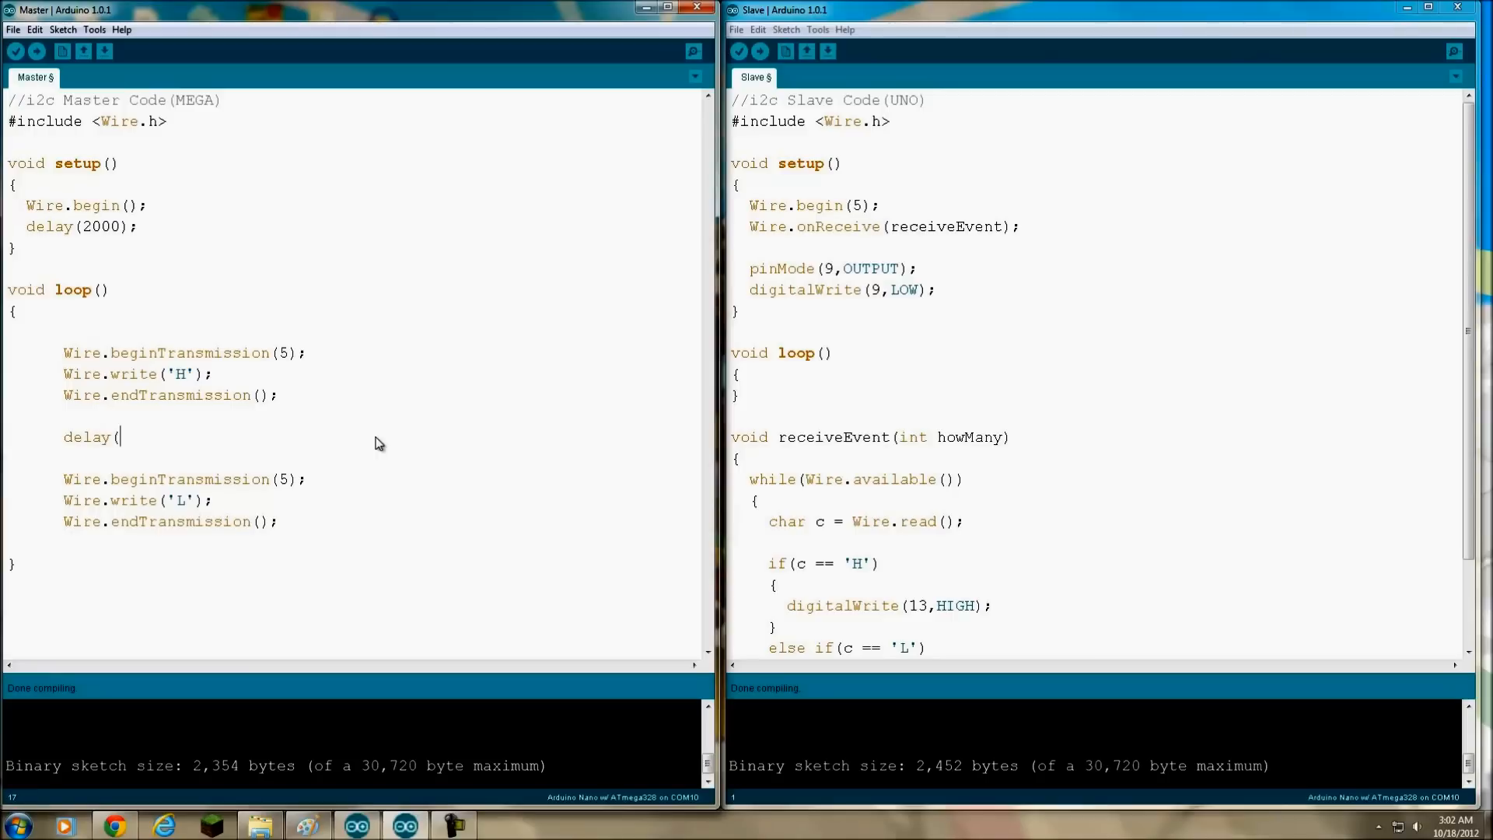
pyautogui.write('3000')
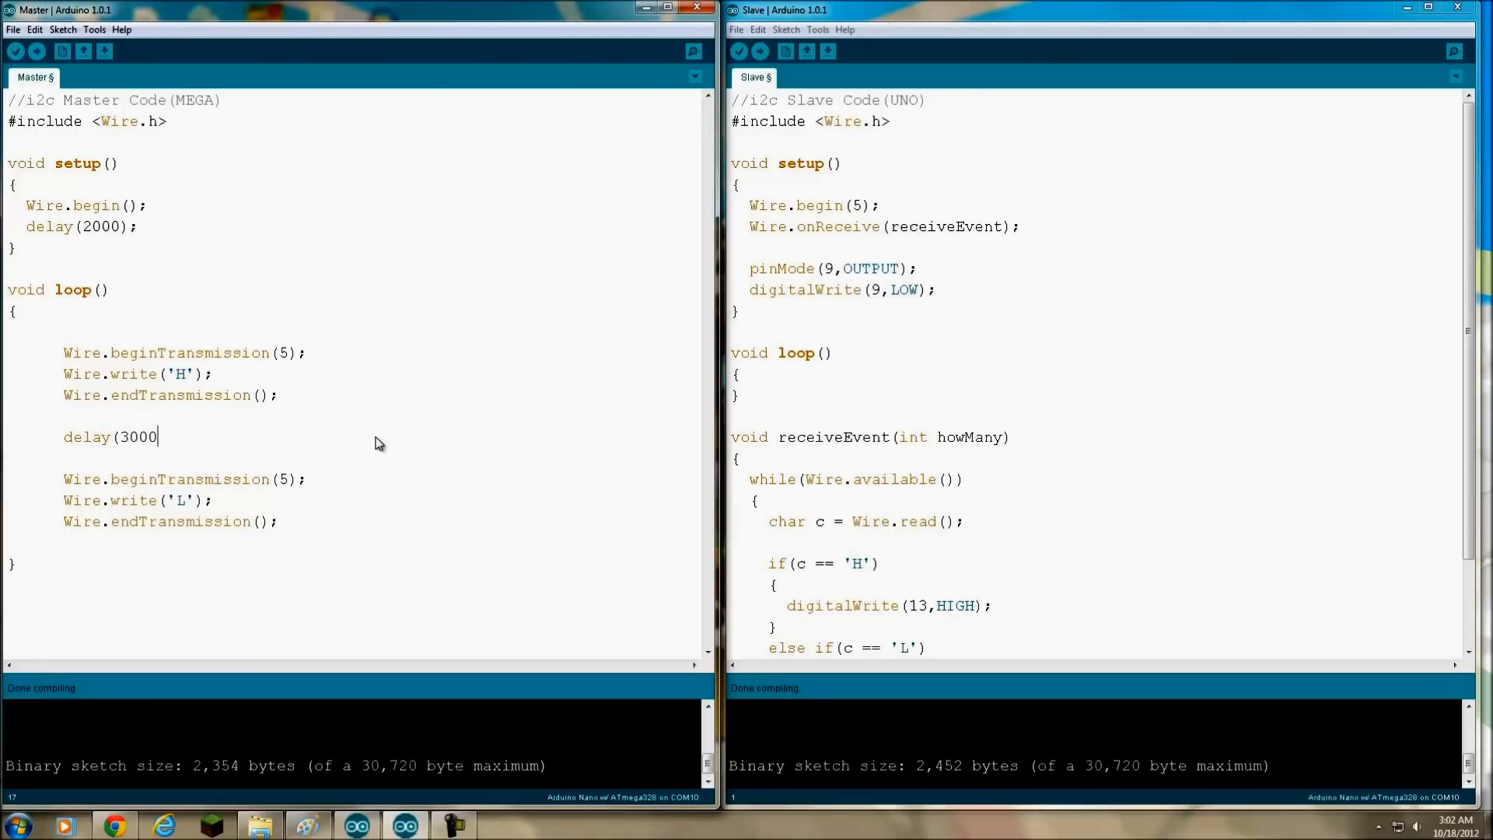
pyautogui.write(');')
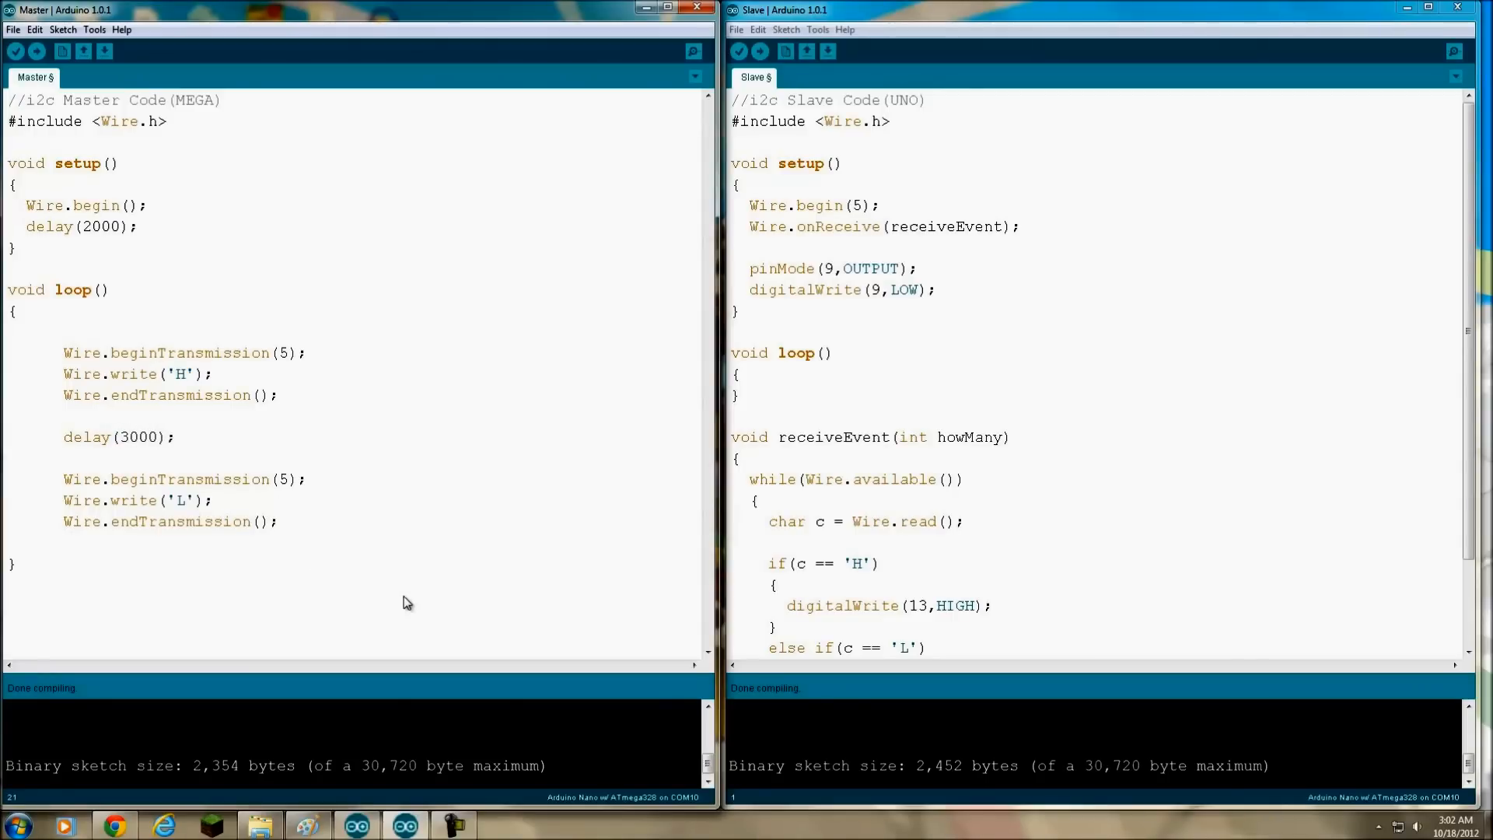
pyautogui.write('d')
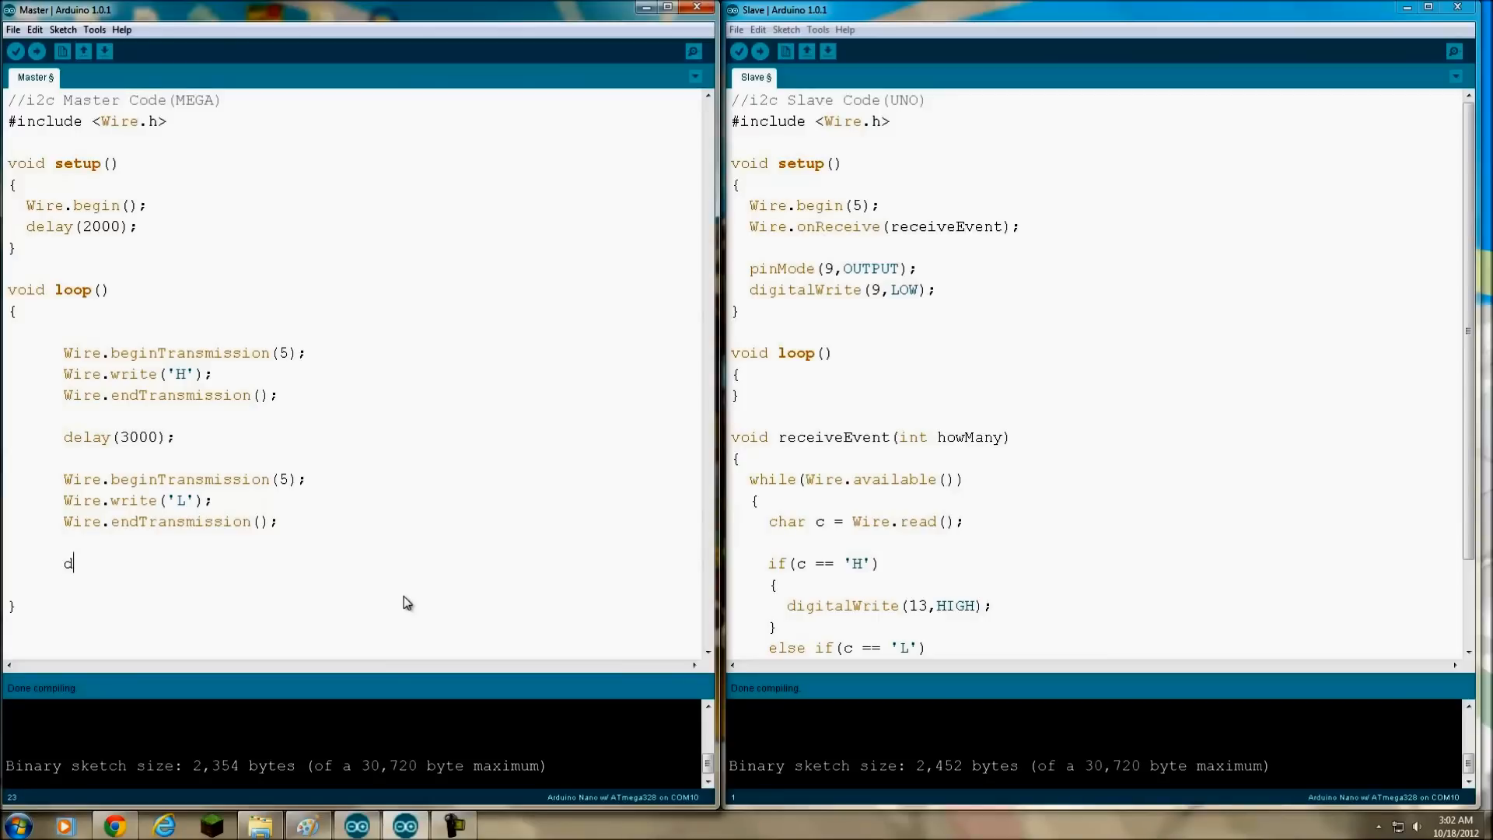
pyautogui.write('elay(3000')
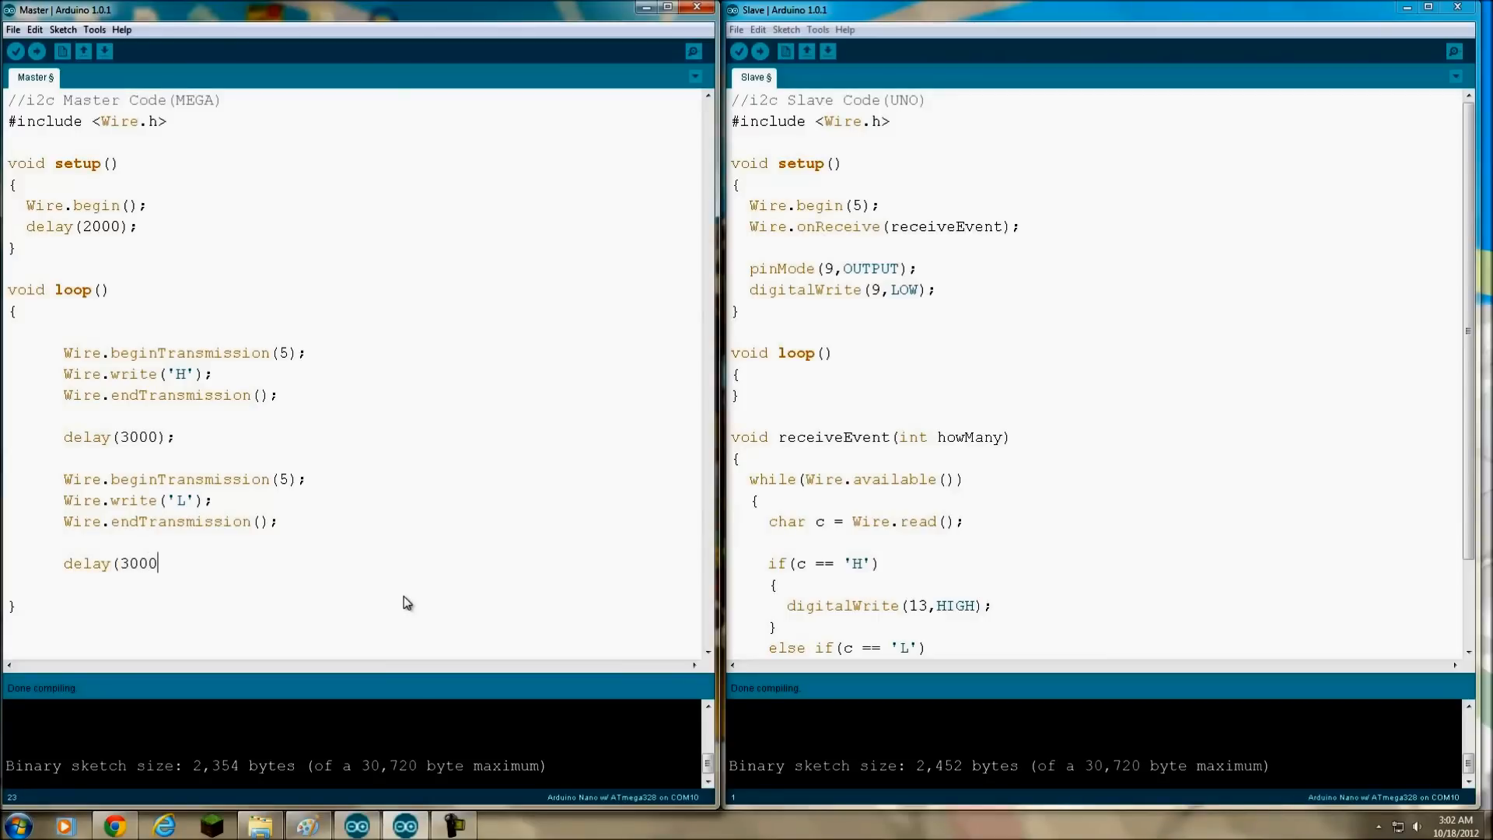
pyautogui.write(');')
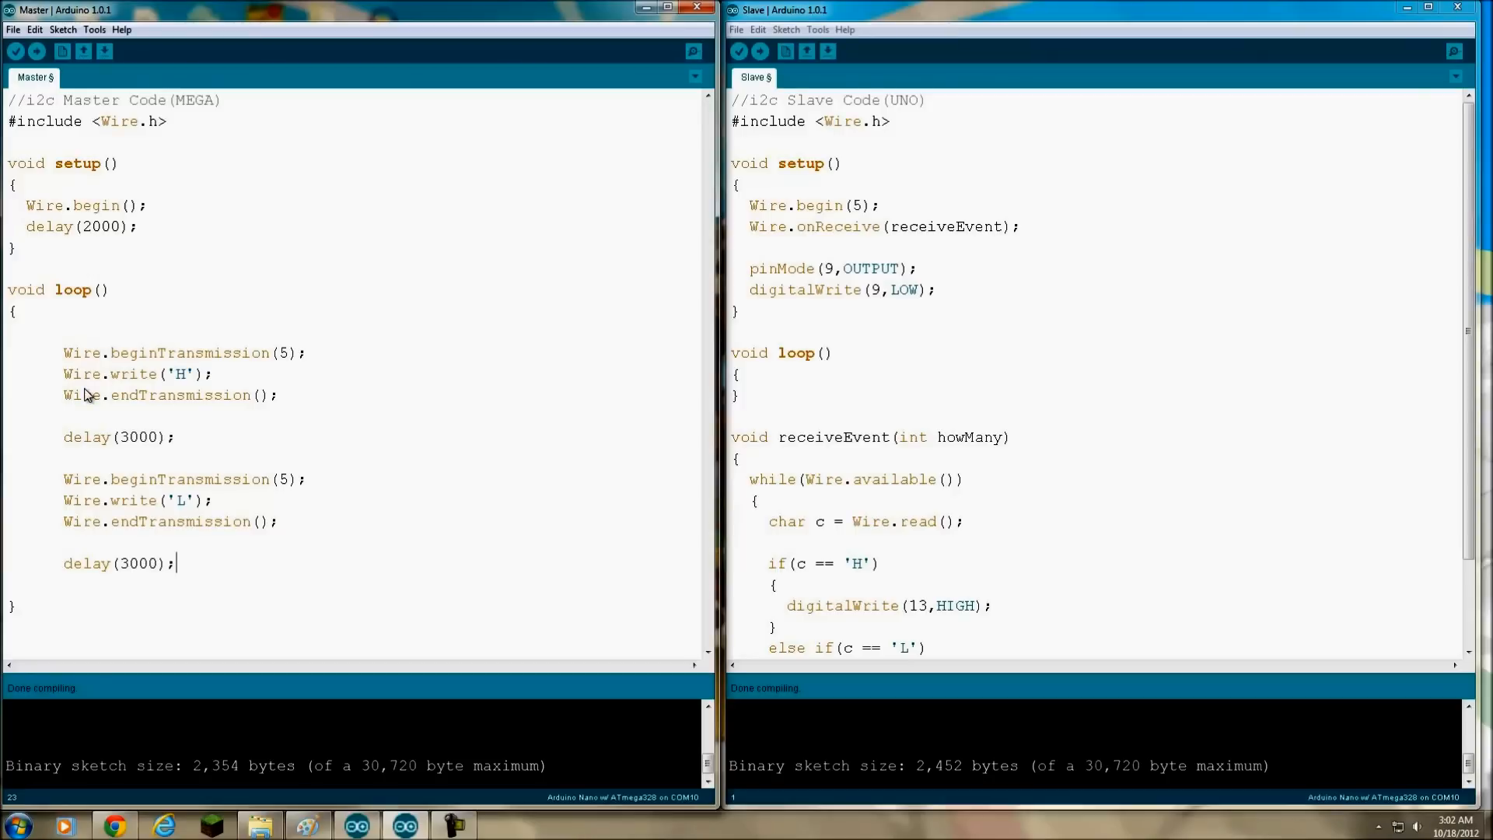
pyautogui.moveTo(67, 257)
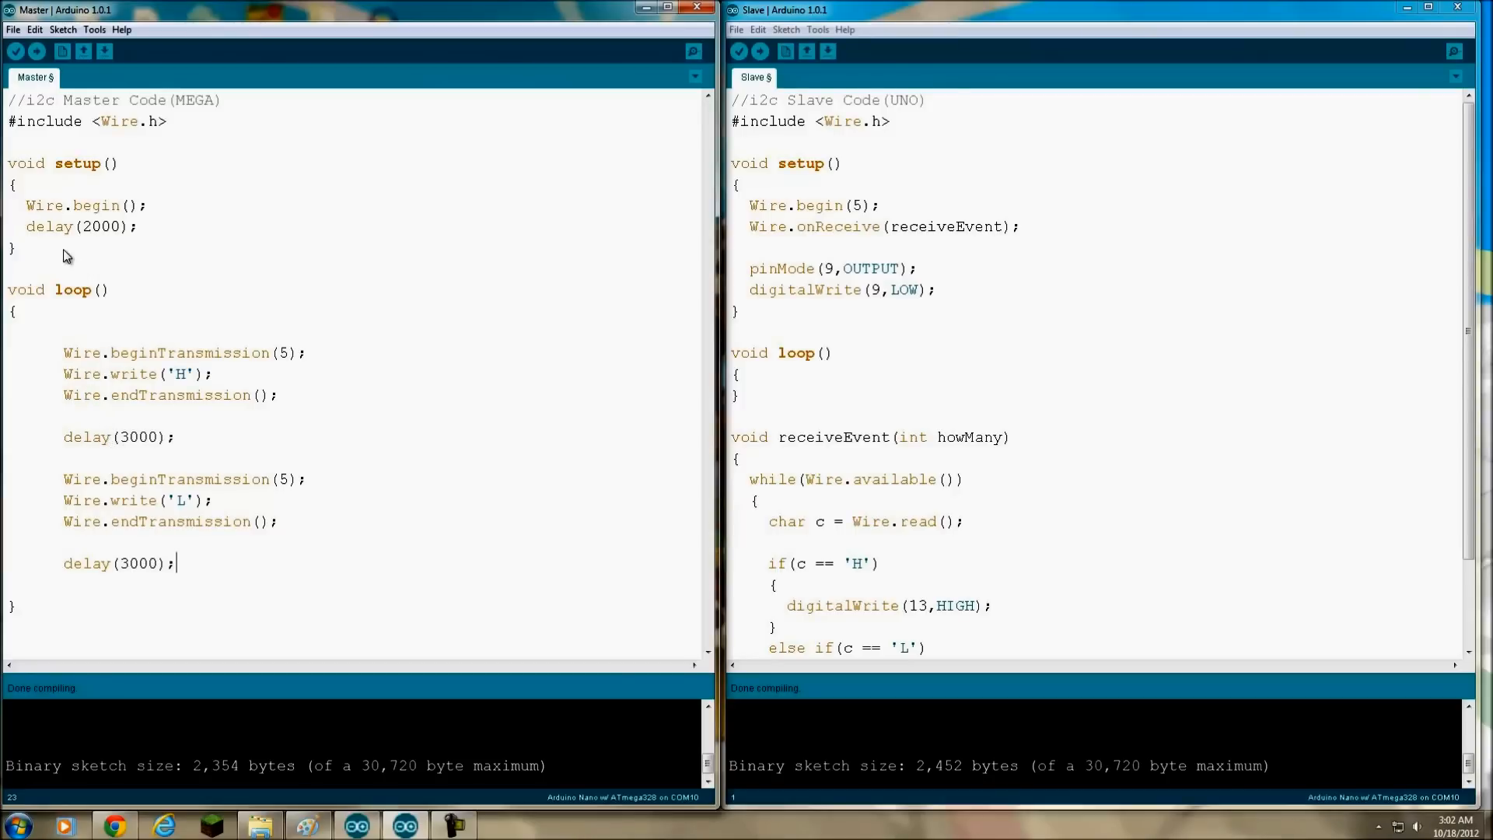
pyautogui.moveTo(183, 382)
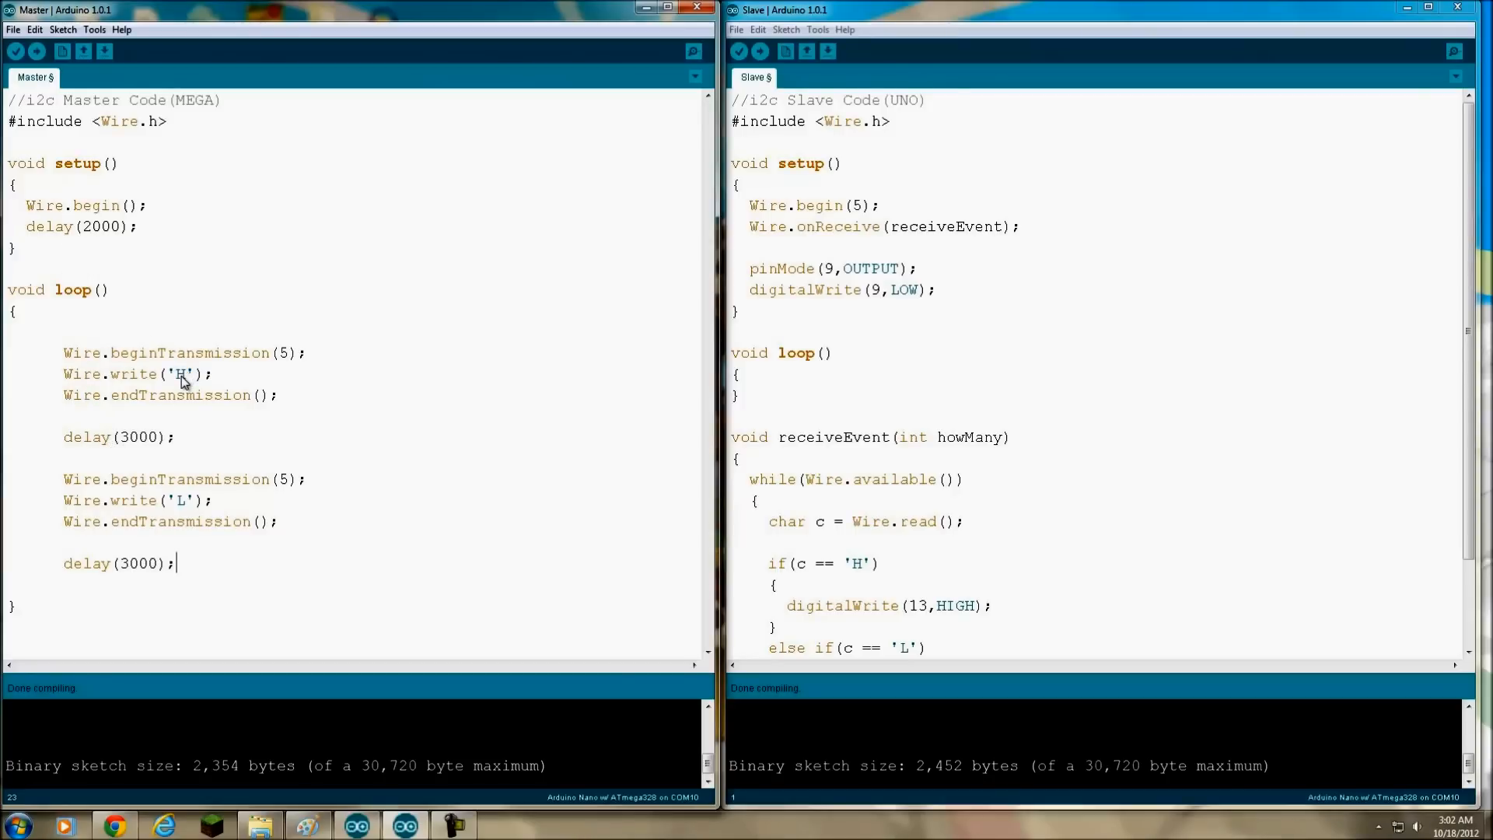
pyautogui.moveTo(290, 362)
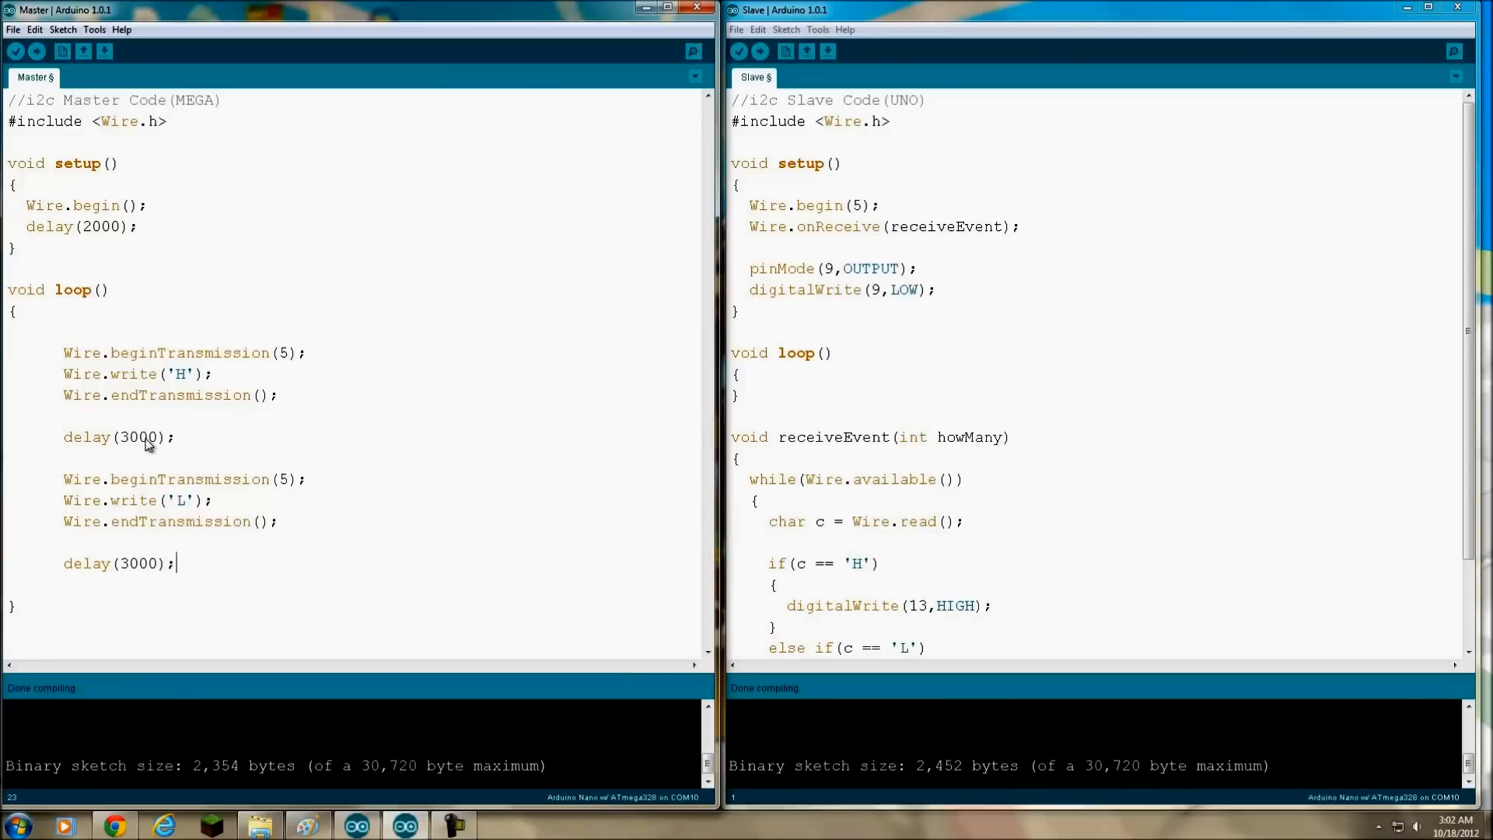
pyautogui.moveTo(137, 495)
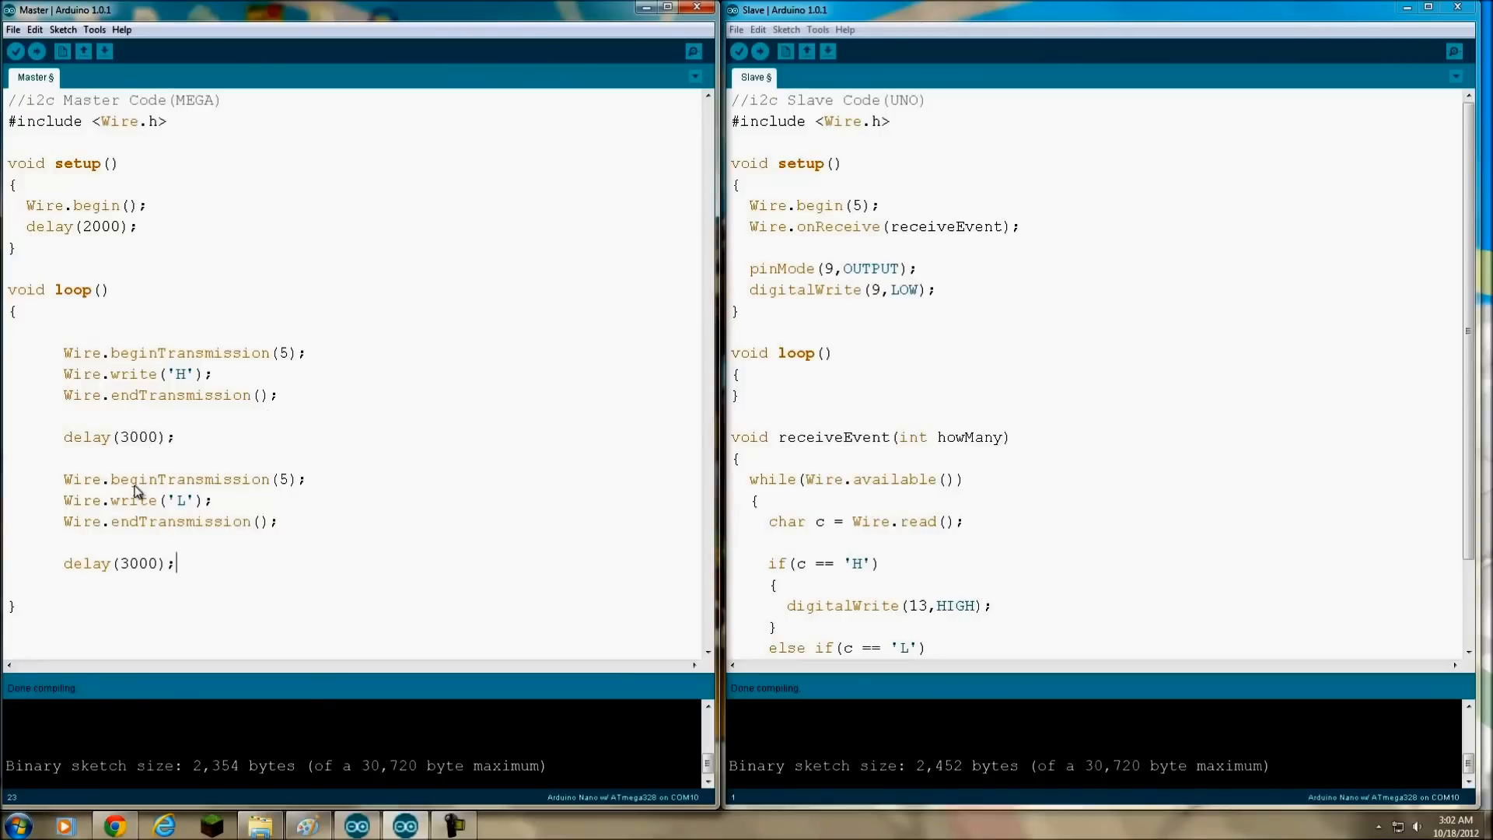
pyautogui.moveTo(285, 491)
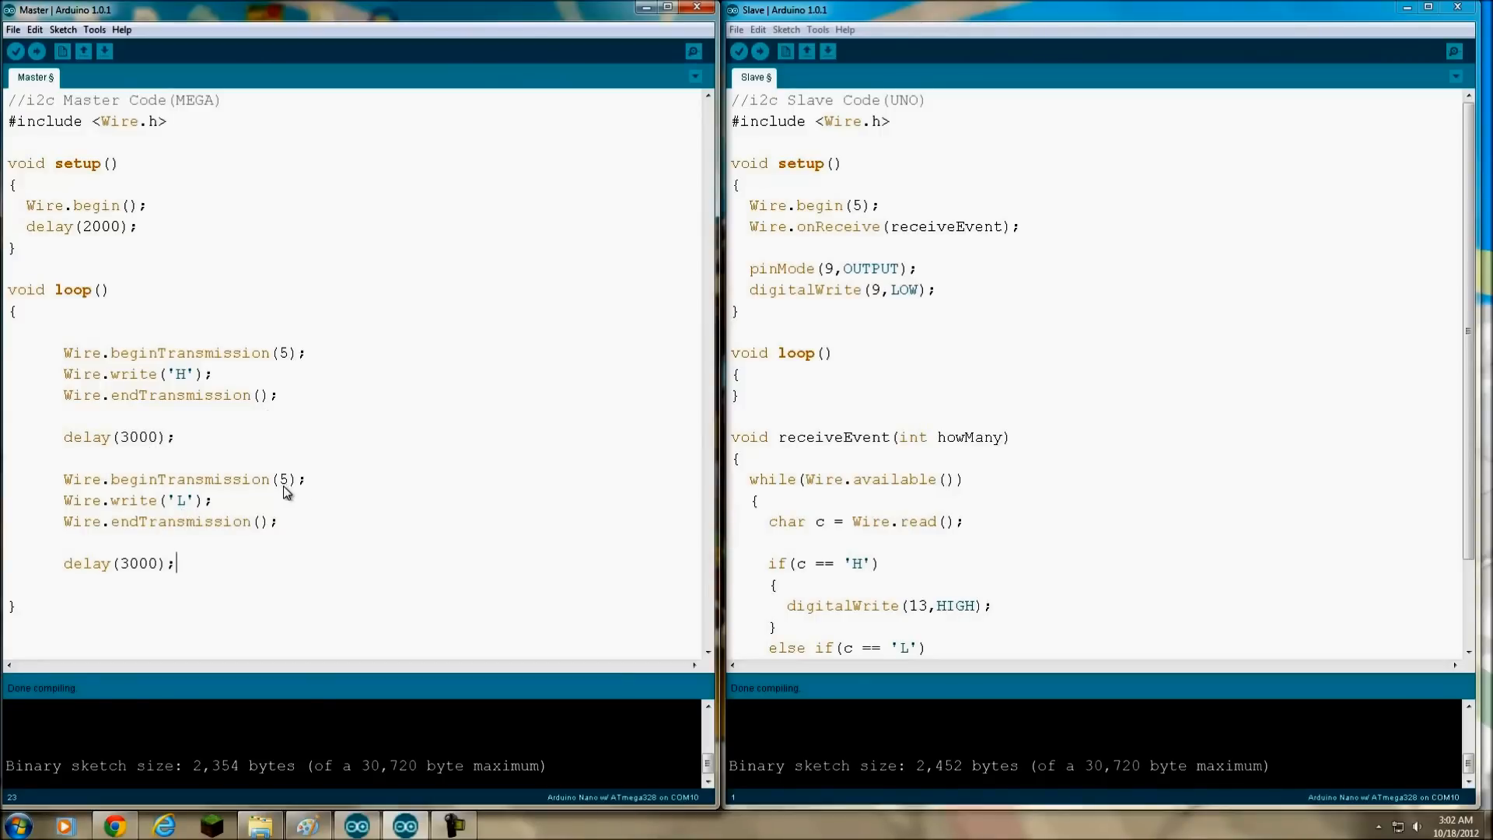
pyautogui.moveTo(197, 617)
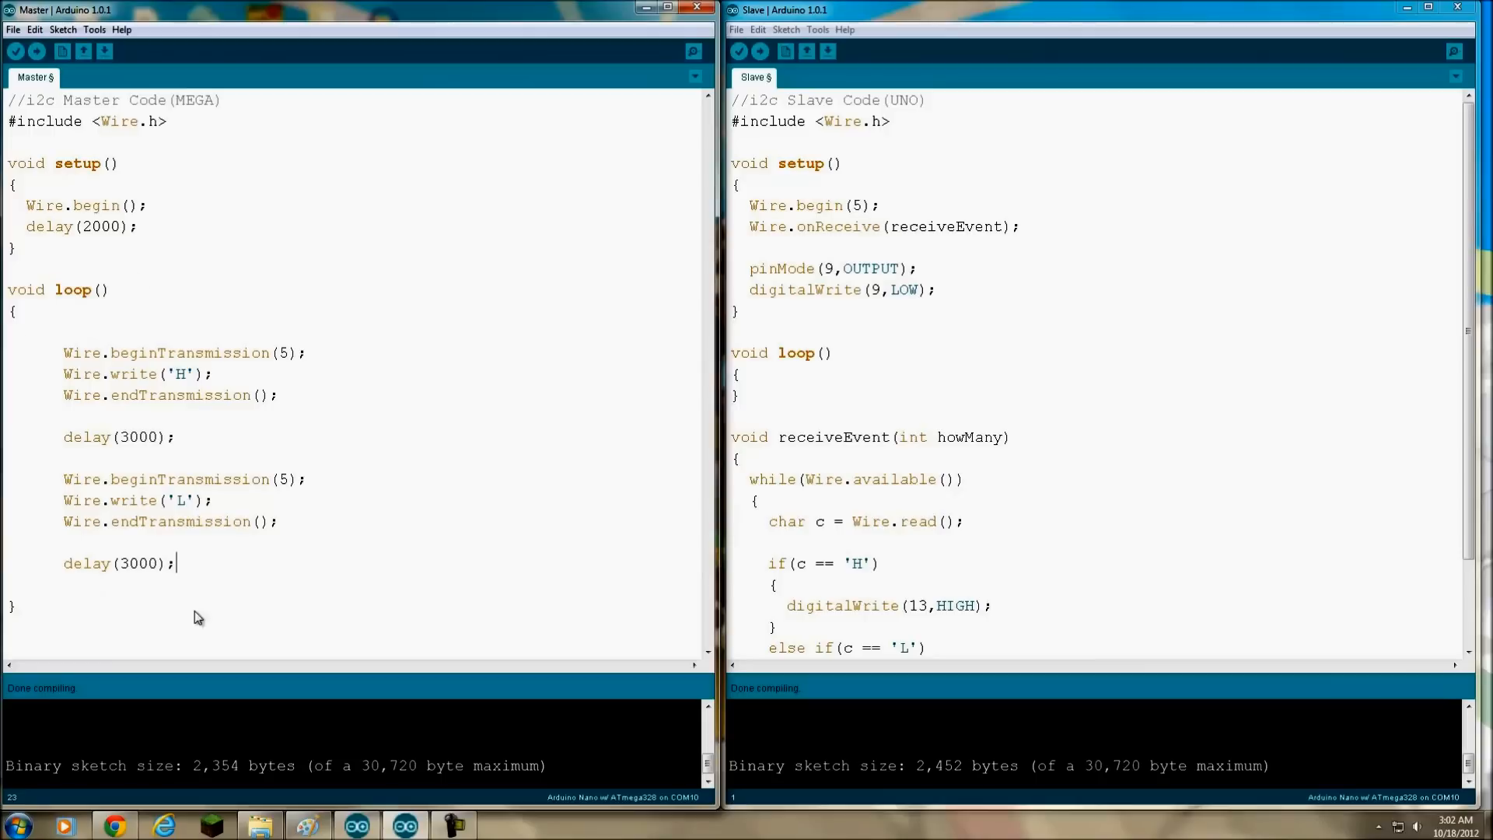
pyautogui.moveTo(242, 301)
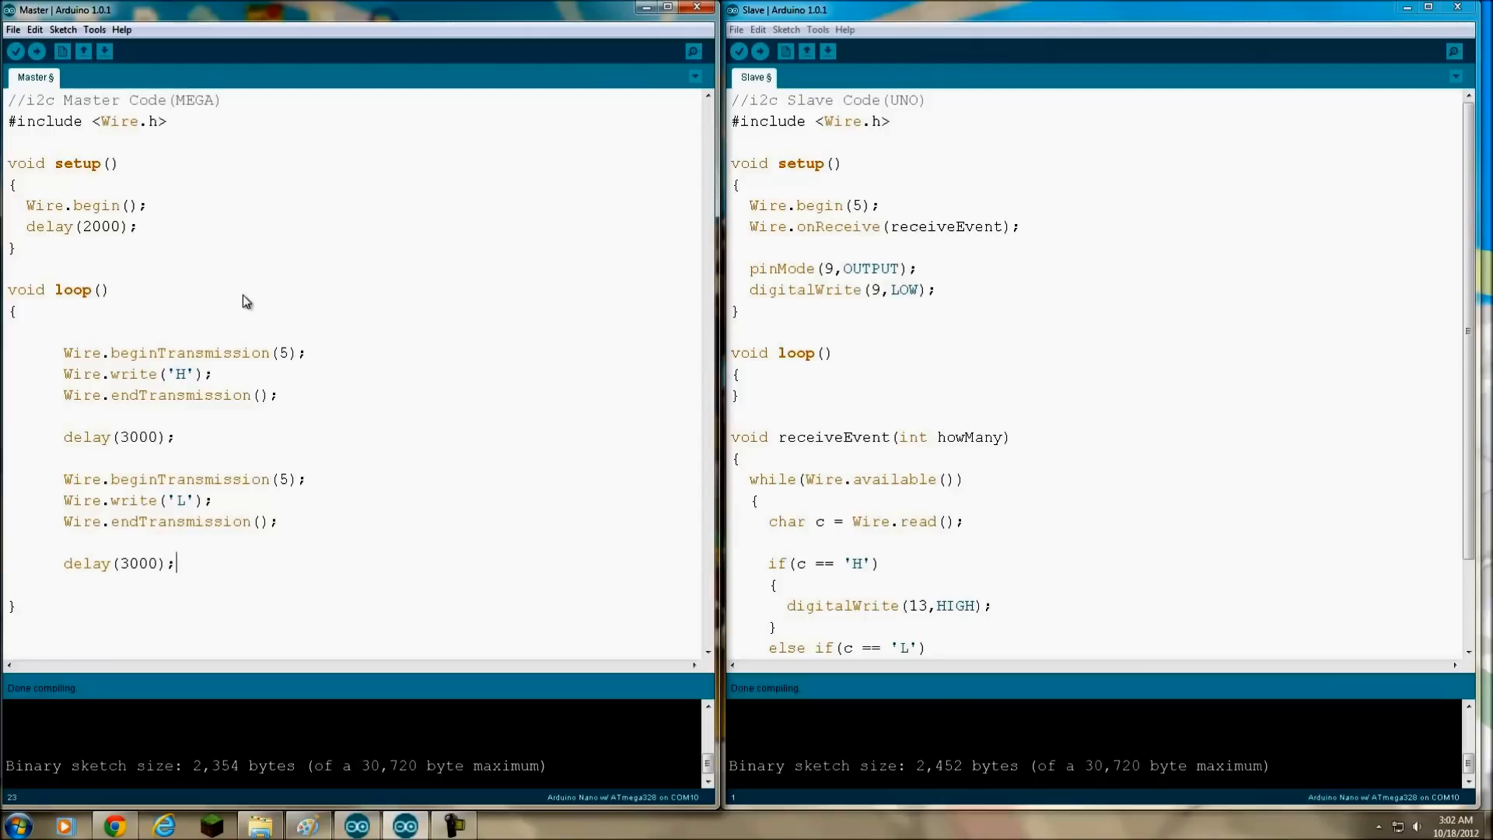
pyautogui.moveTo(970, 292)
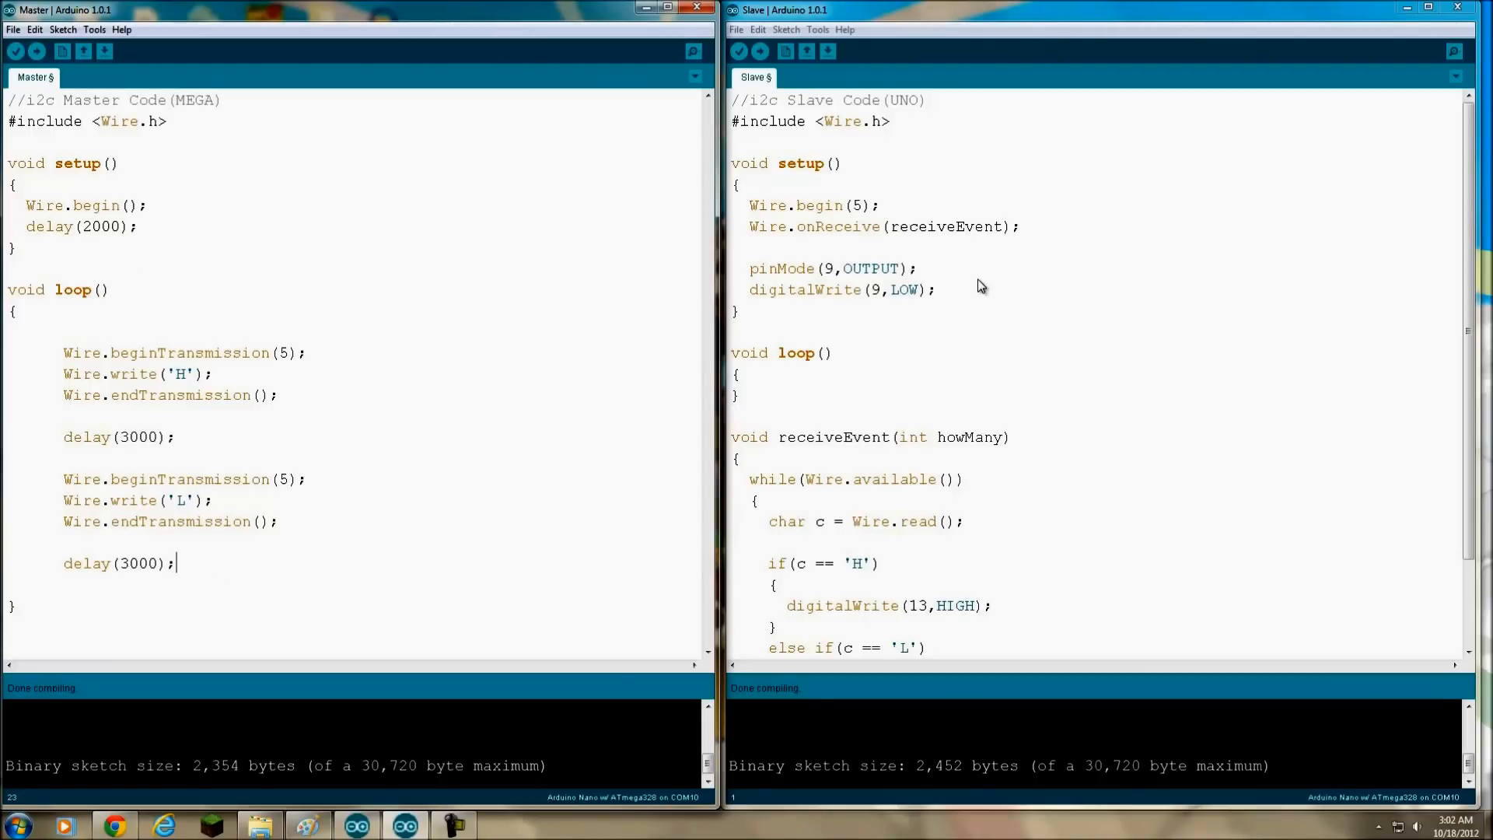
pyautogui.moveTo(840, 145)
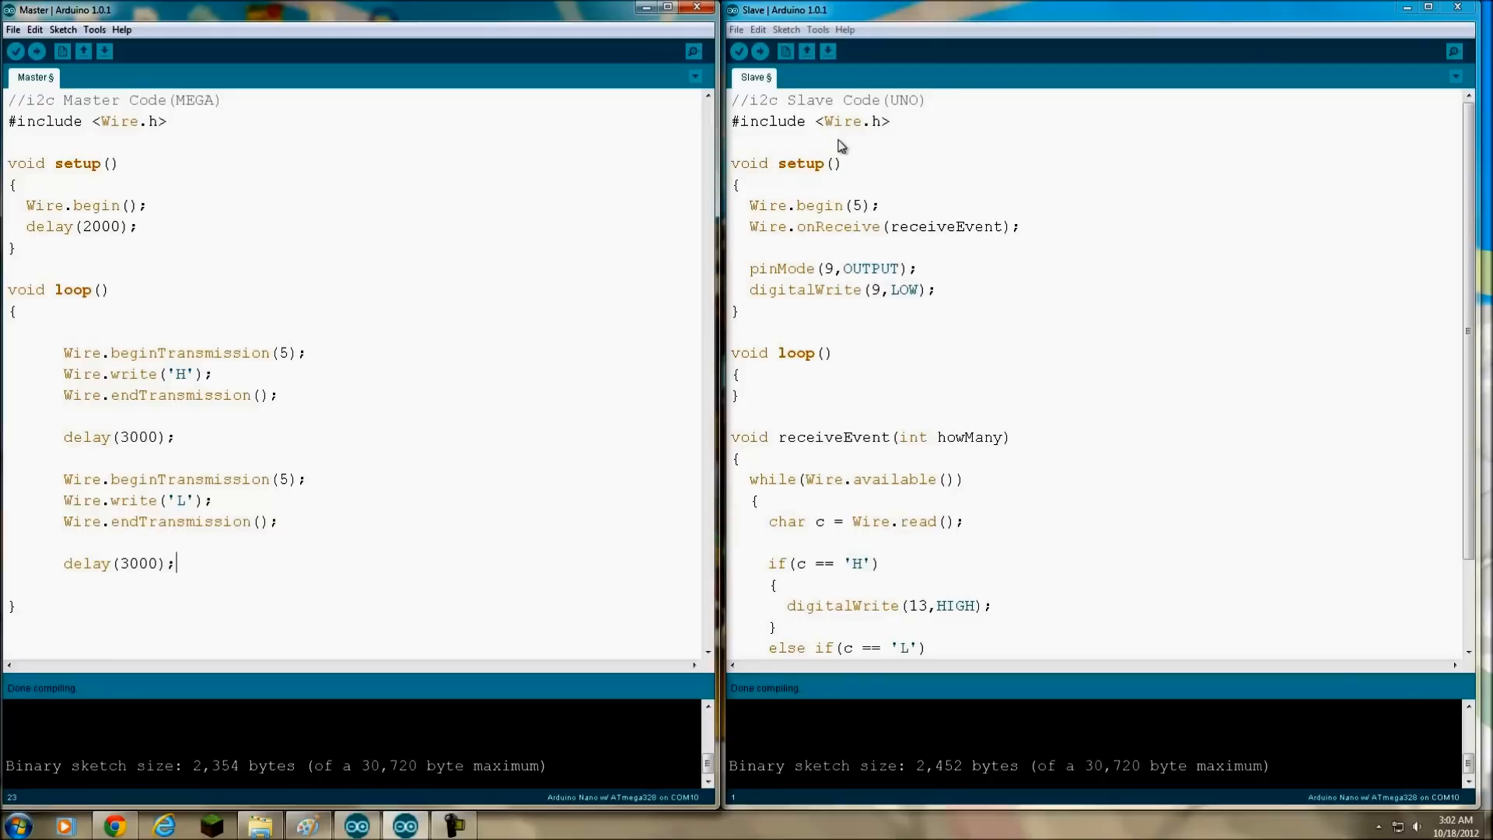
pyautogui.moveTo(887, 198)
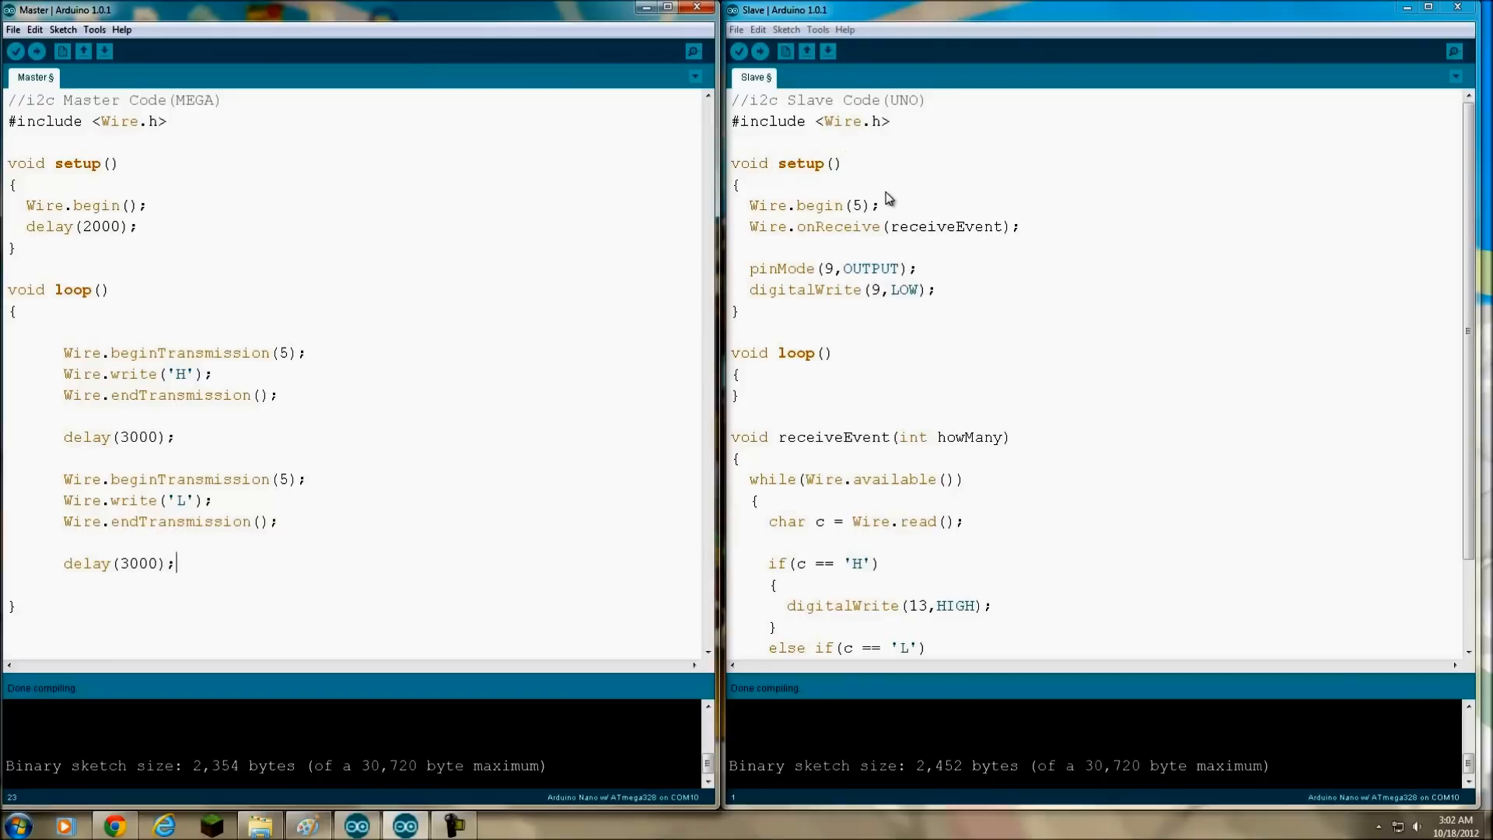
pyautogui.moveTo(811, 216)
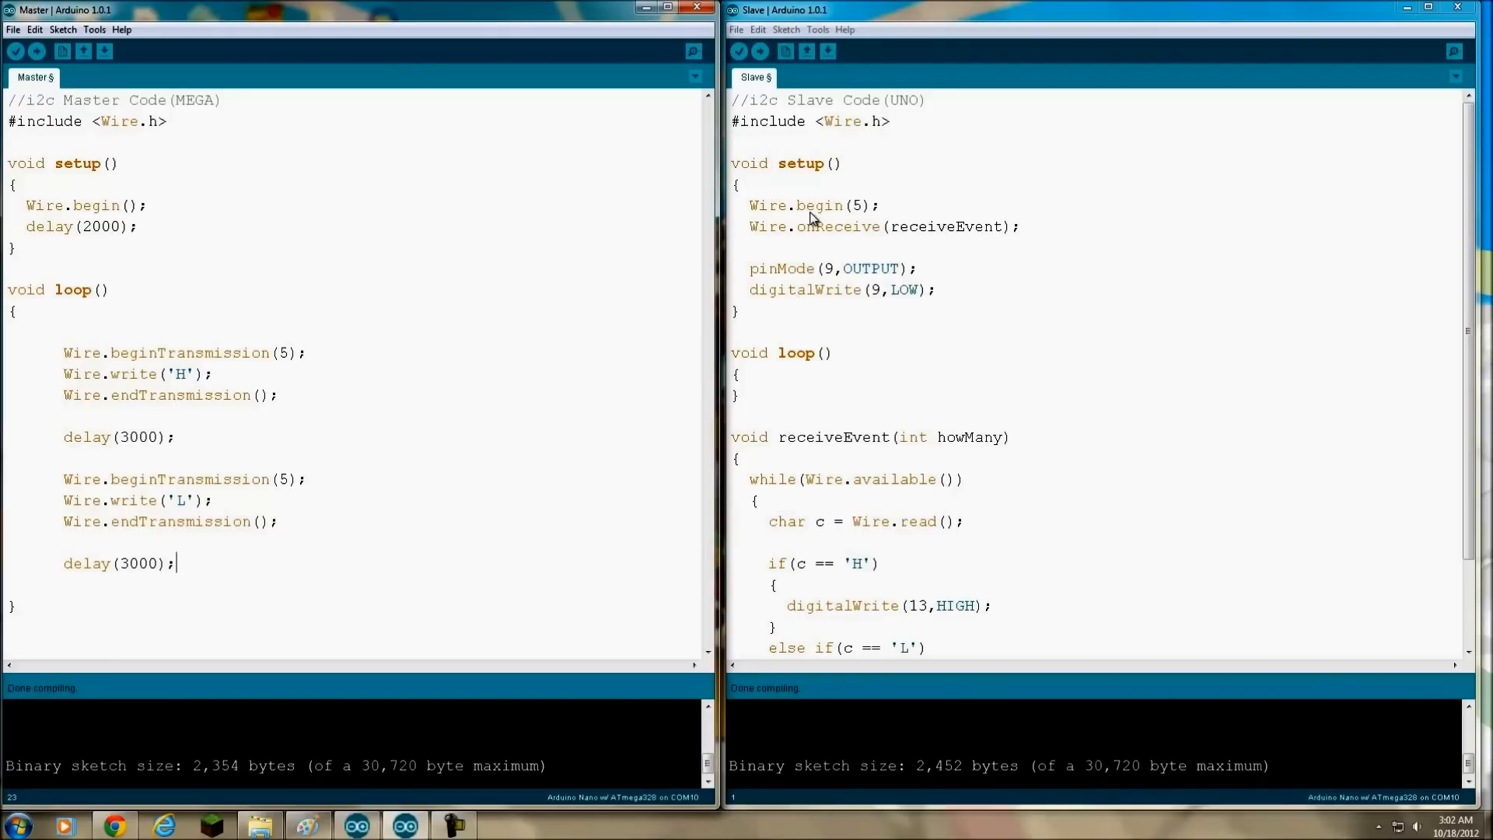
pyautogui.moveTo(105, 221)
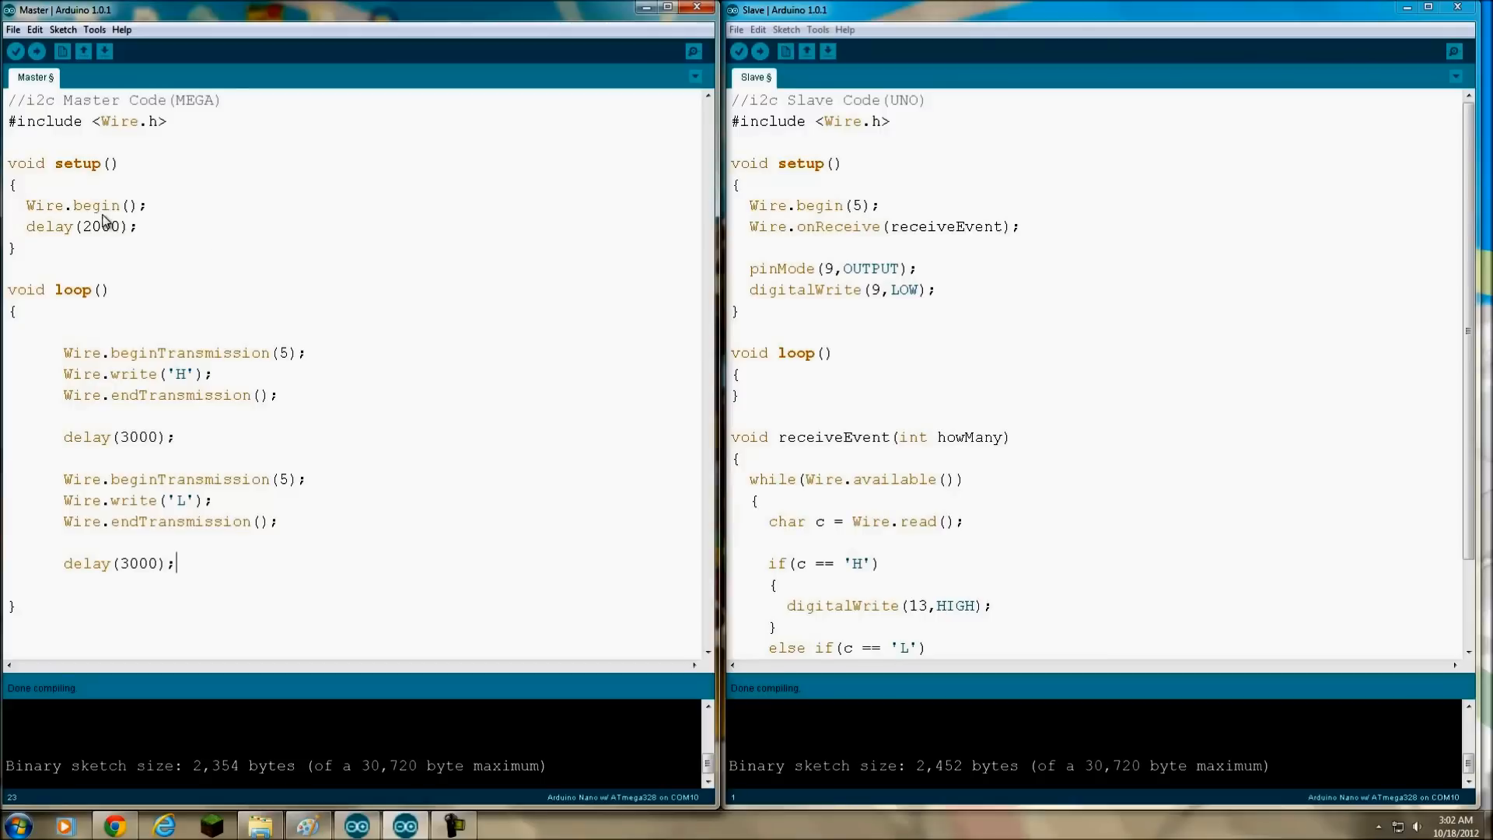
pyautogui.moveTo(852, 219)
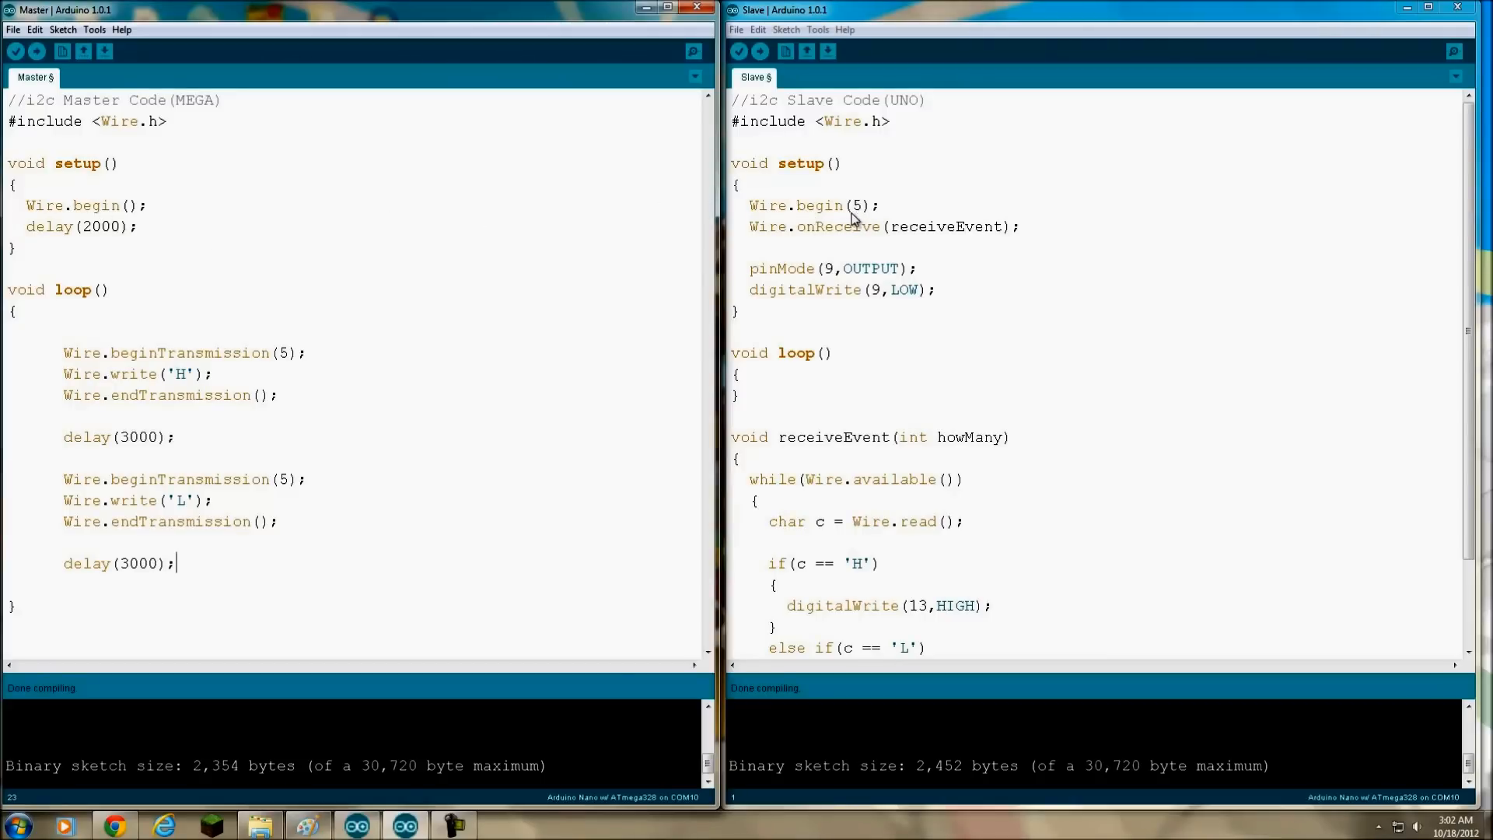
pyautogui.moveTo(857, 219)
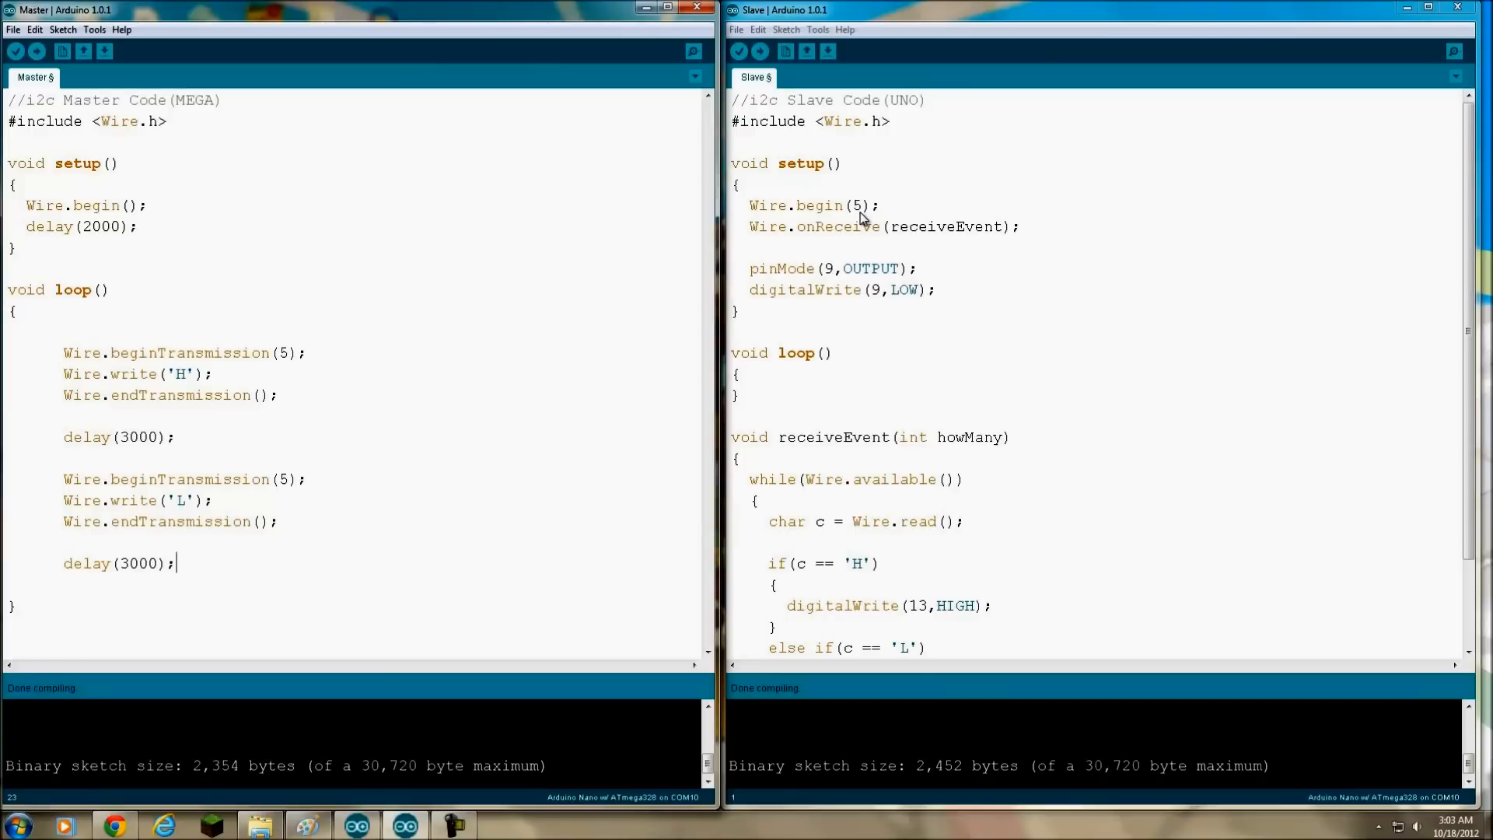
pyautogui.moveTo(758, 236)
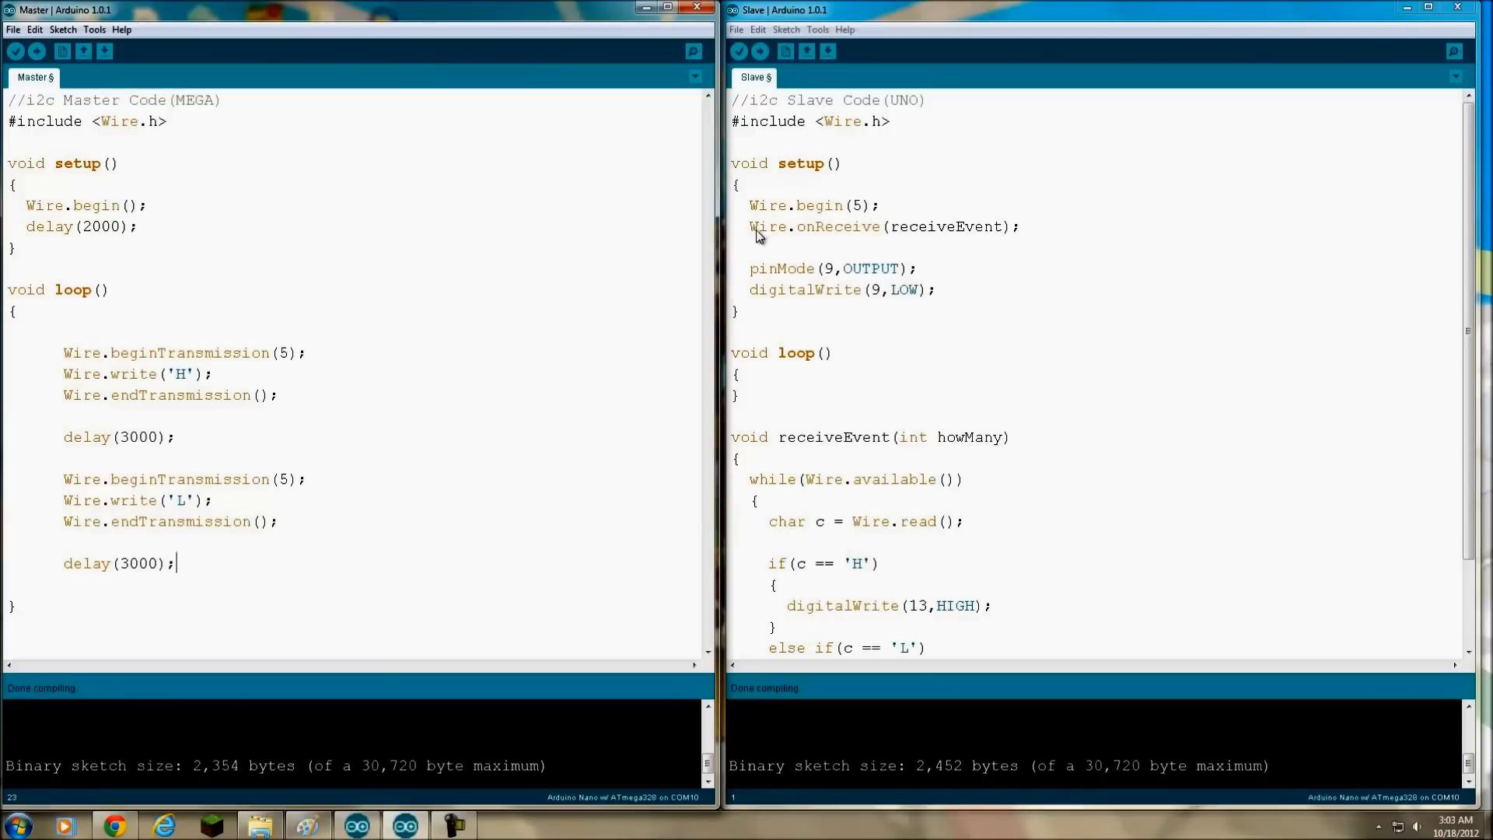
pyautogui.moveTo(916, 239)
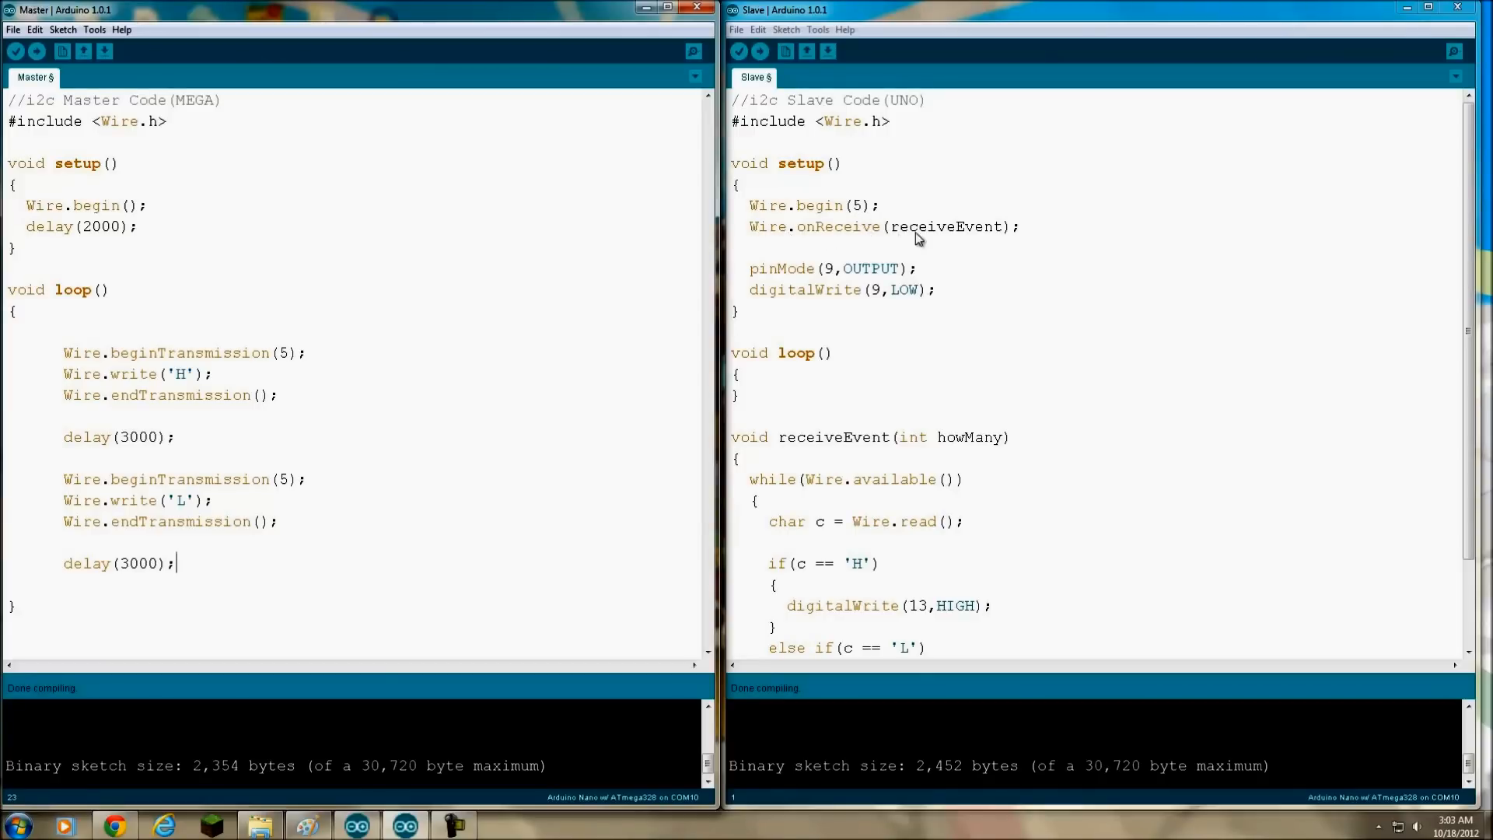
pyautogui.moveTo(809, 238)
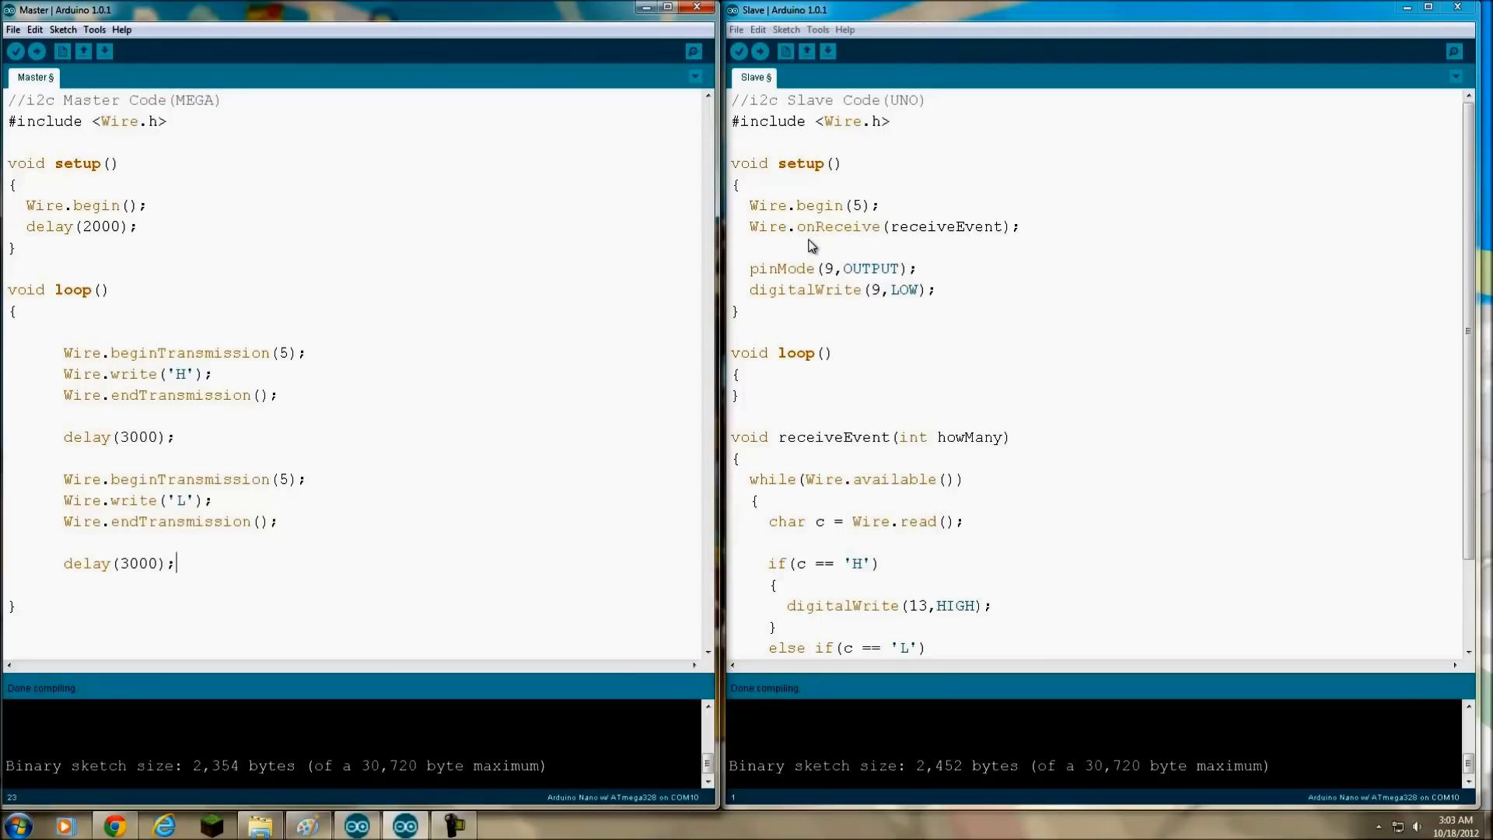
pyautogui.moveTo(790, 238)
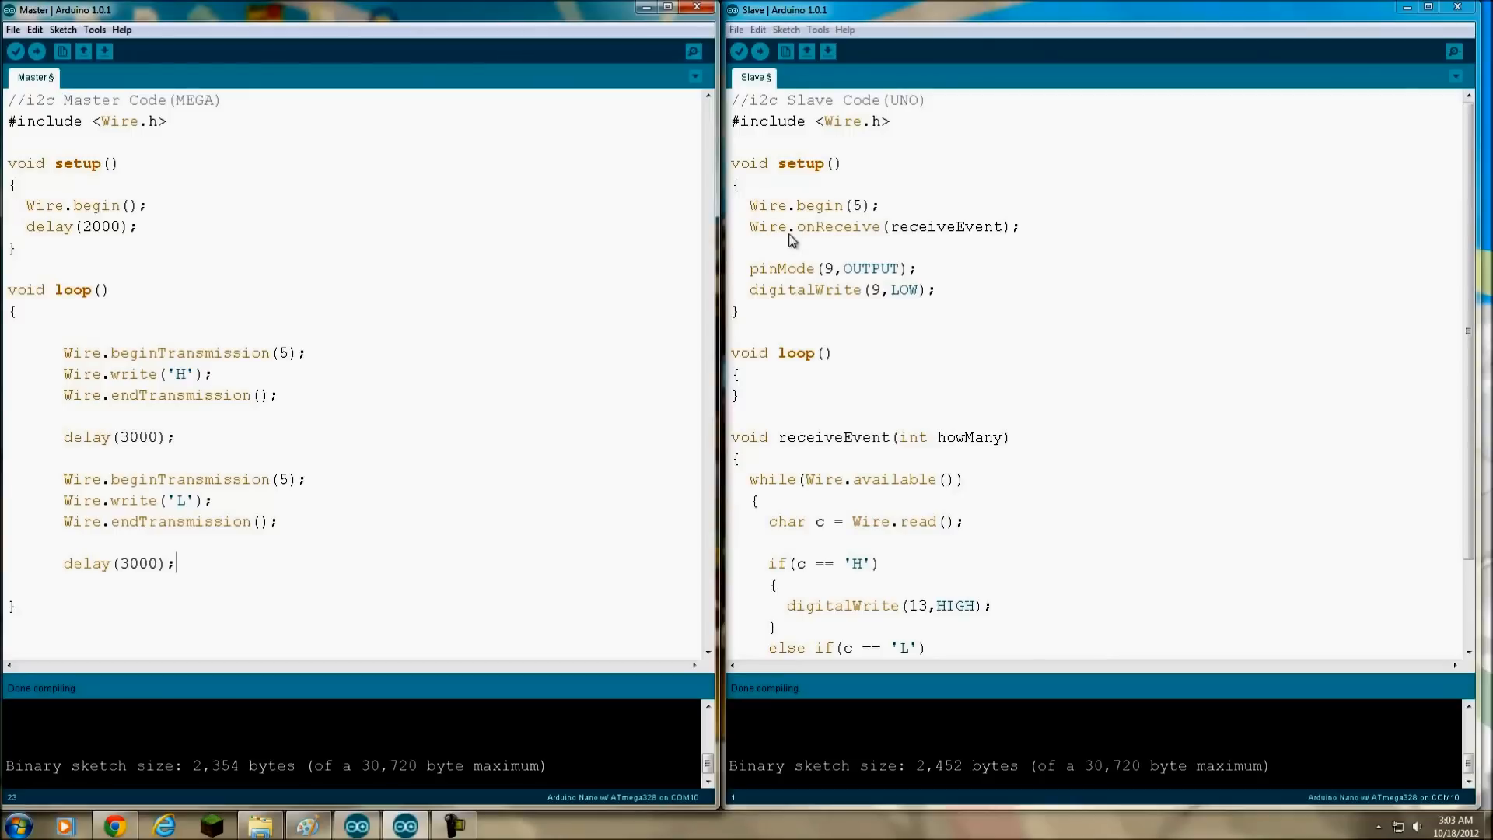
pyautogui.moveTo(992, 237)
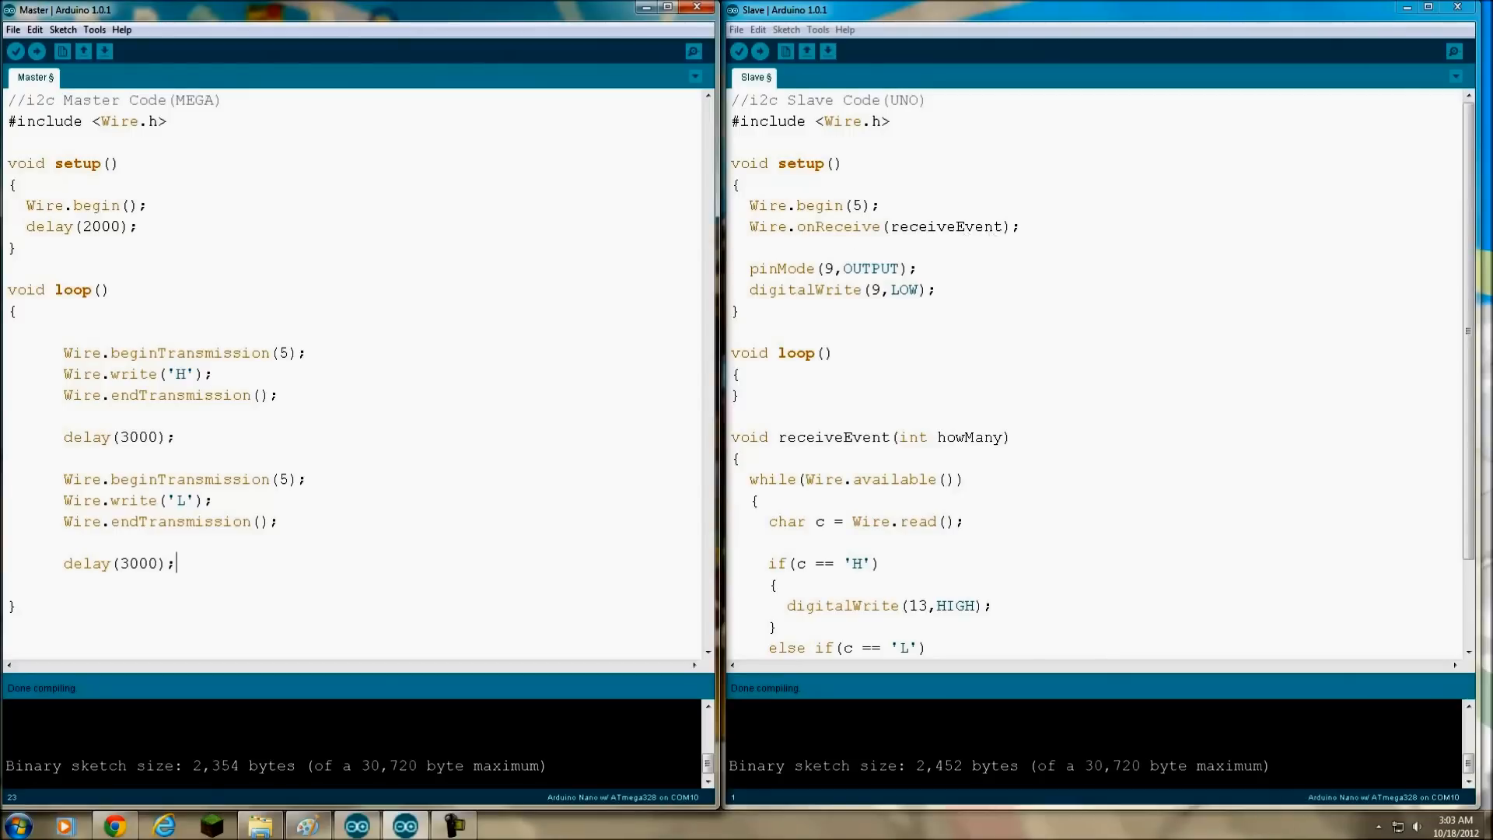
pyautogui.scroll(-3)
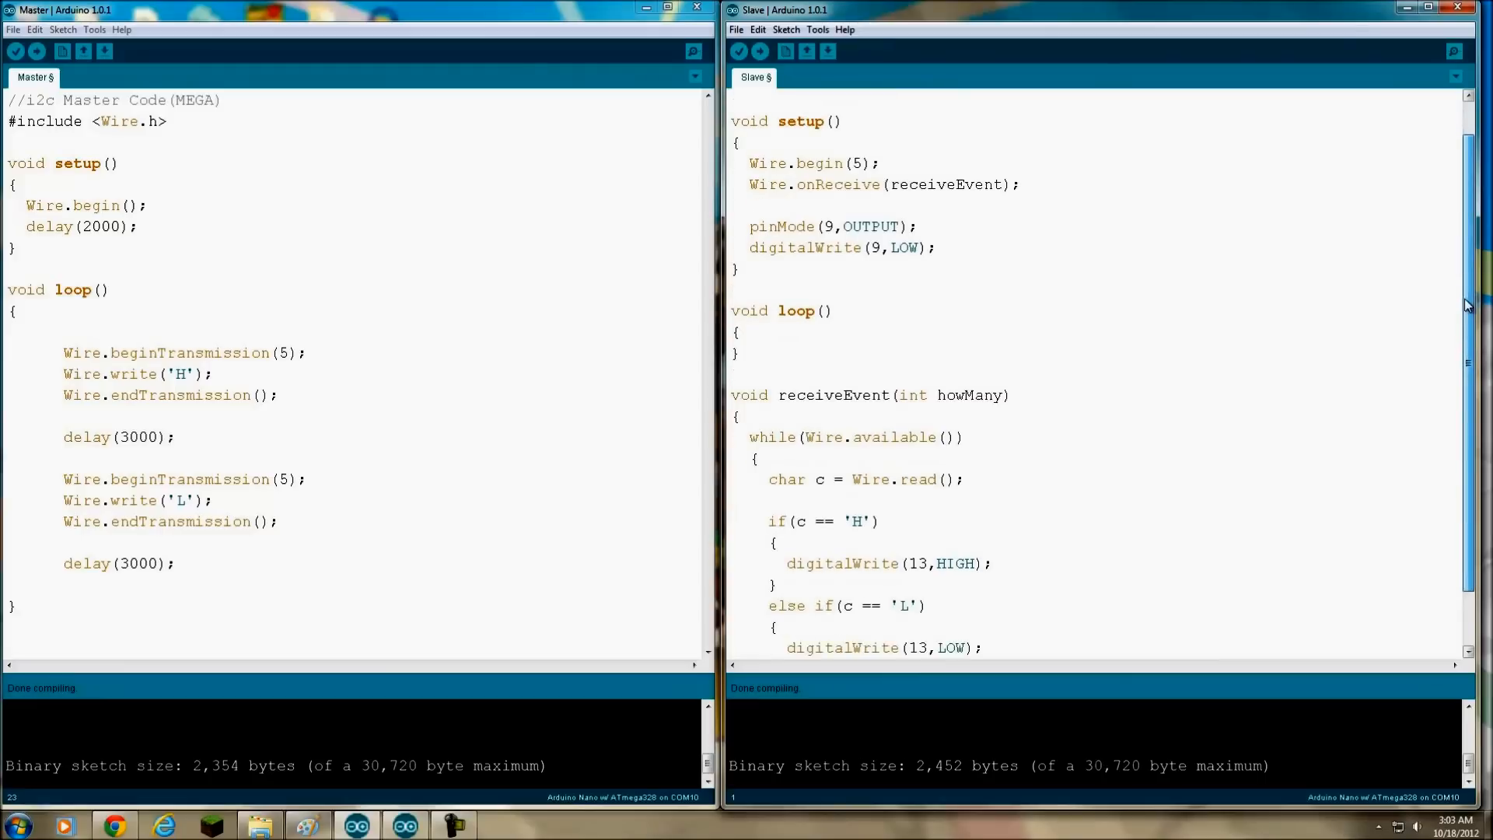
pyautogui.scroll(-3)
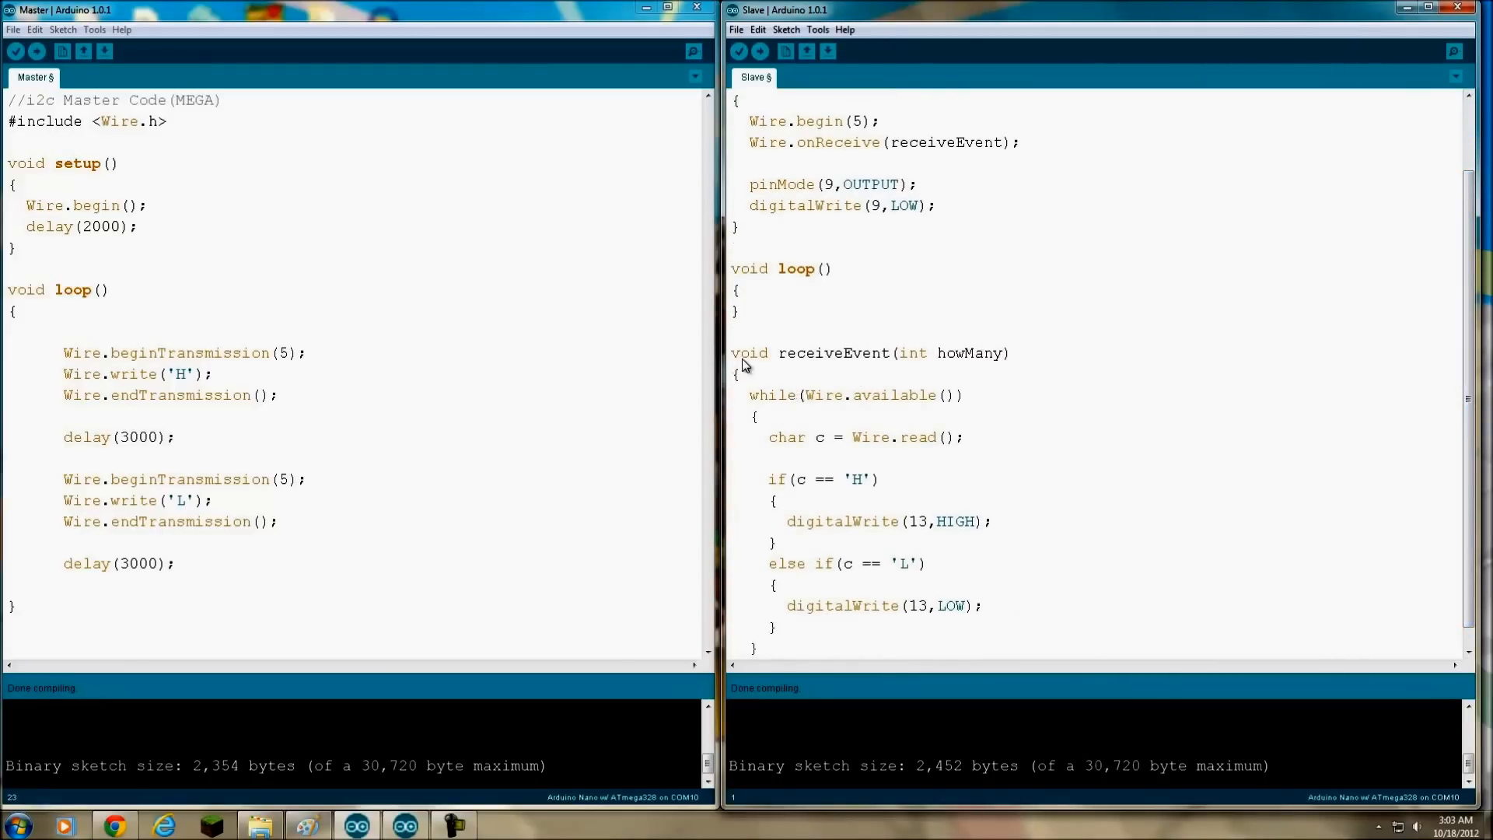
pyautogui.moveTo(868, 468)
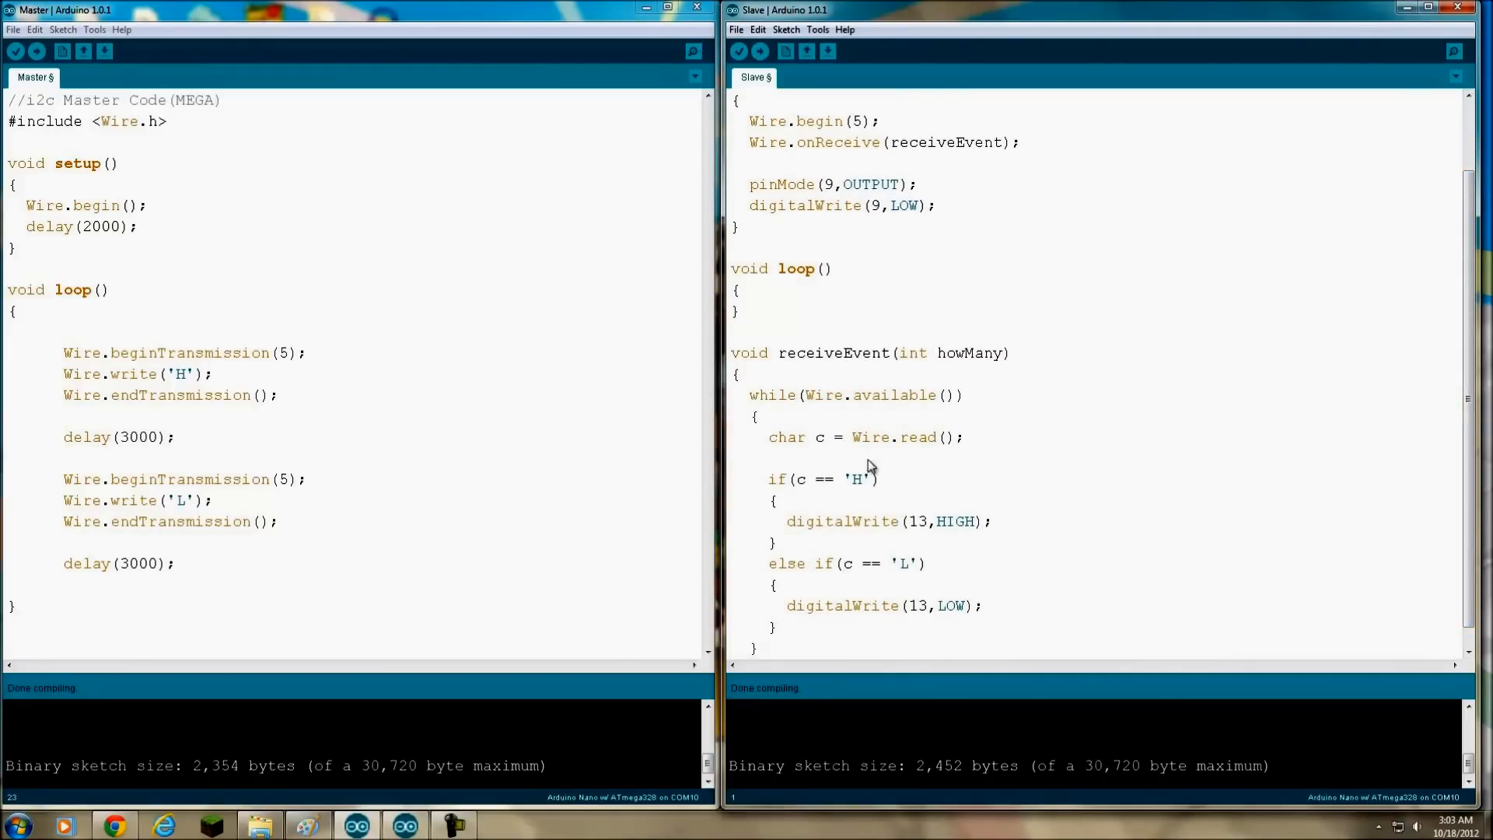
pyautogui.moveTo(827, 488)
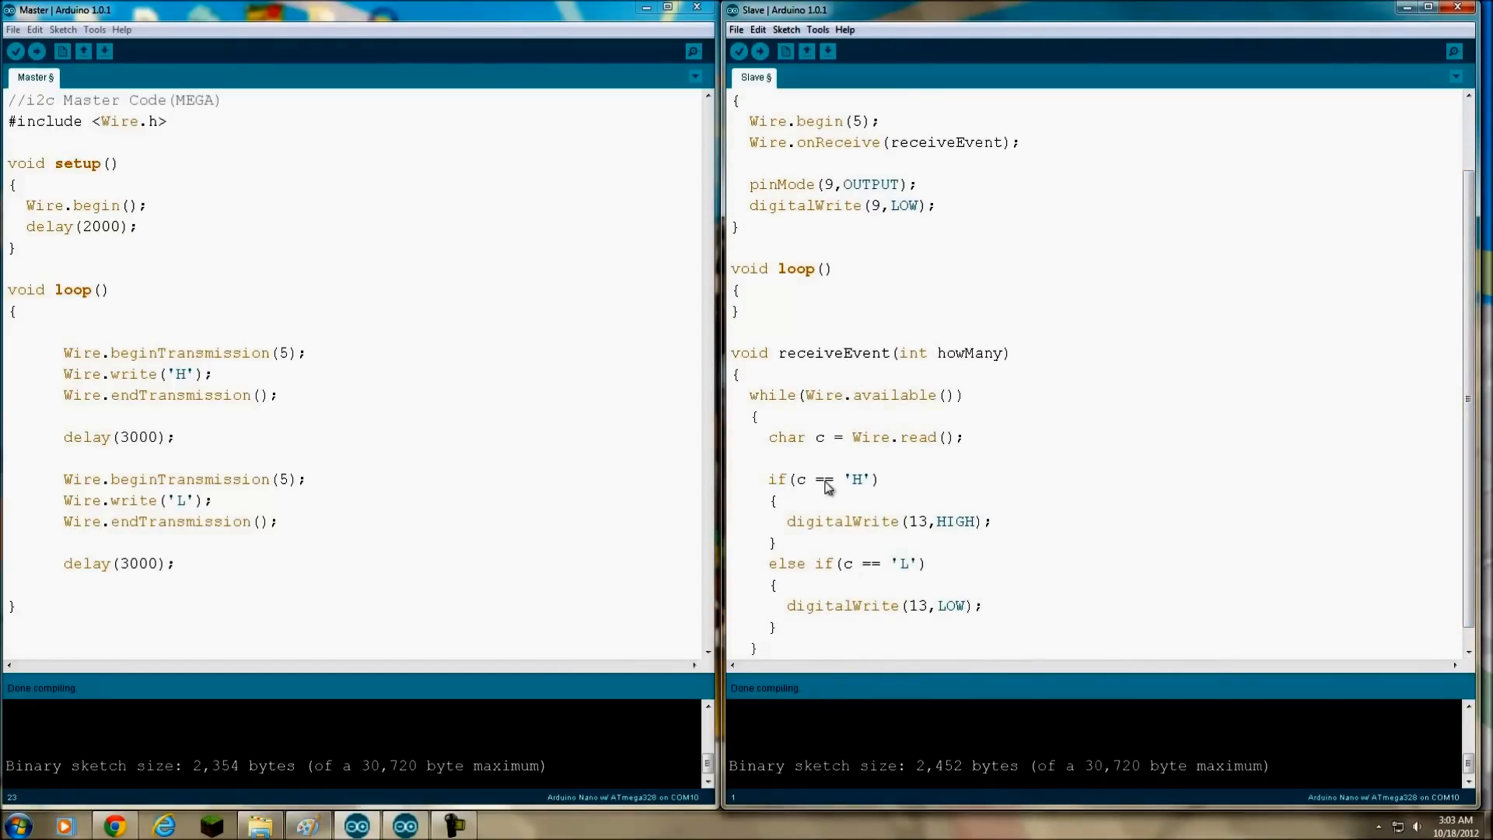
pyautogui.moveTo(821, 556)
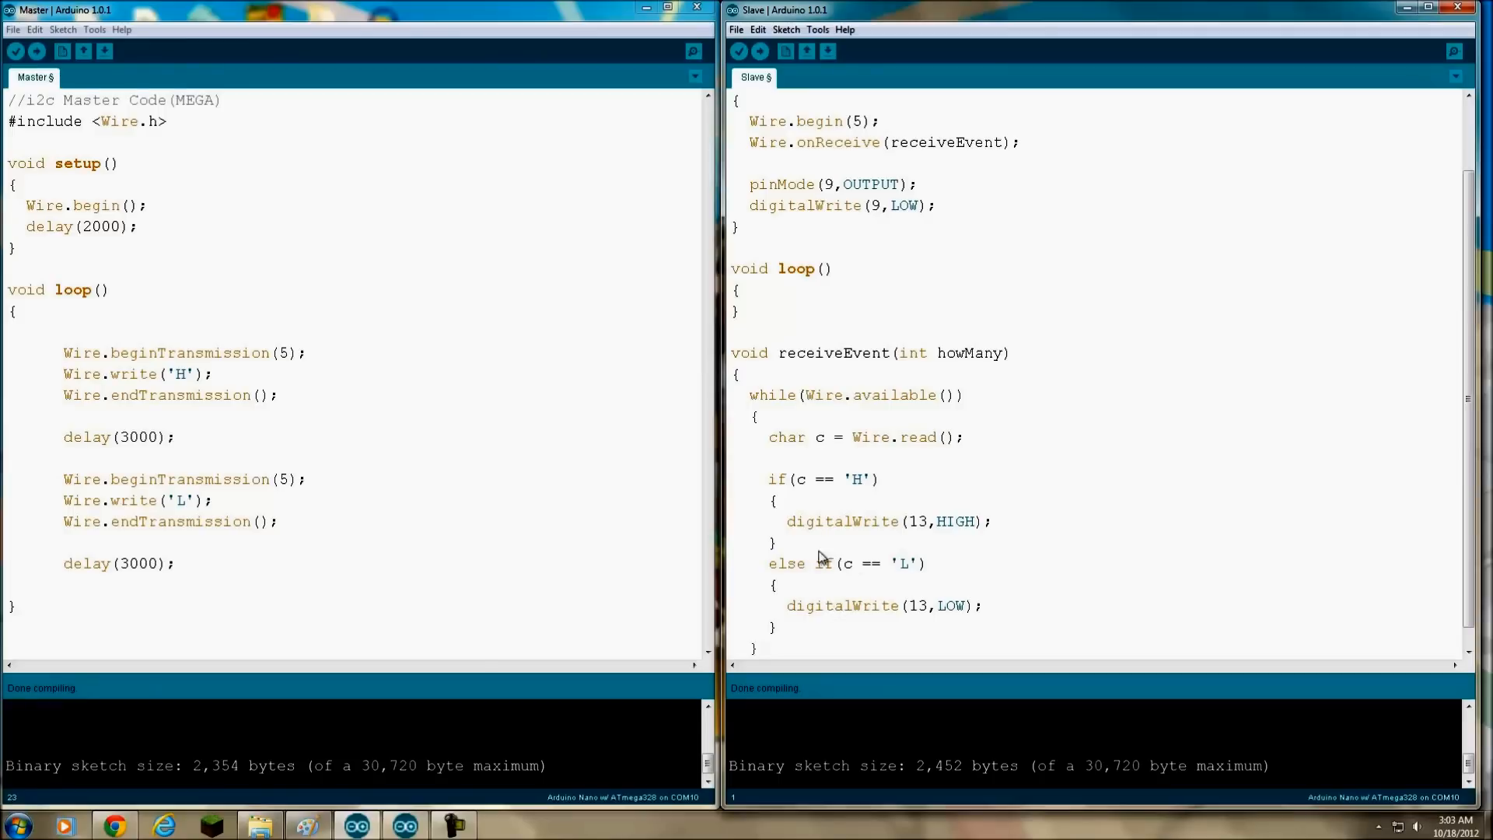
pyautogui.moveTo(848, 386)
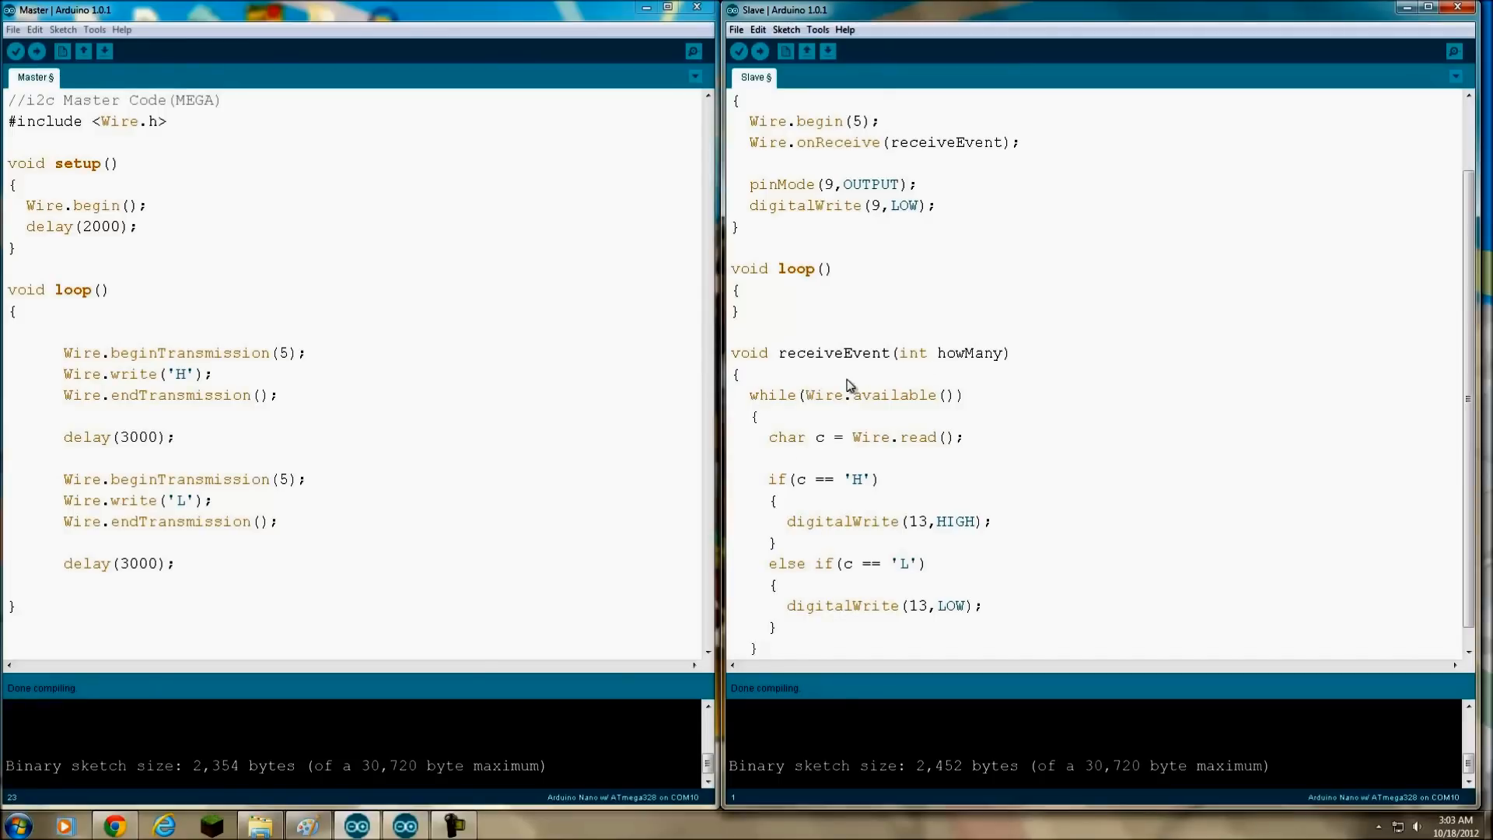
pyautogui.moveTo(824, 472)
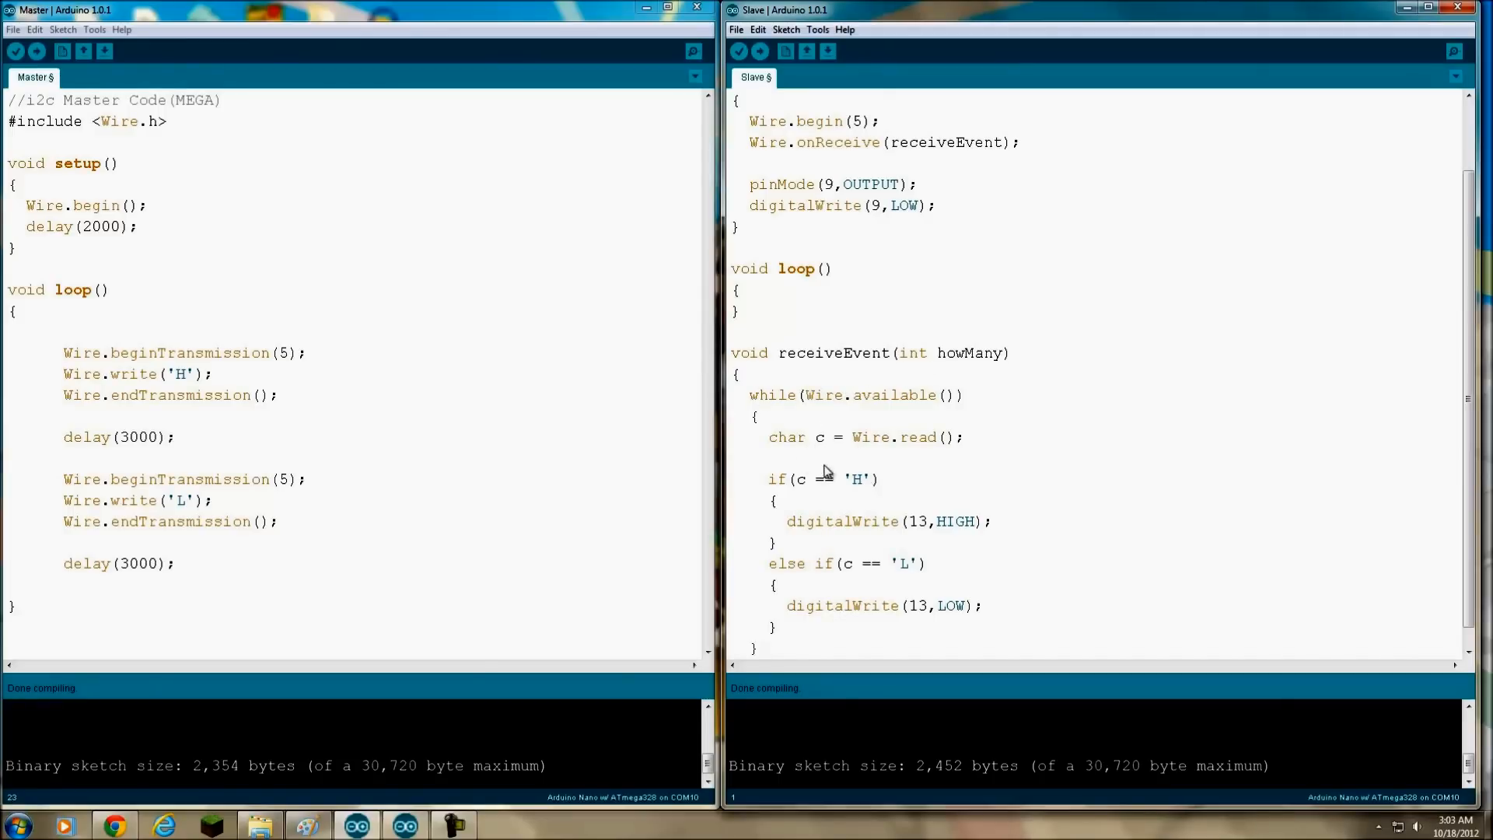
pyautogui.moveTo(840, 451)
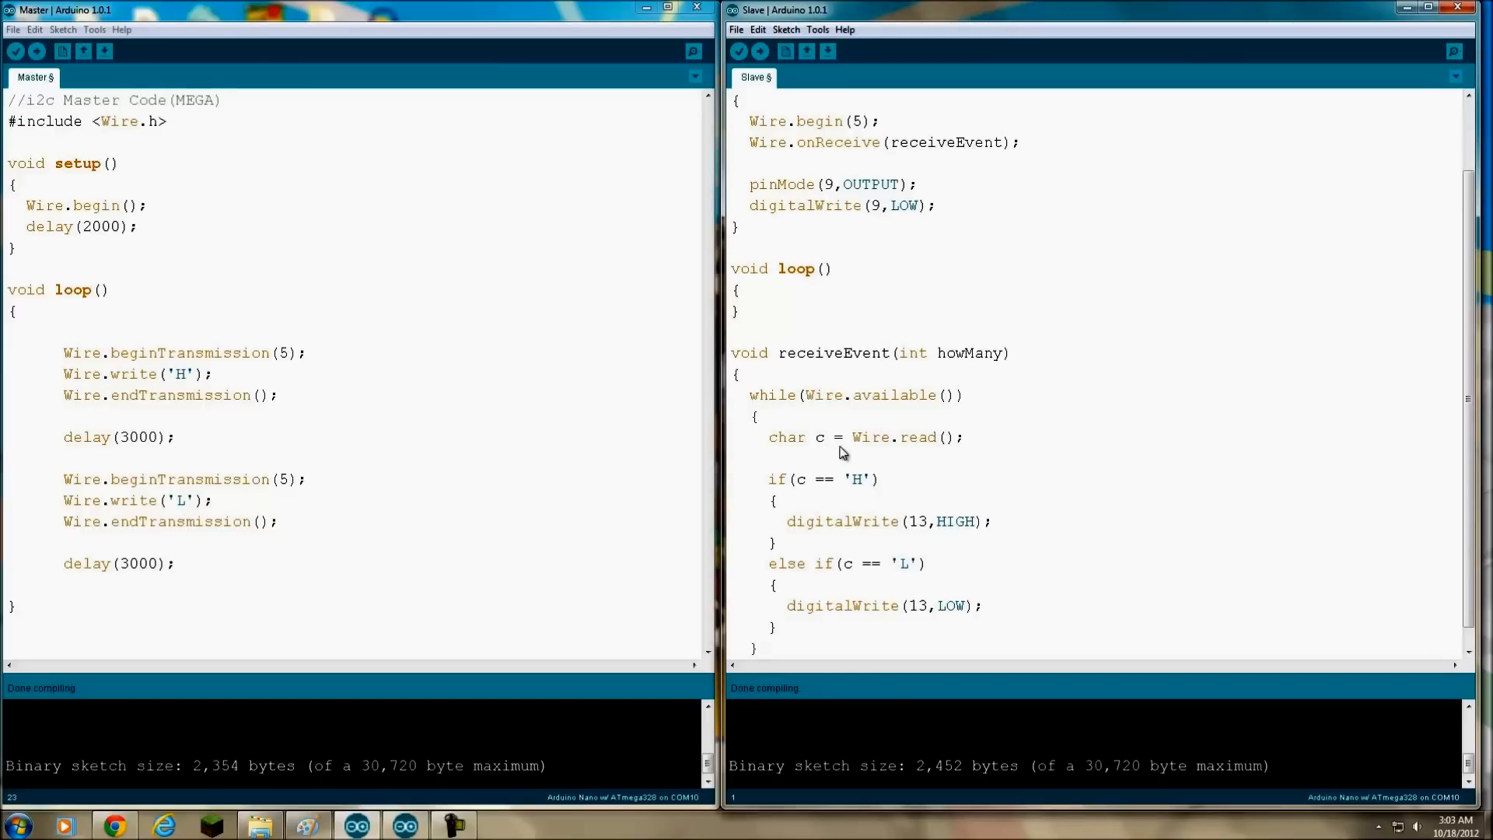
pyautogui.moveTo(861, 450)
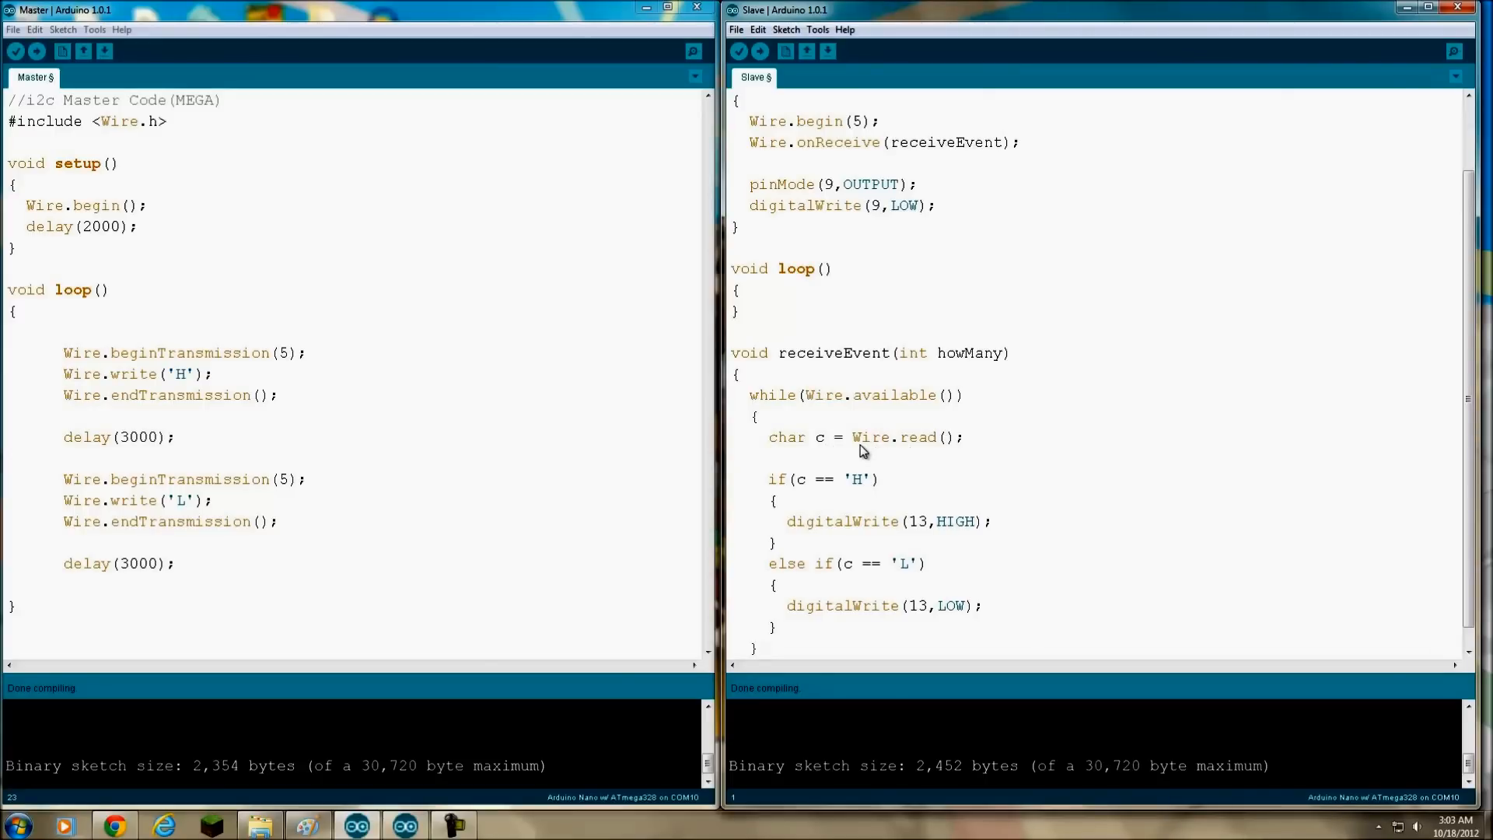
pyautogui.moveTo(789, 449)
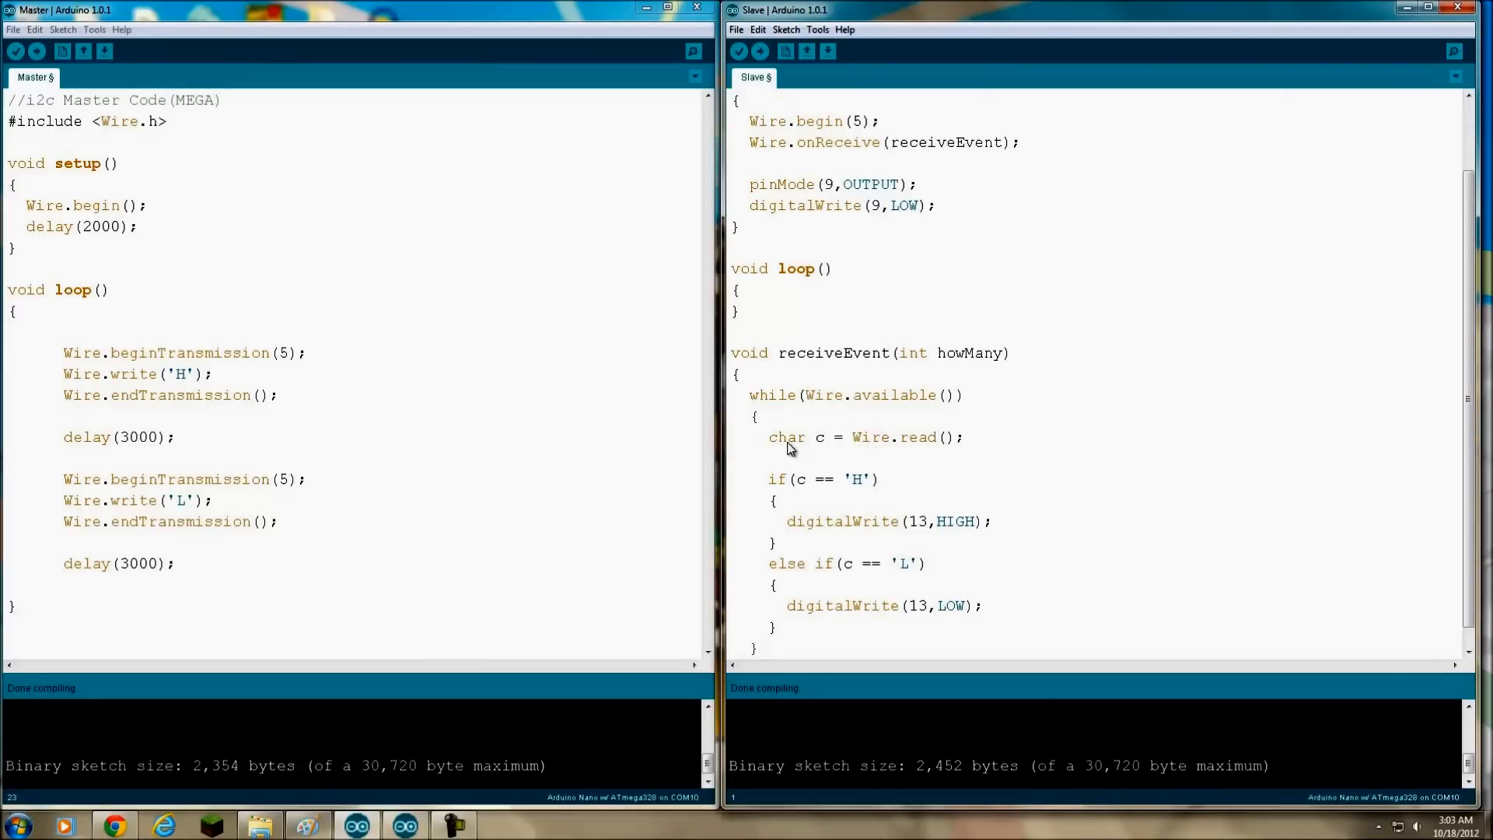
pyautogui.moveTo(798, 503)
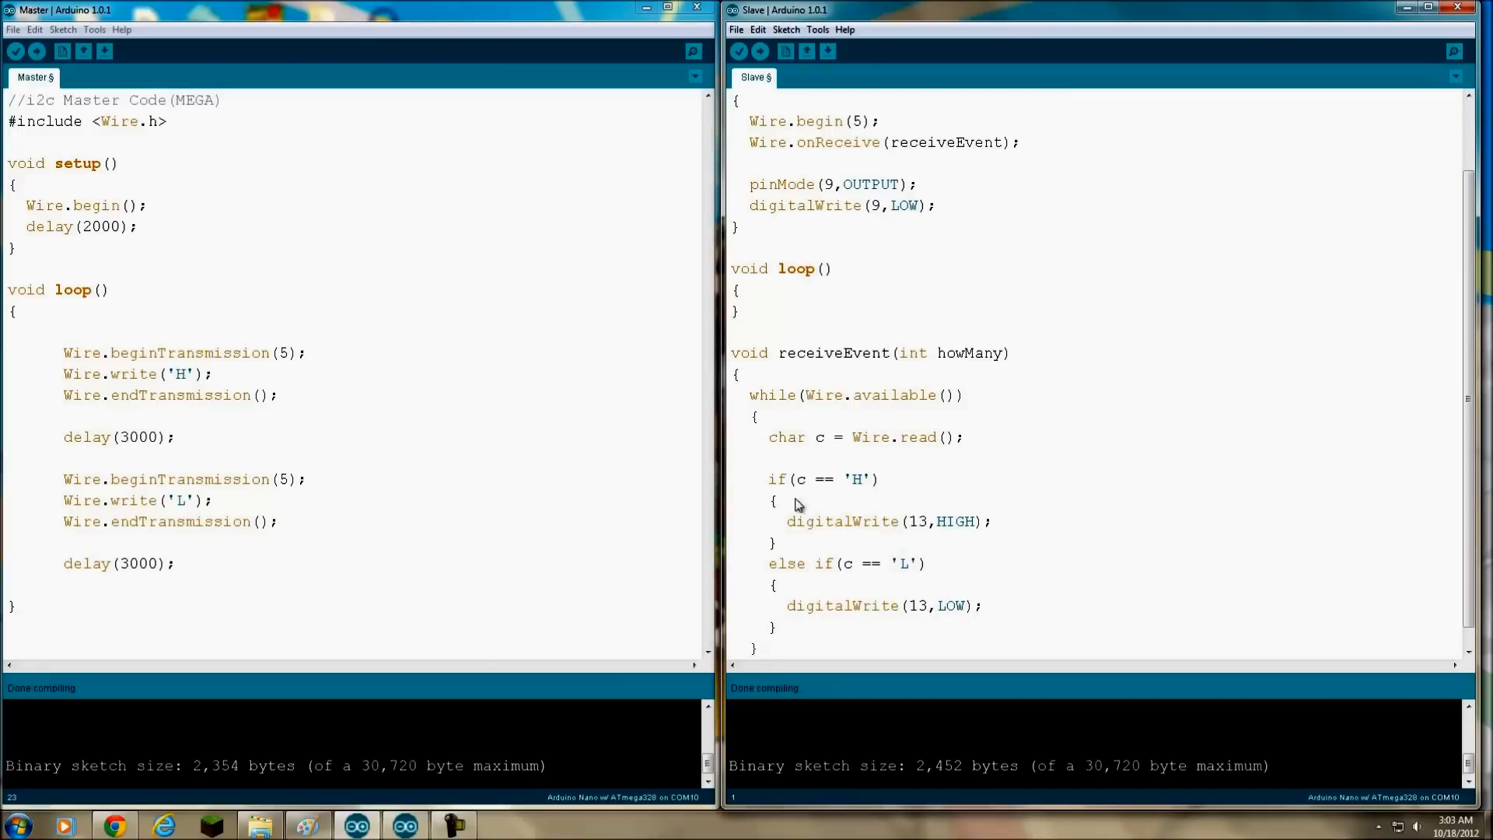
pyautogui.moveTo(860, 493)
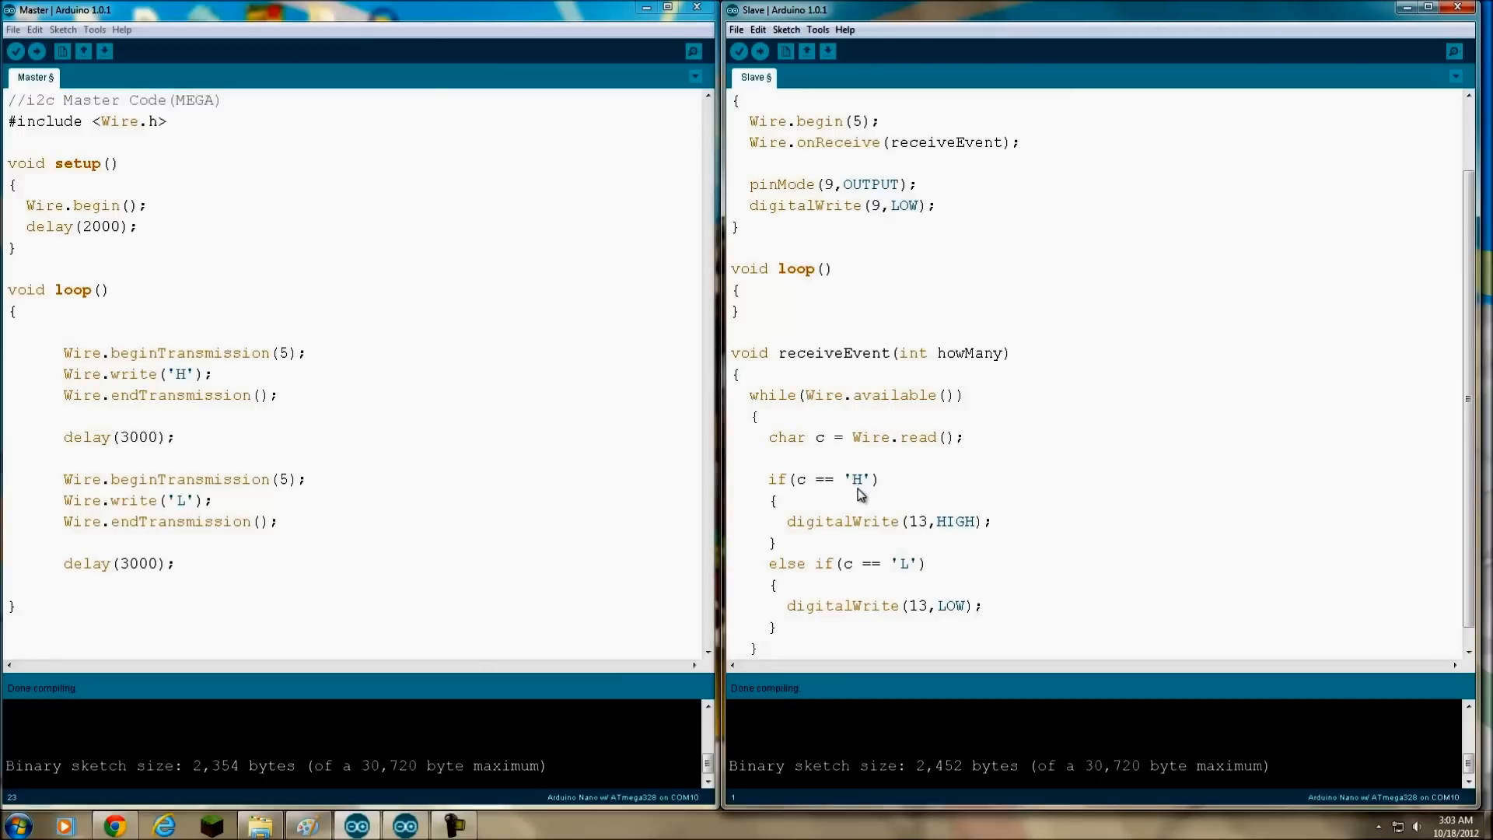
pyautogui.moveTo(802, 532)
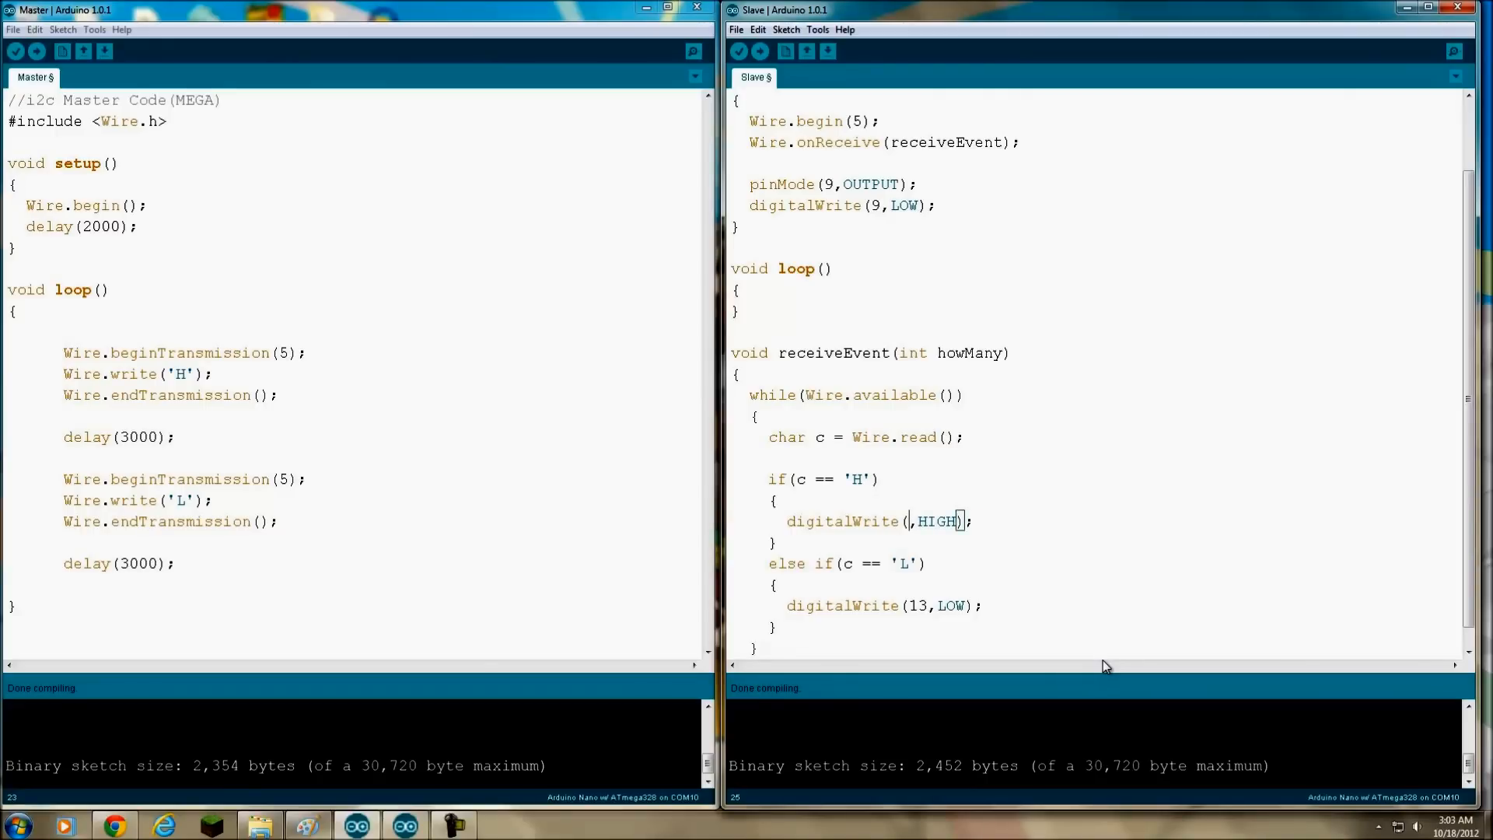
# Change digitalWrite(13,HIGH) and digitalWrite(13,LOW) in receiveEvent to pin 8
pyautogui.write('8')
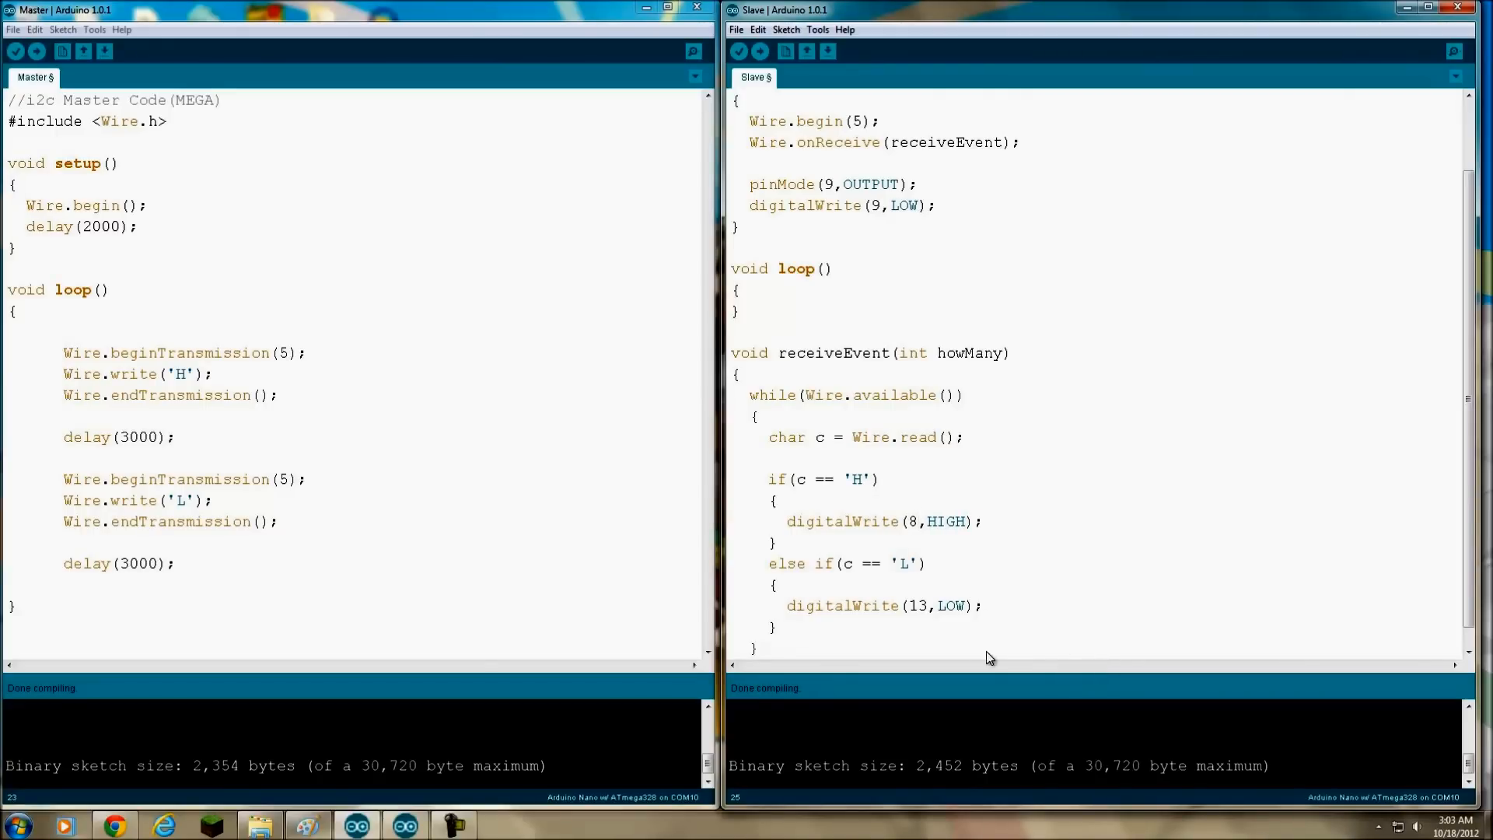
pyautogui.moveTo(828, 557)
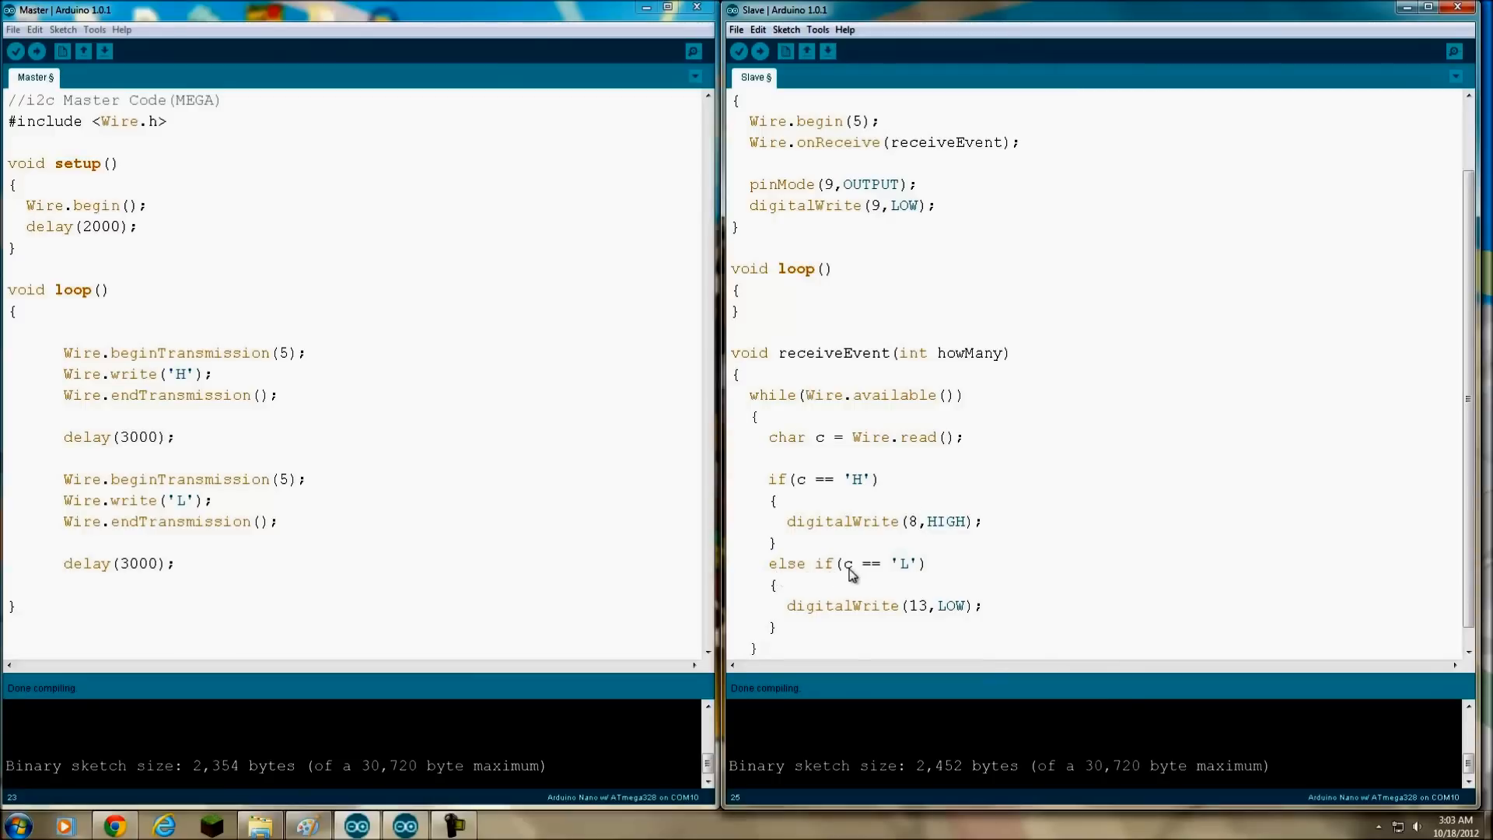
pyautogui.moveTo(942, 612)
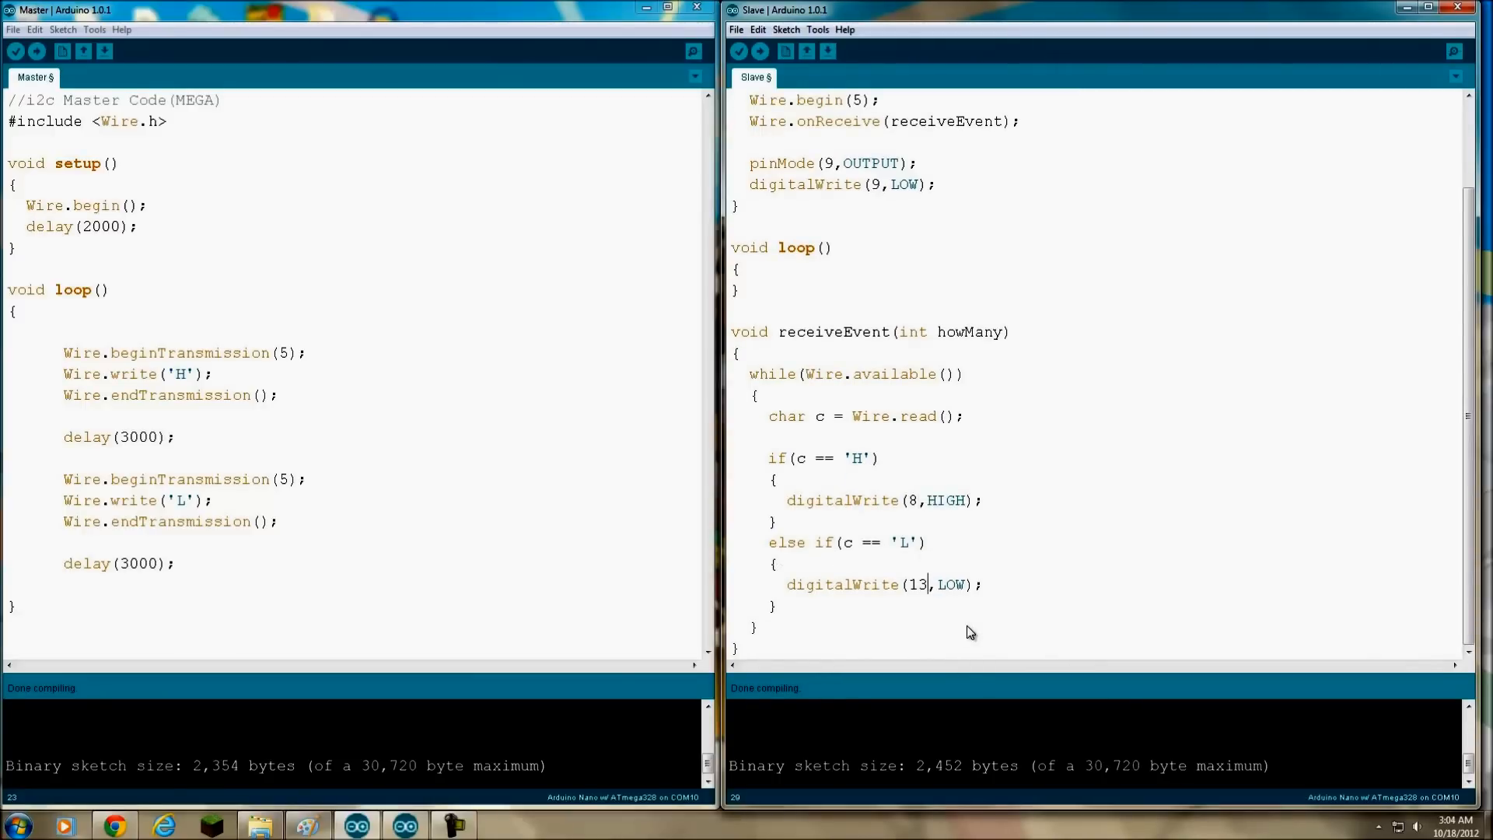
pyautogui.write('8')
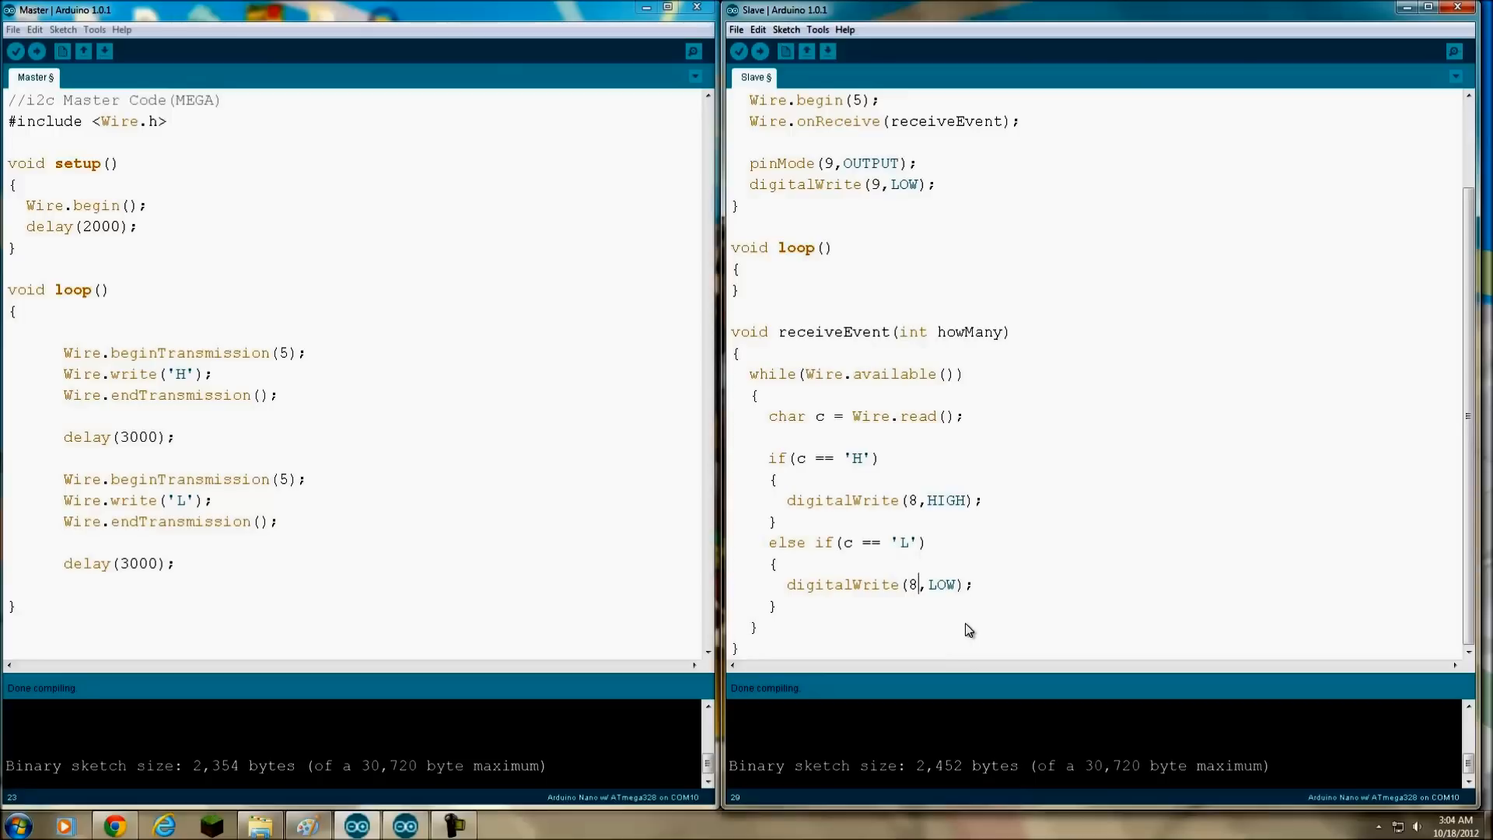
pyautogui.scroll(3)
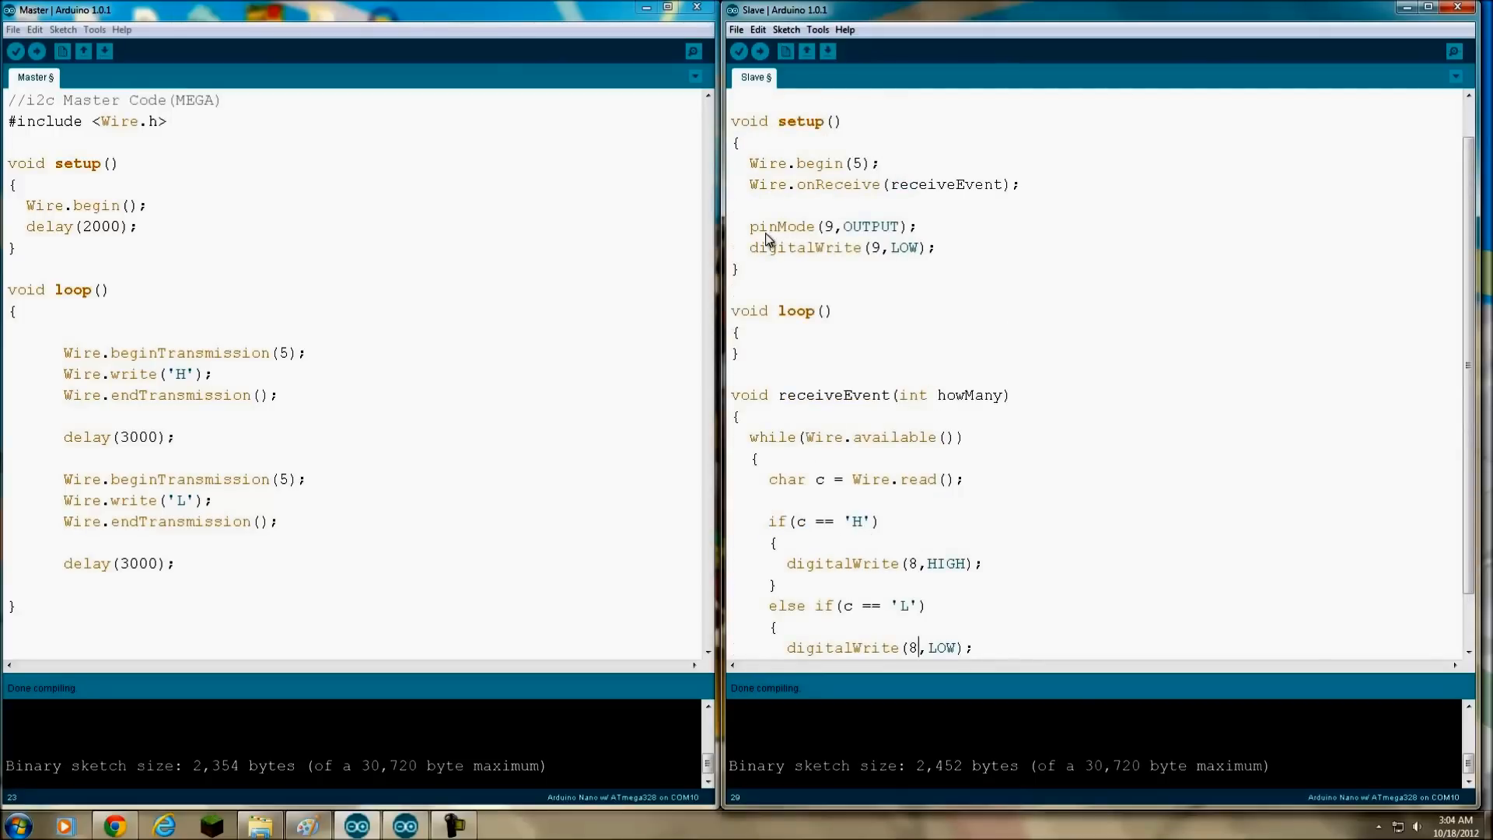
pyautogui.moveTo(836, 234)
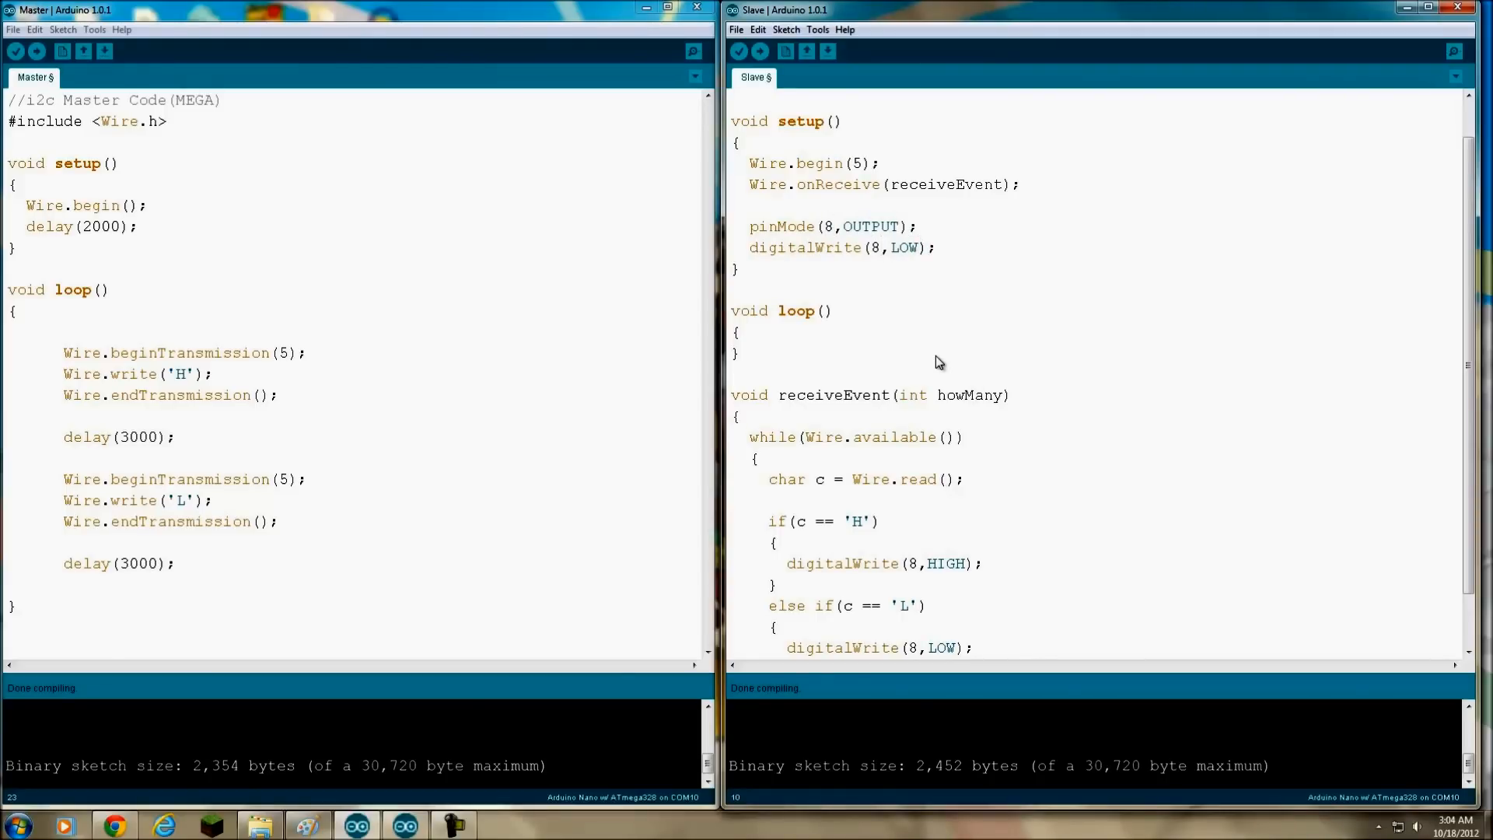
# Switch the slave setup's pinMode(9,OUTPUT) and digitalWrite(9,LOW) to pin 8
pyautogui.scroll(-3)
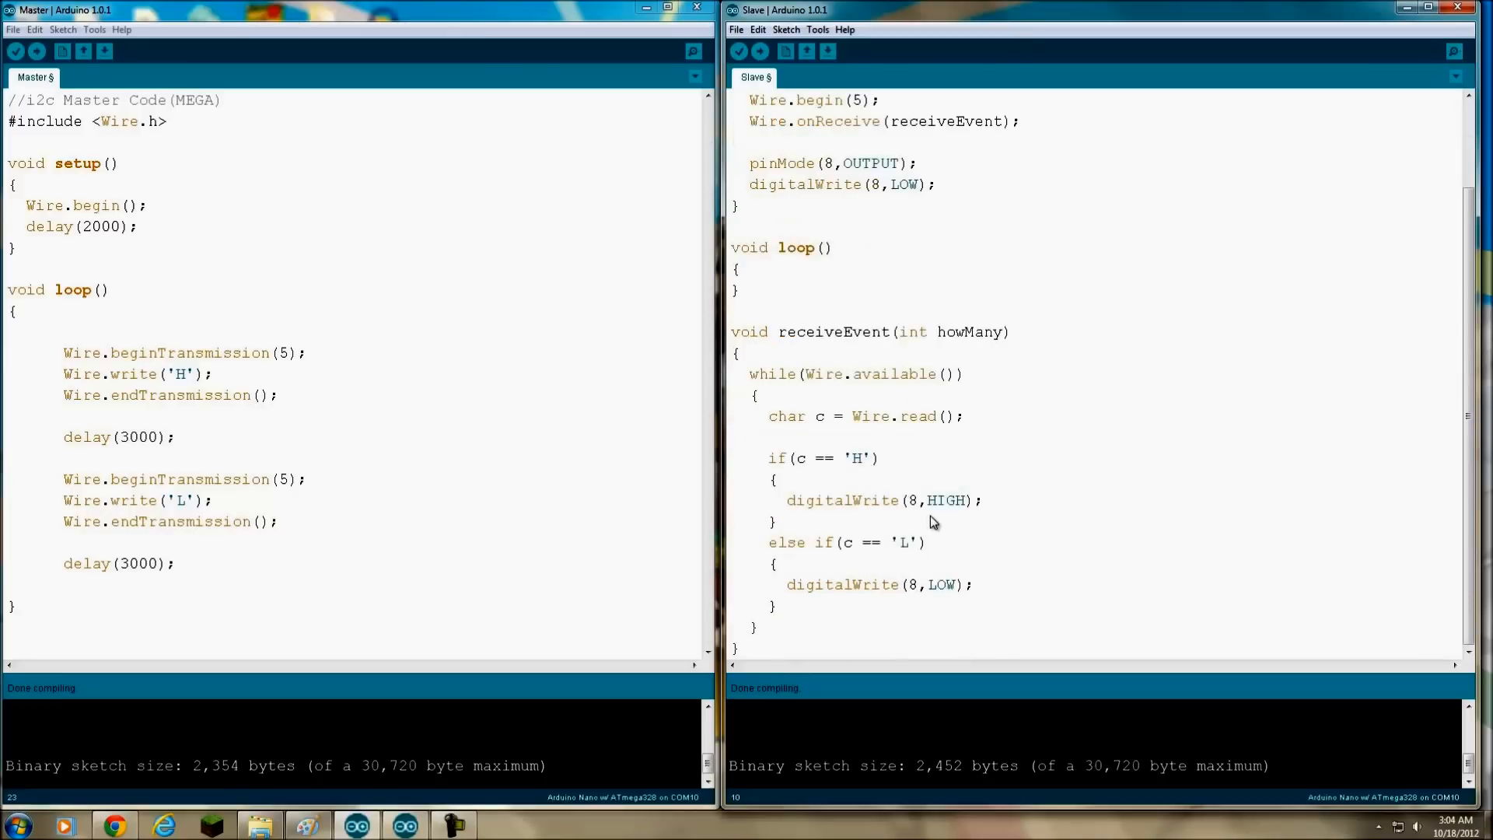
pyautogui.scroll(3)
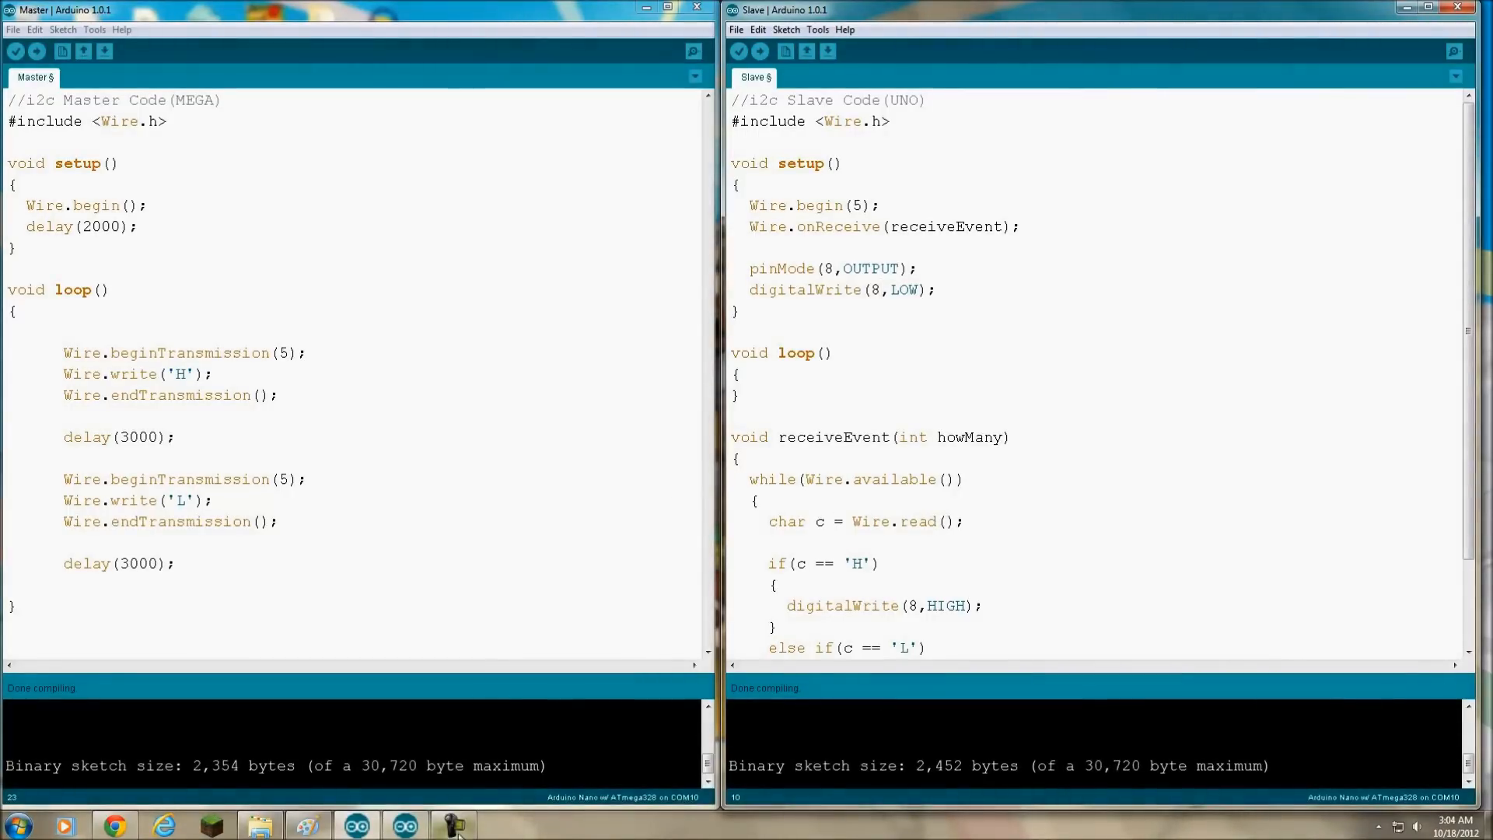
pyautogui.click(455, 824)
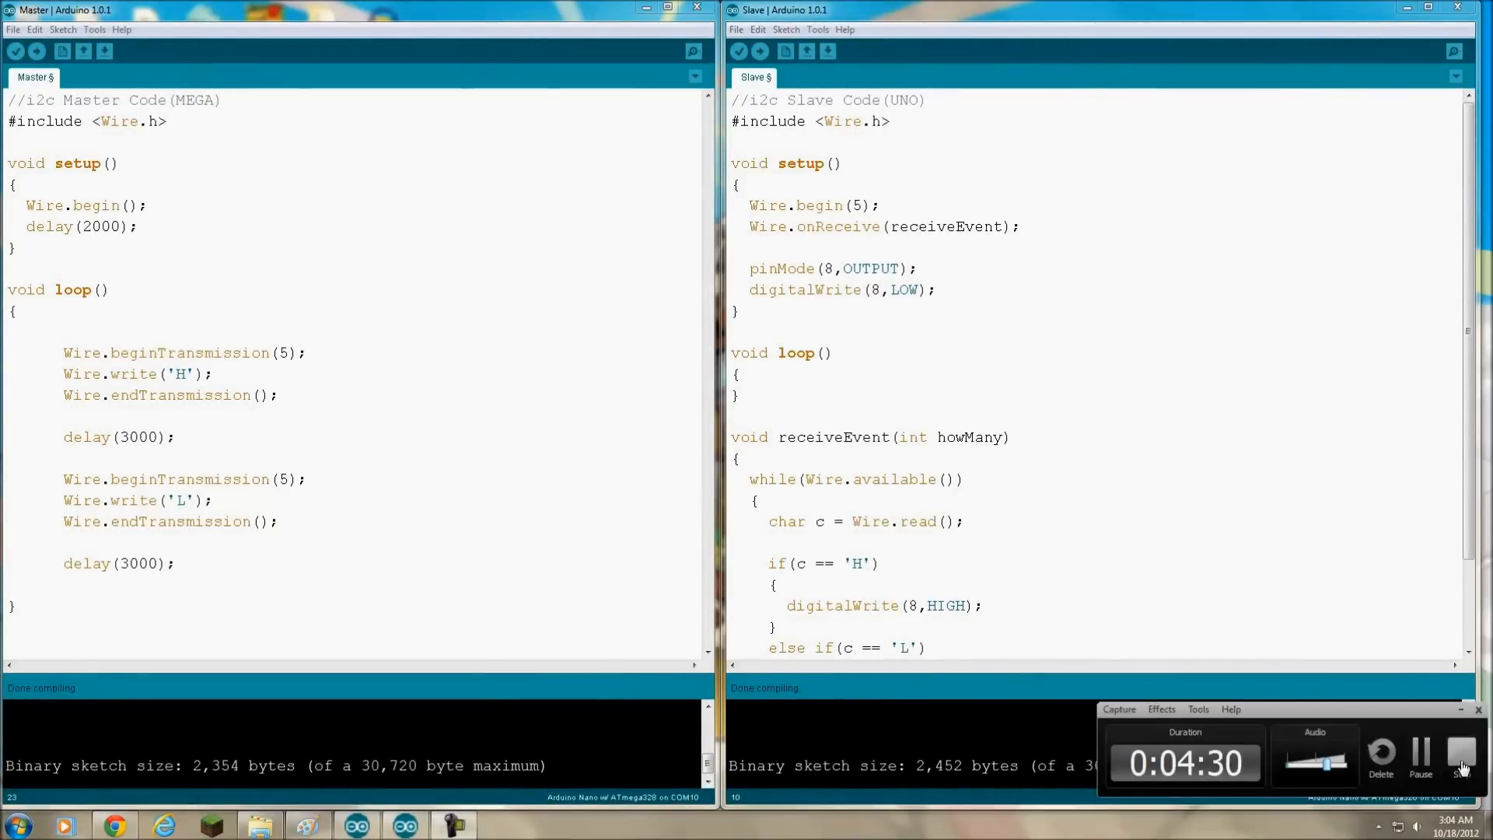